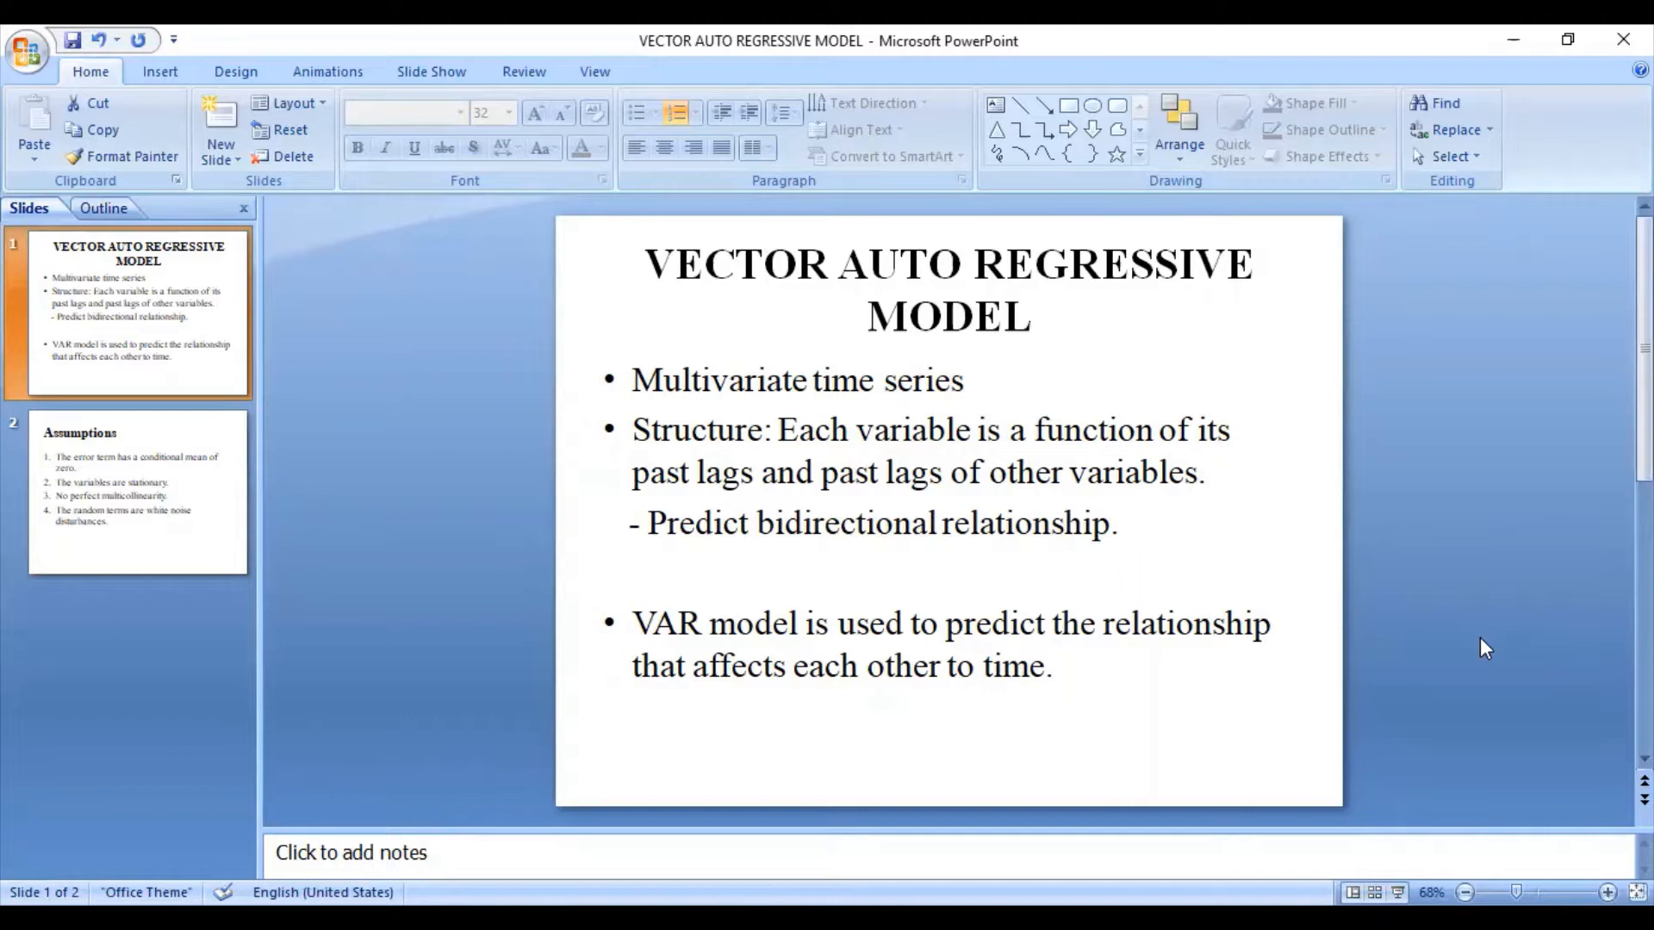
# Select exports and gdp, view them together as a group, then close the table
pyautogui.click(138, 494)
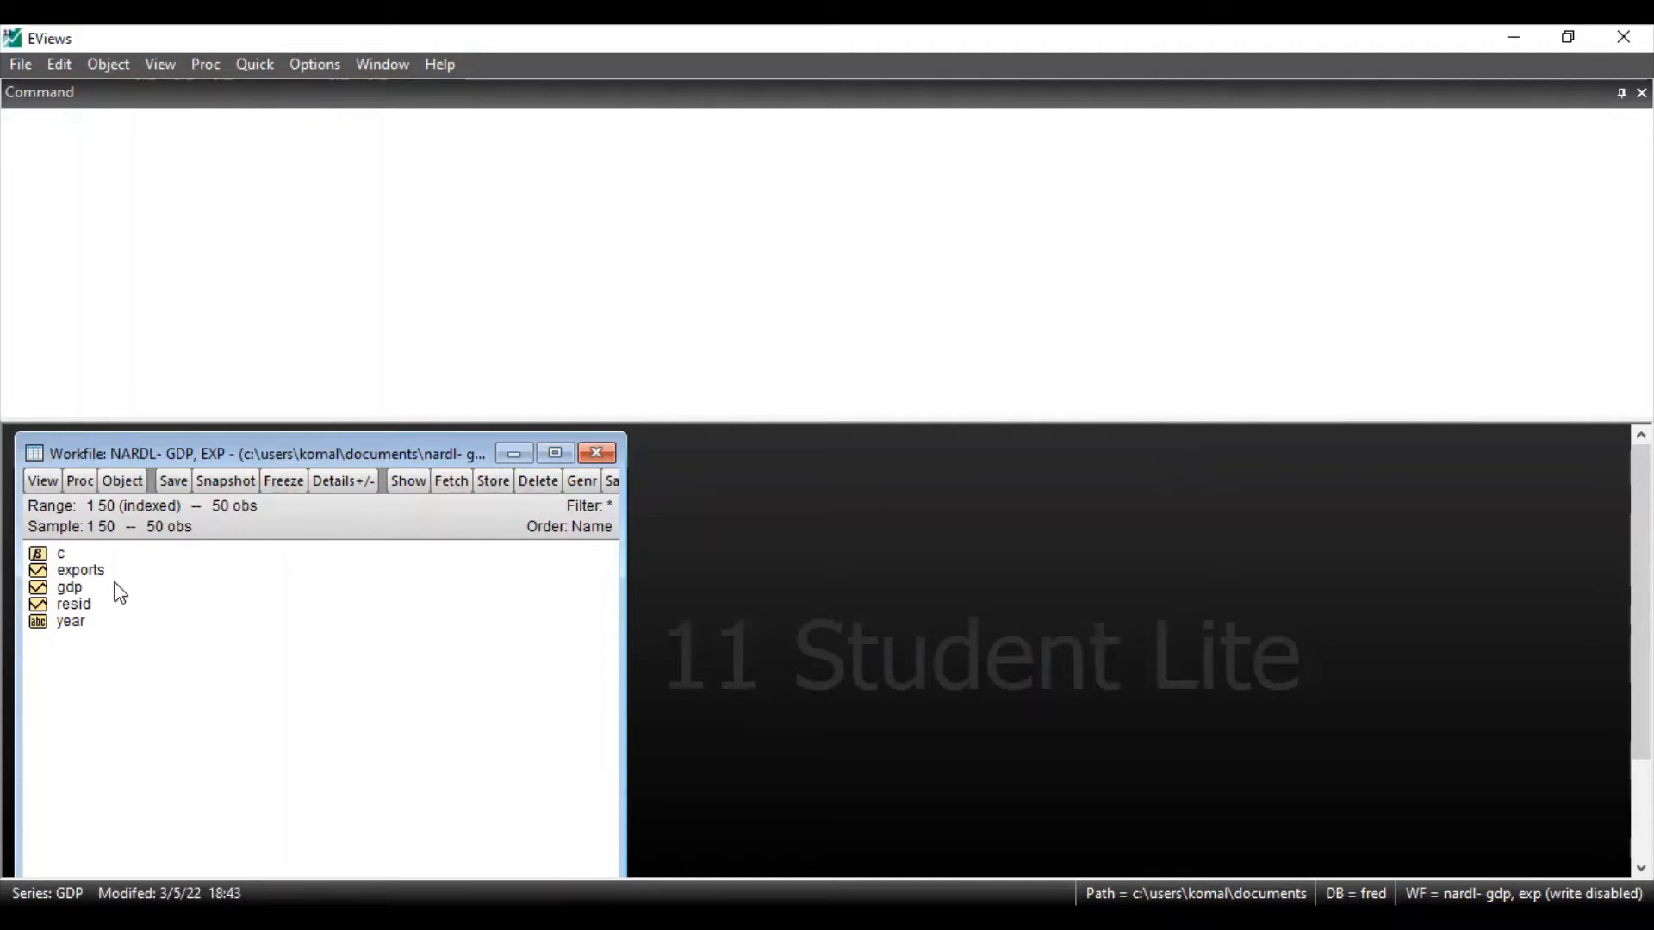
pyautogui.click(77, 570)
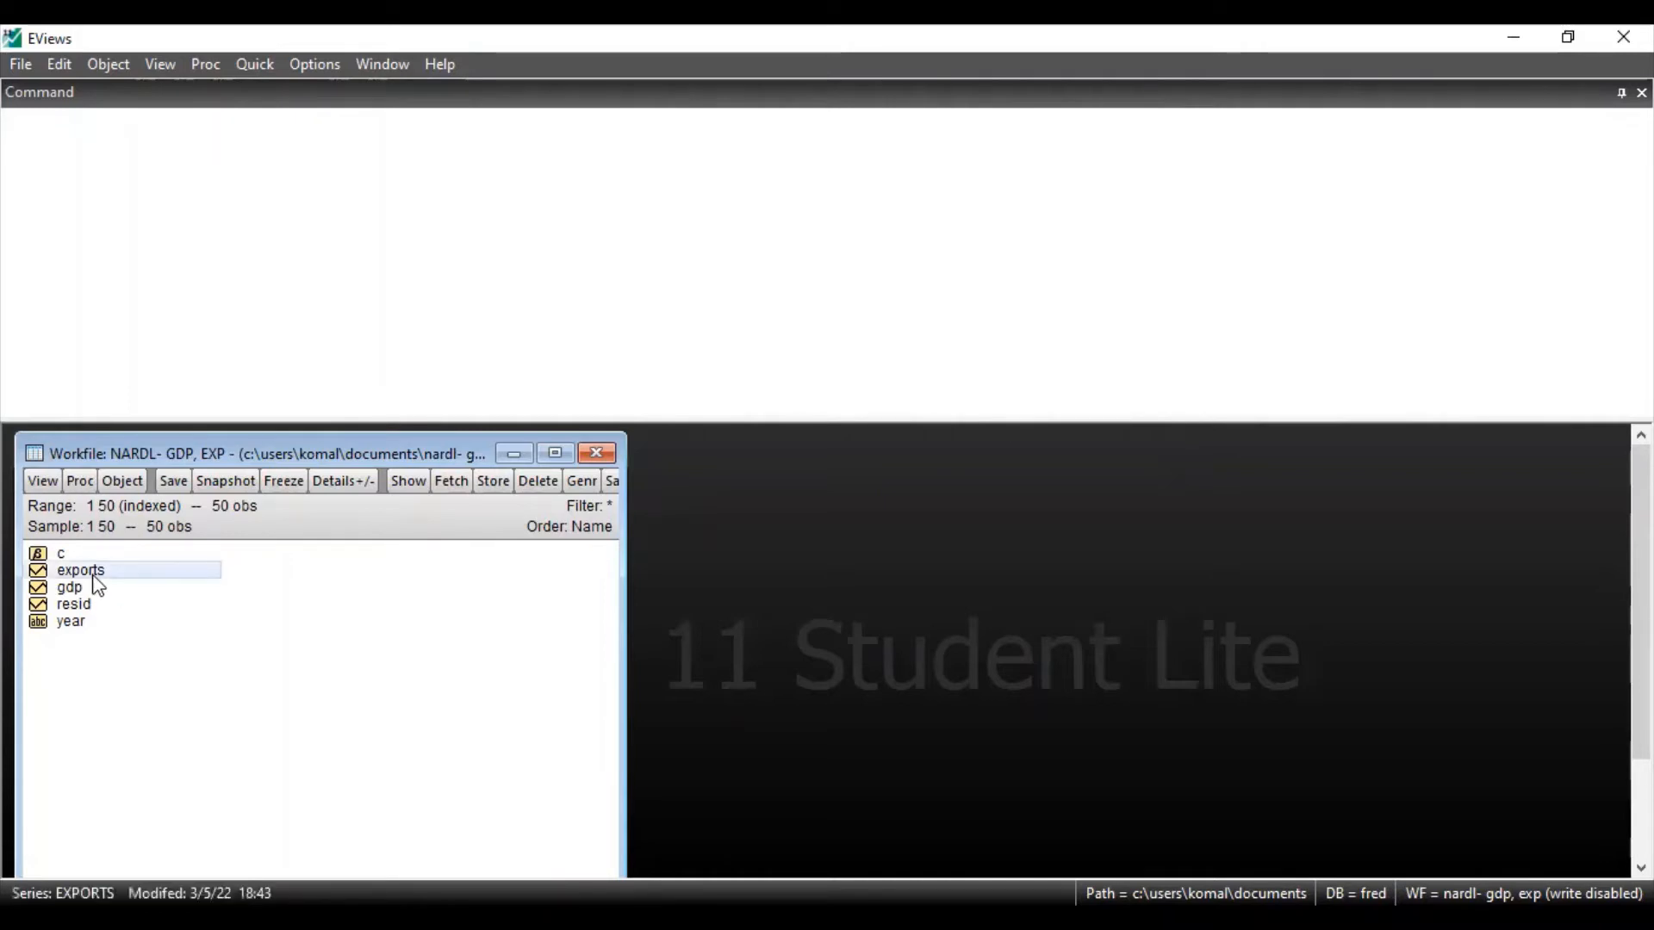
pyautogui.click(69, 587)
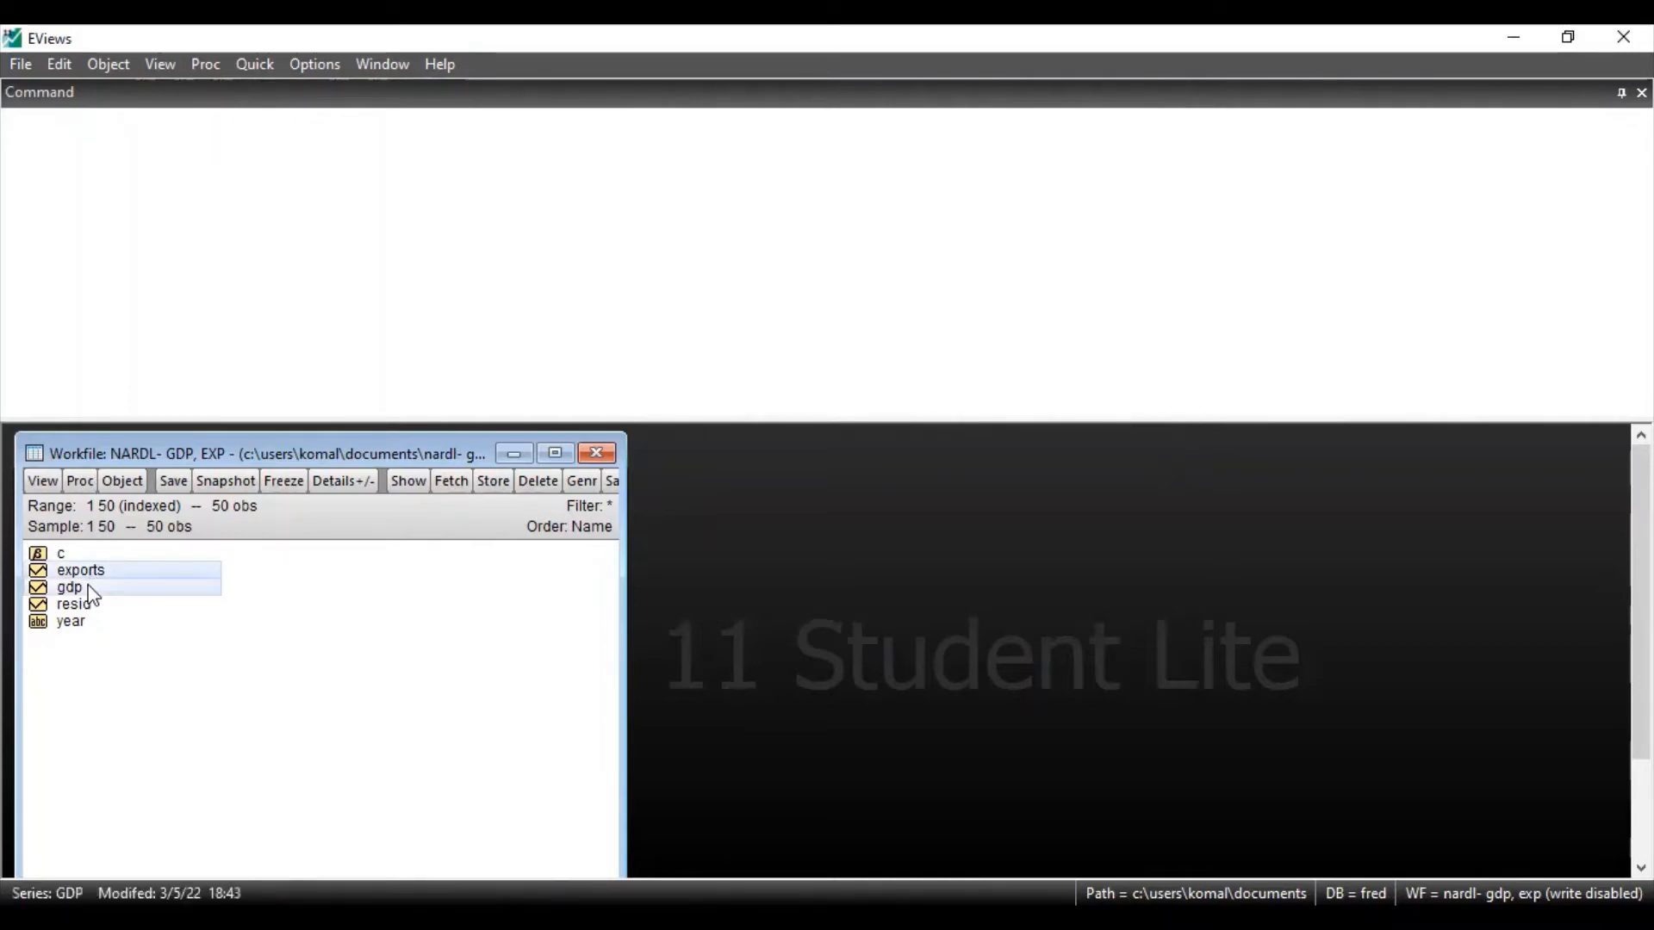
pyautogui.rightClick(71, 588)
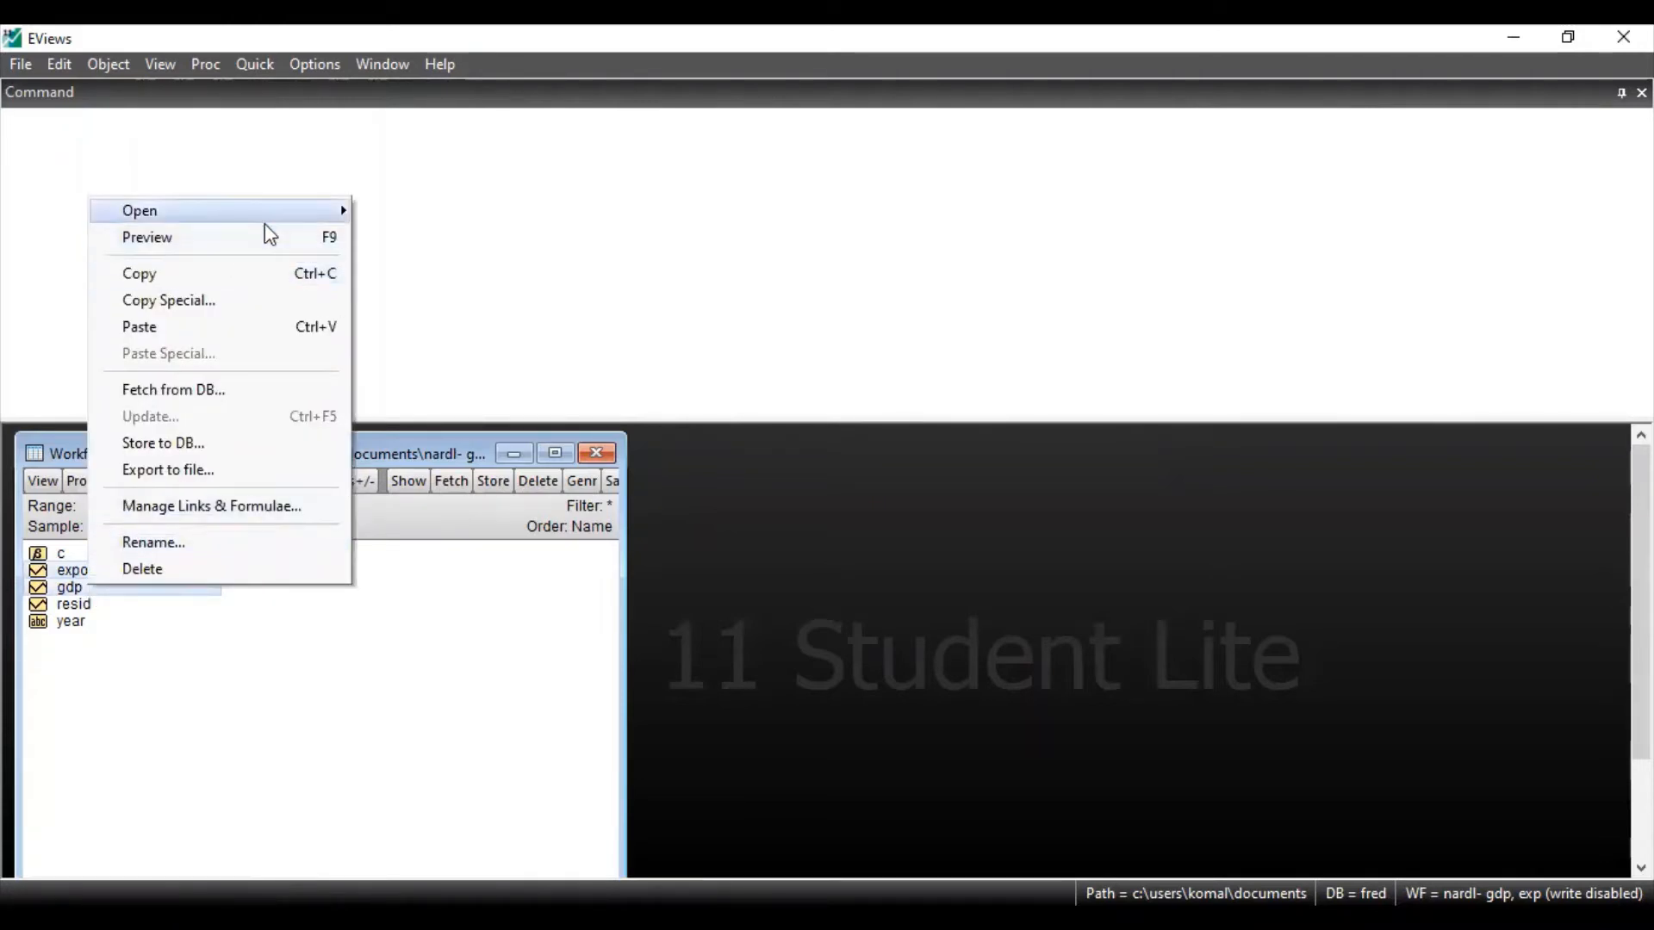
pyautogui.moveTo(140, 210)
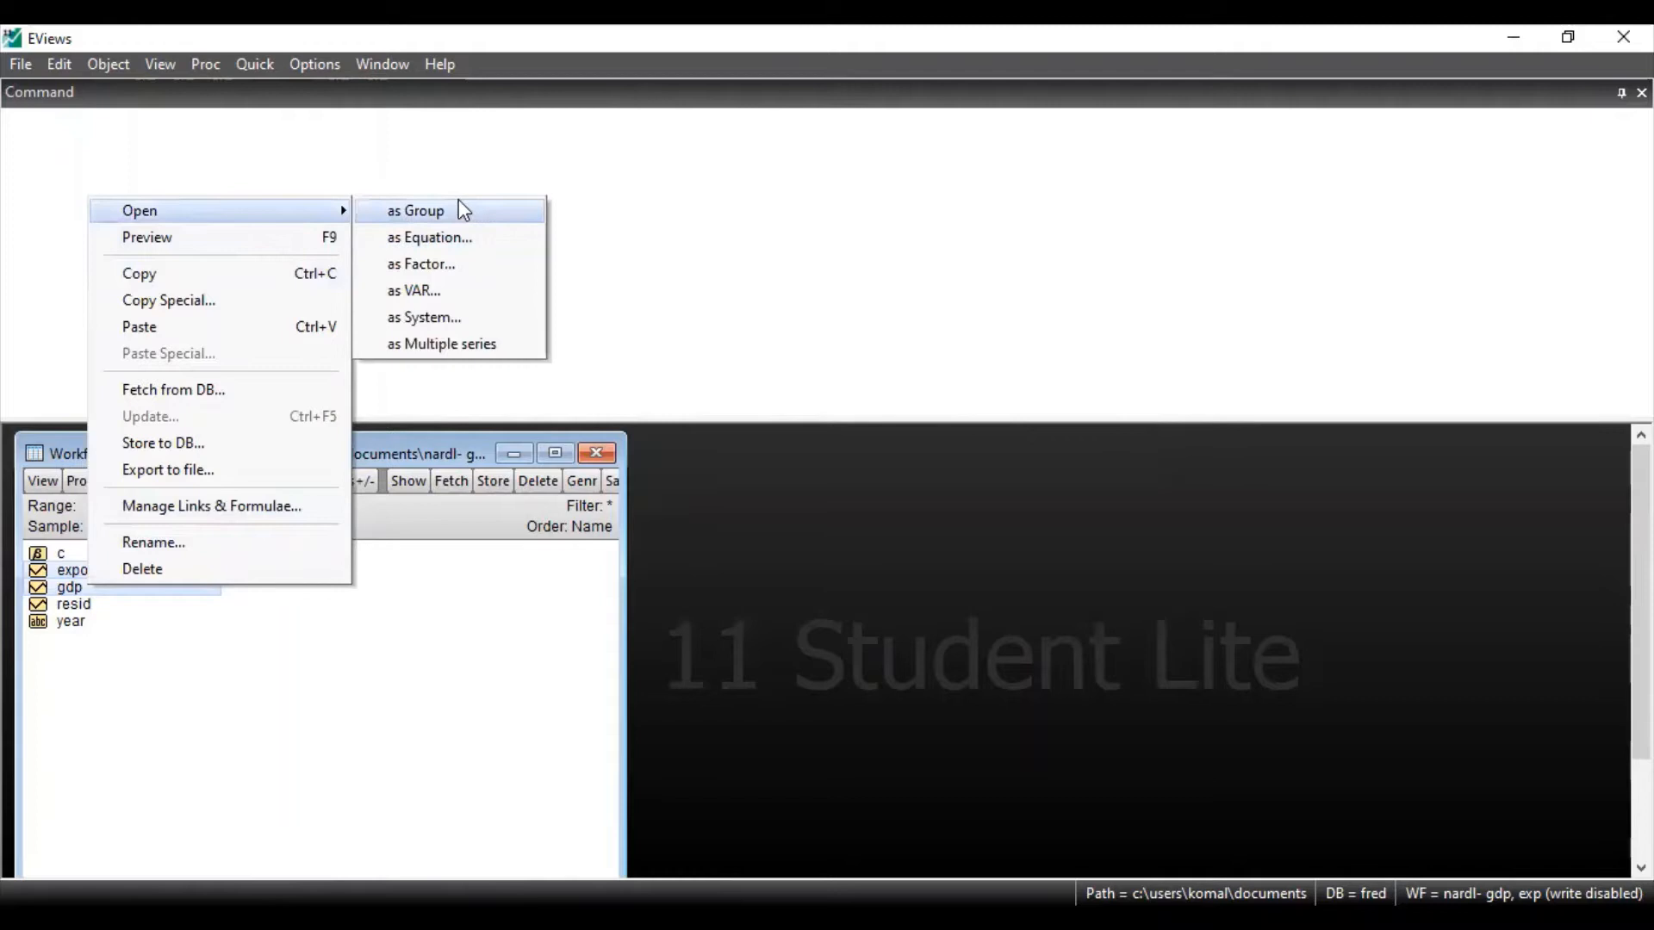
pyautogui.click(416, 210)
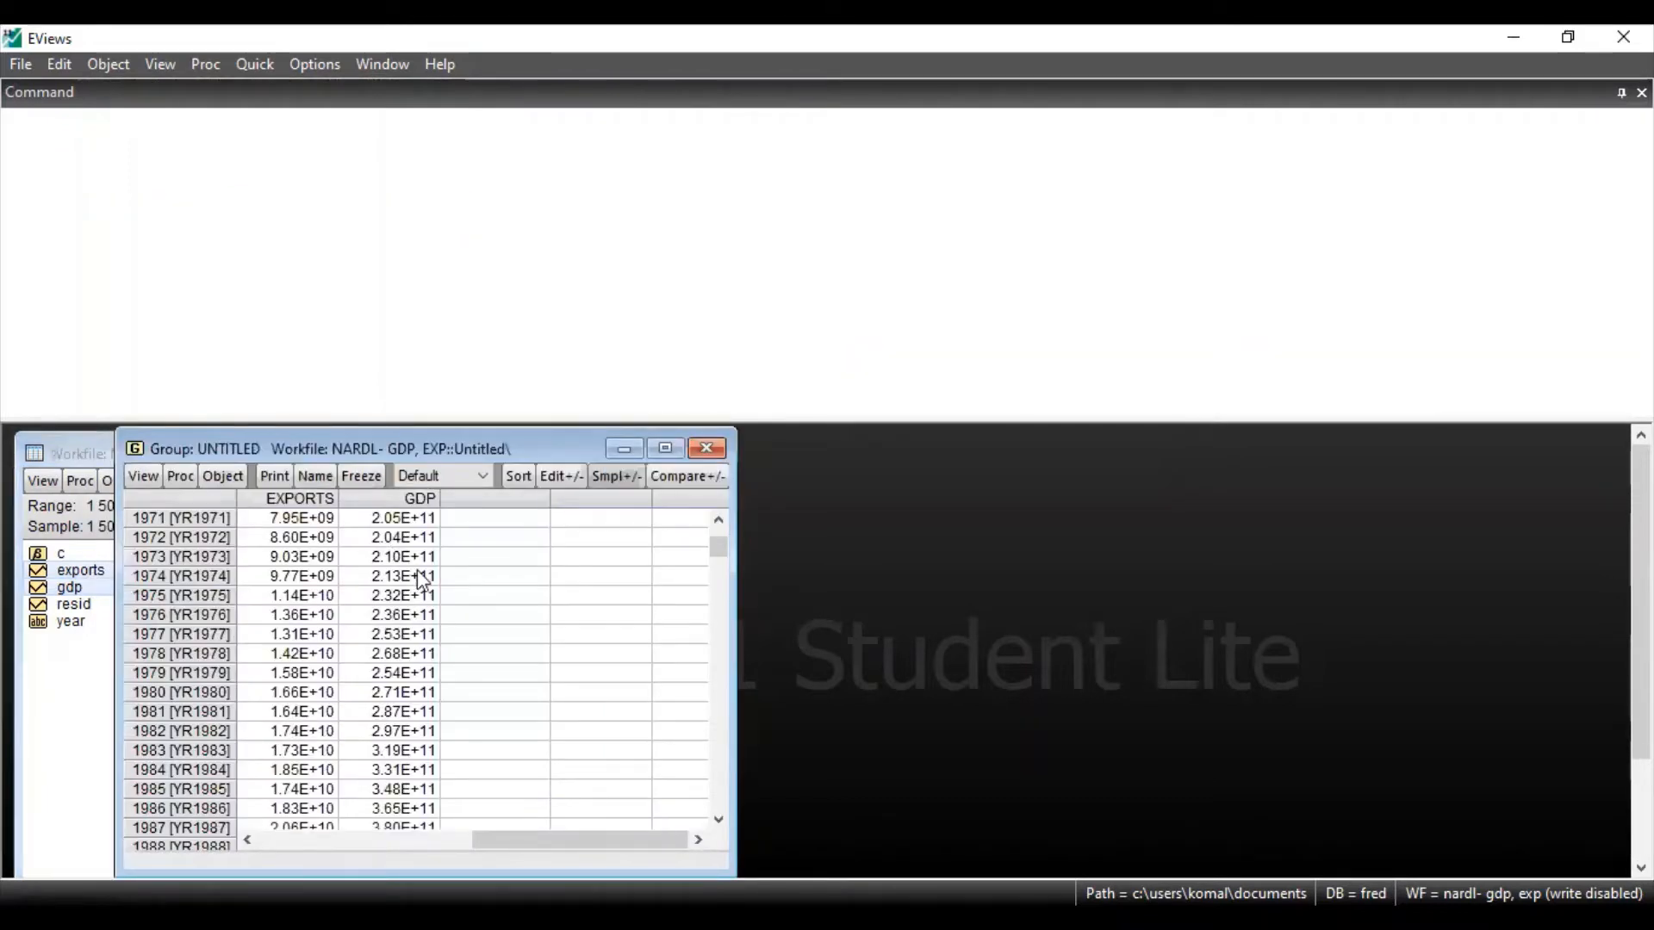
pyautogui.moveTo(523, 513)
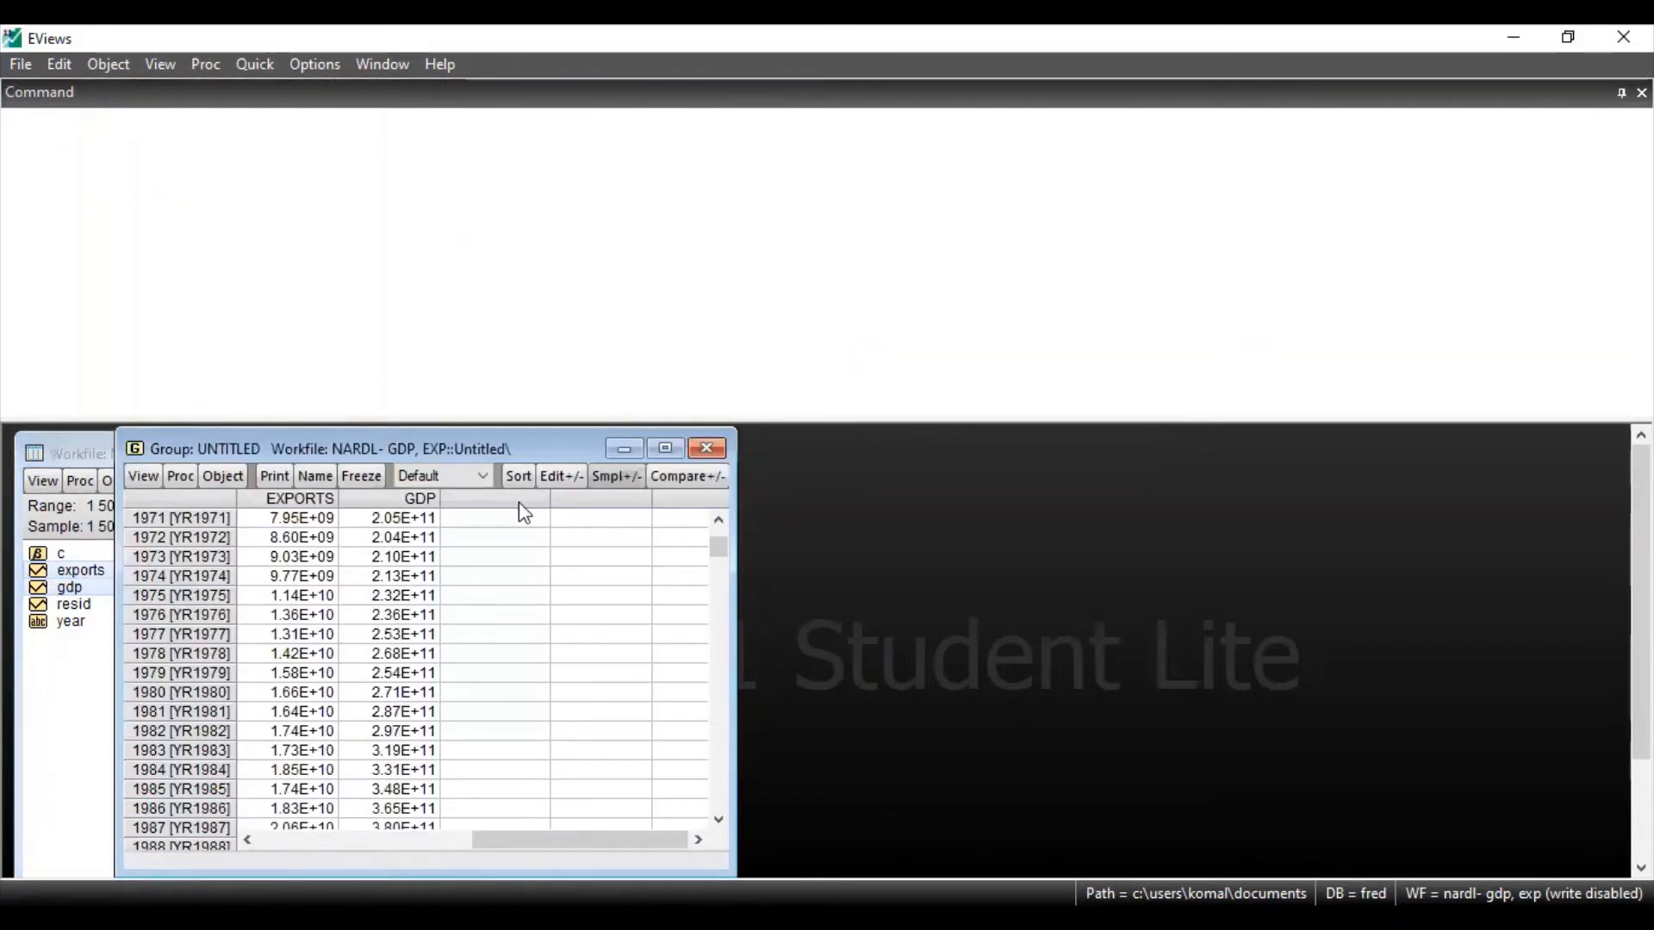
pyautogui.click(706, 448)
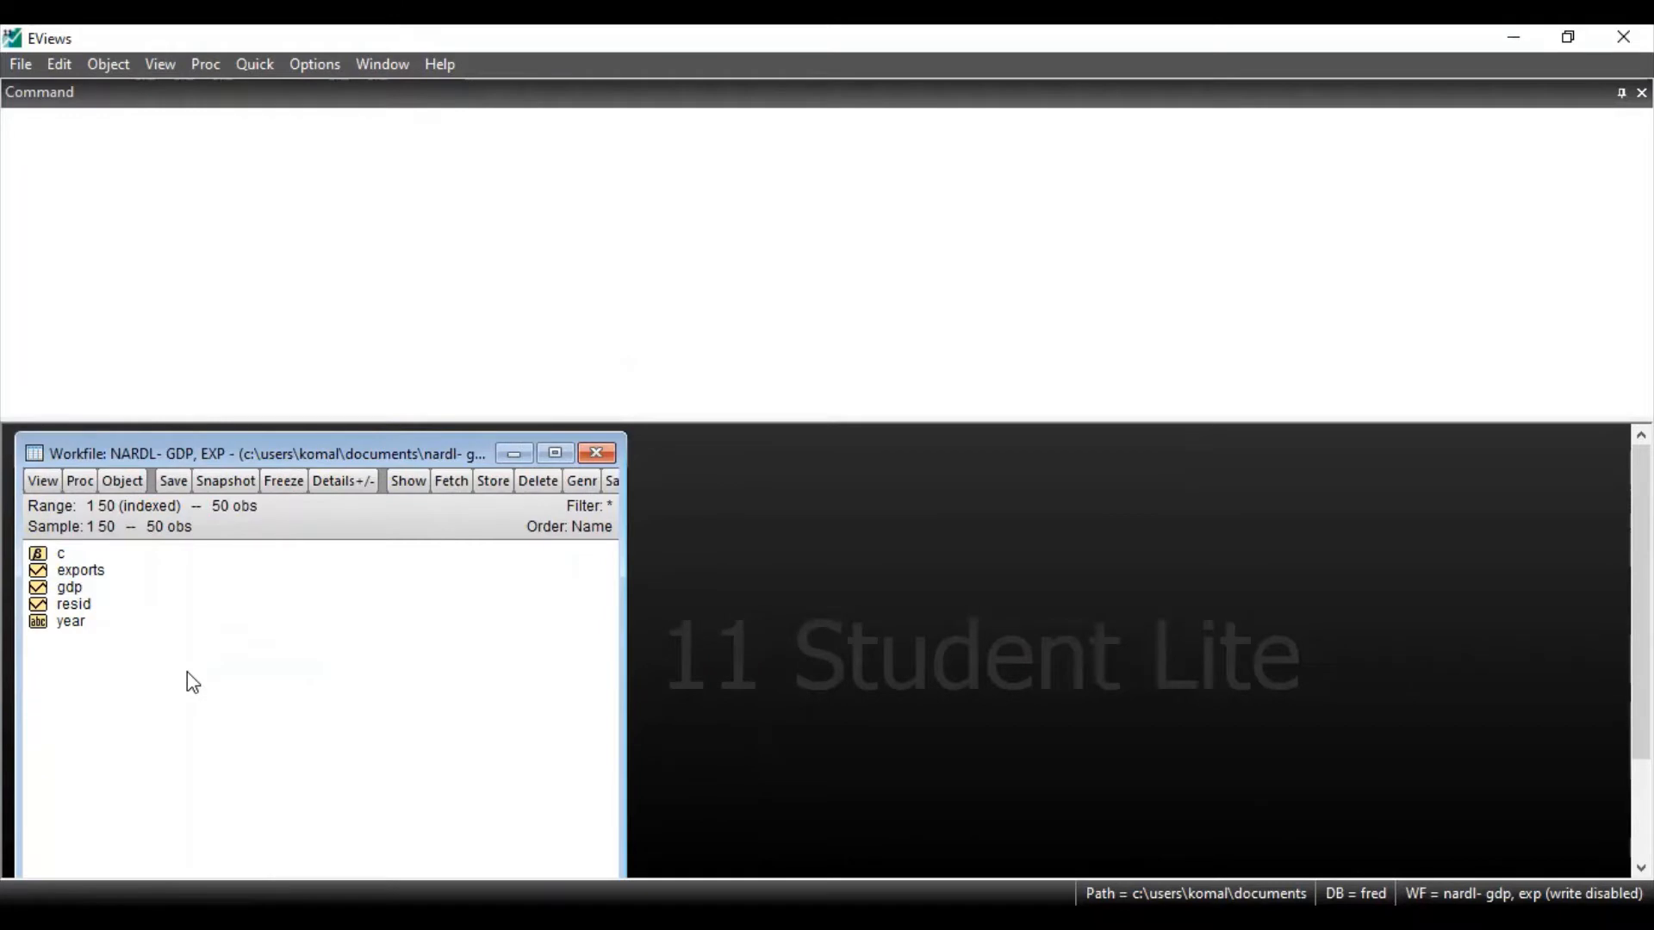
pyautogui.moveTo(93, 581)
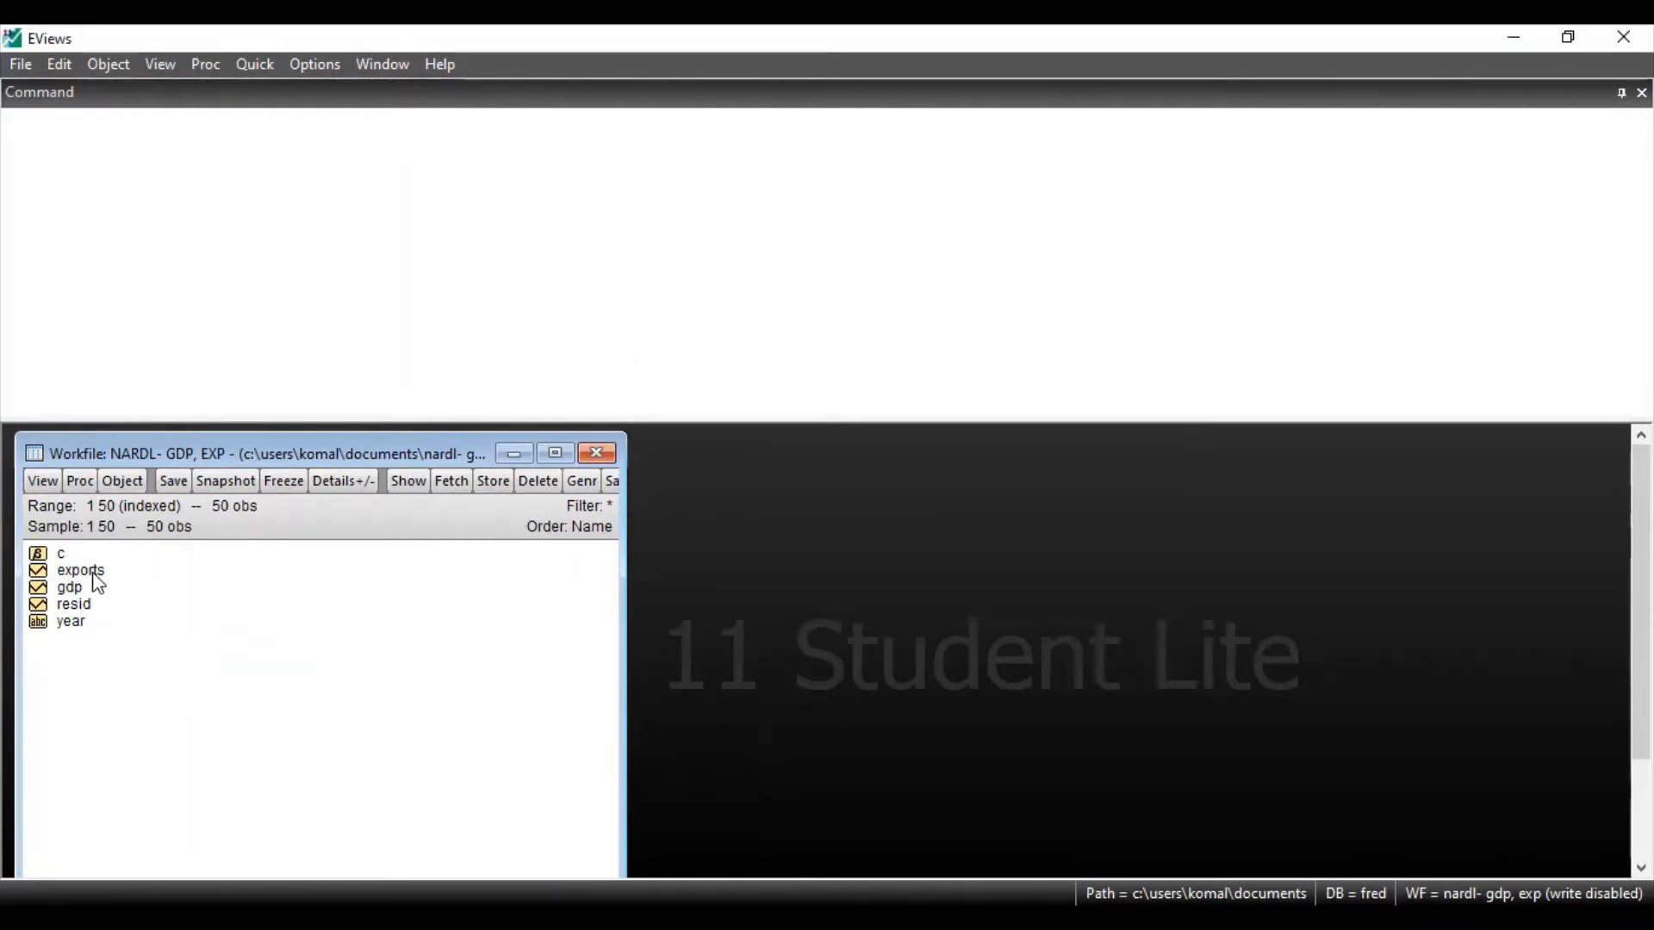
# Open exports and gdp as a VAR with lags 1–2, sample 1–50 and a constant
pyautogui.click(69, 586)
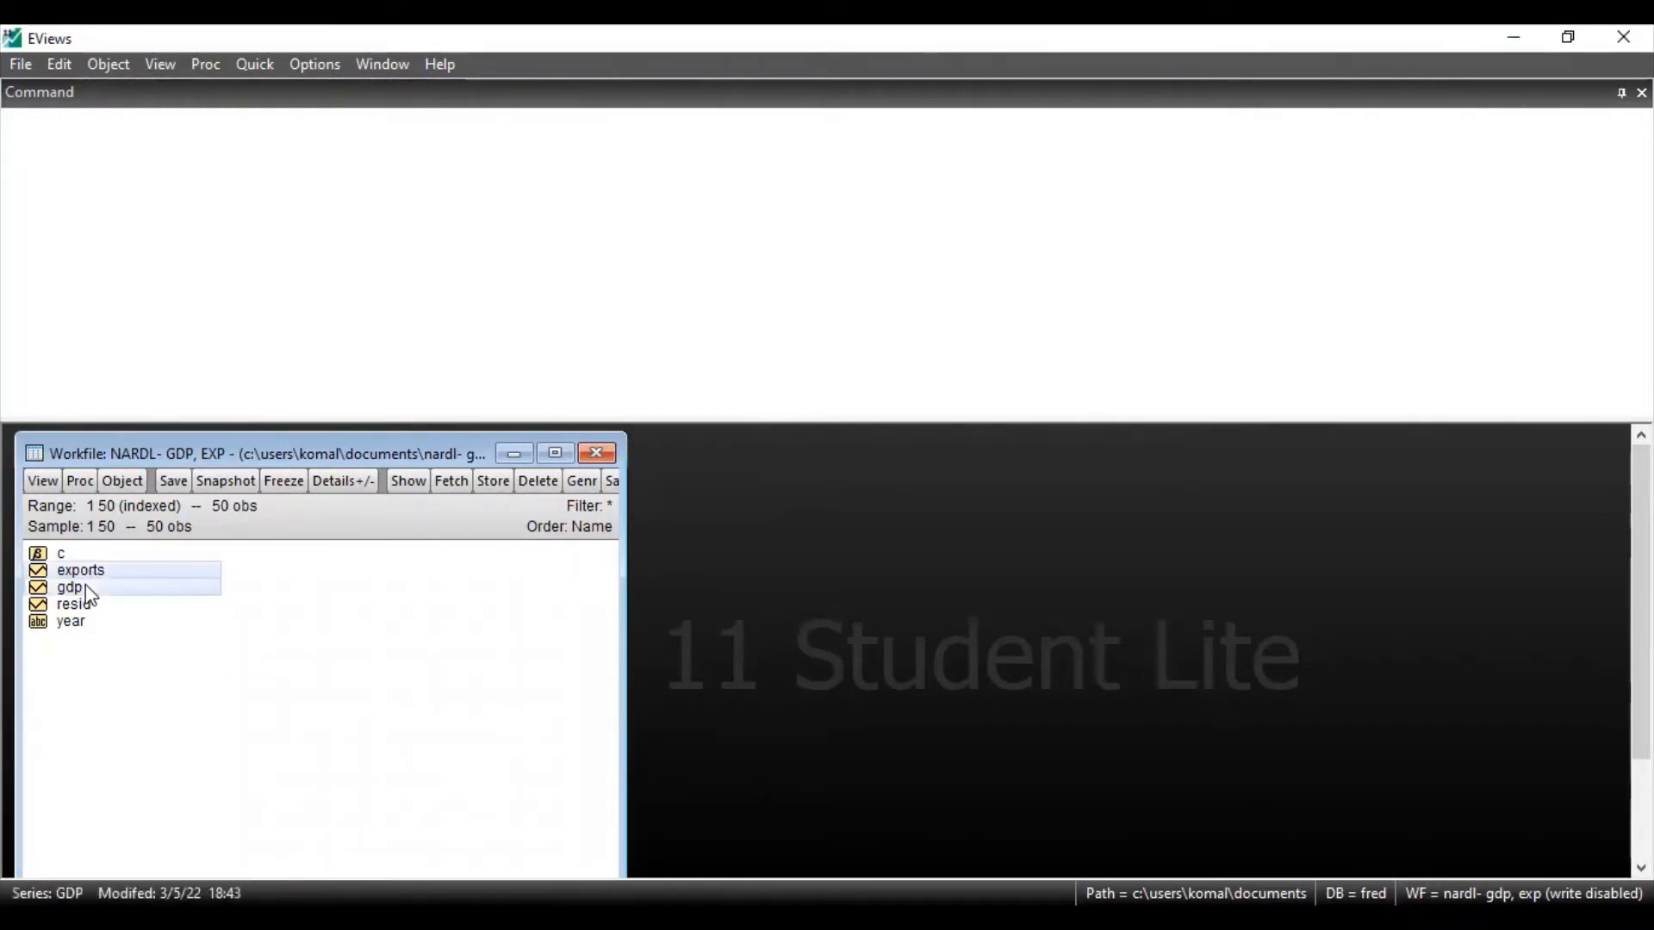
pyautogui.rightClick(74, 589)
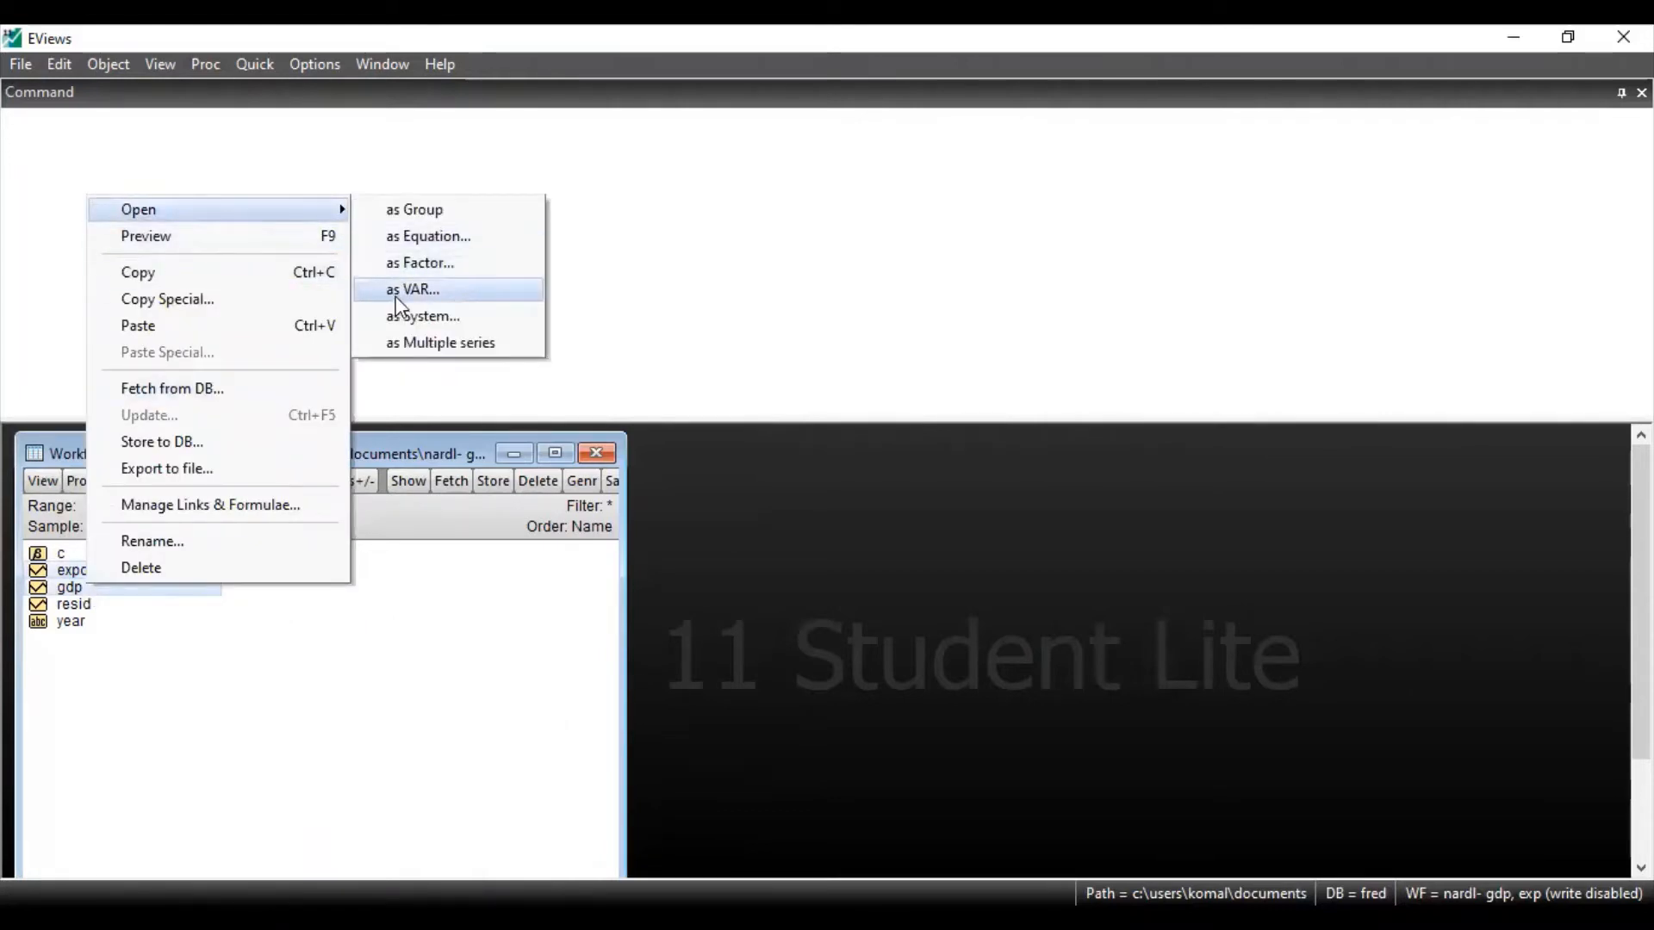
pyautogui.click(411, 290)
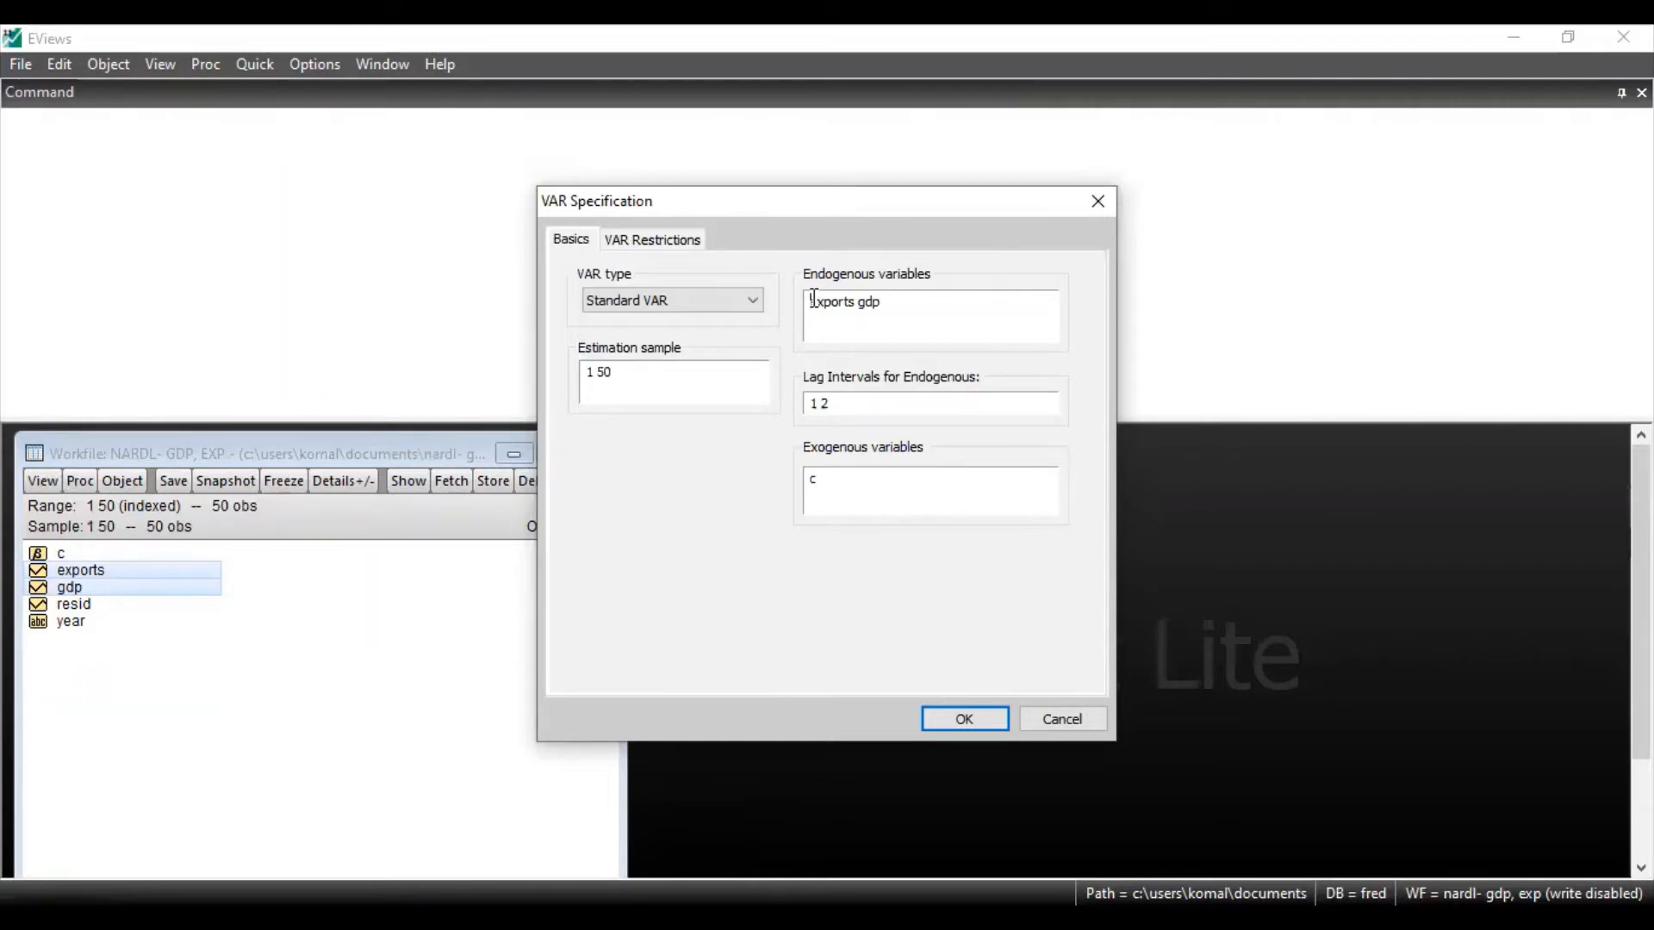
# Set the endogenous variables to d(exports) d(gdp) and estimate the lag 1–2 VAR
pyautogui.write('d')
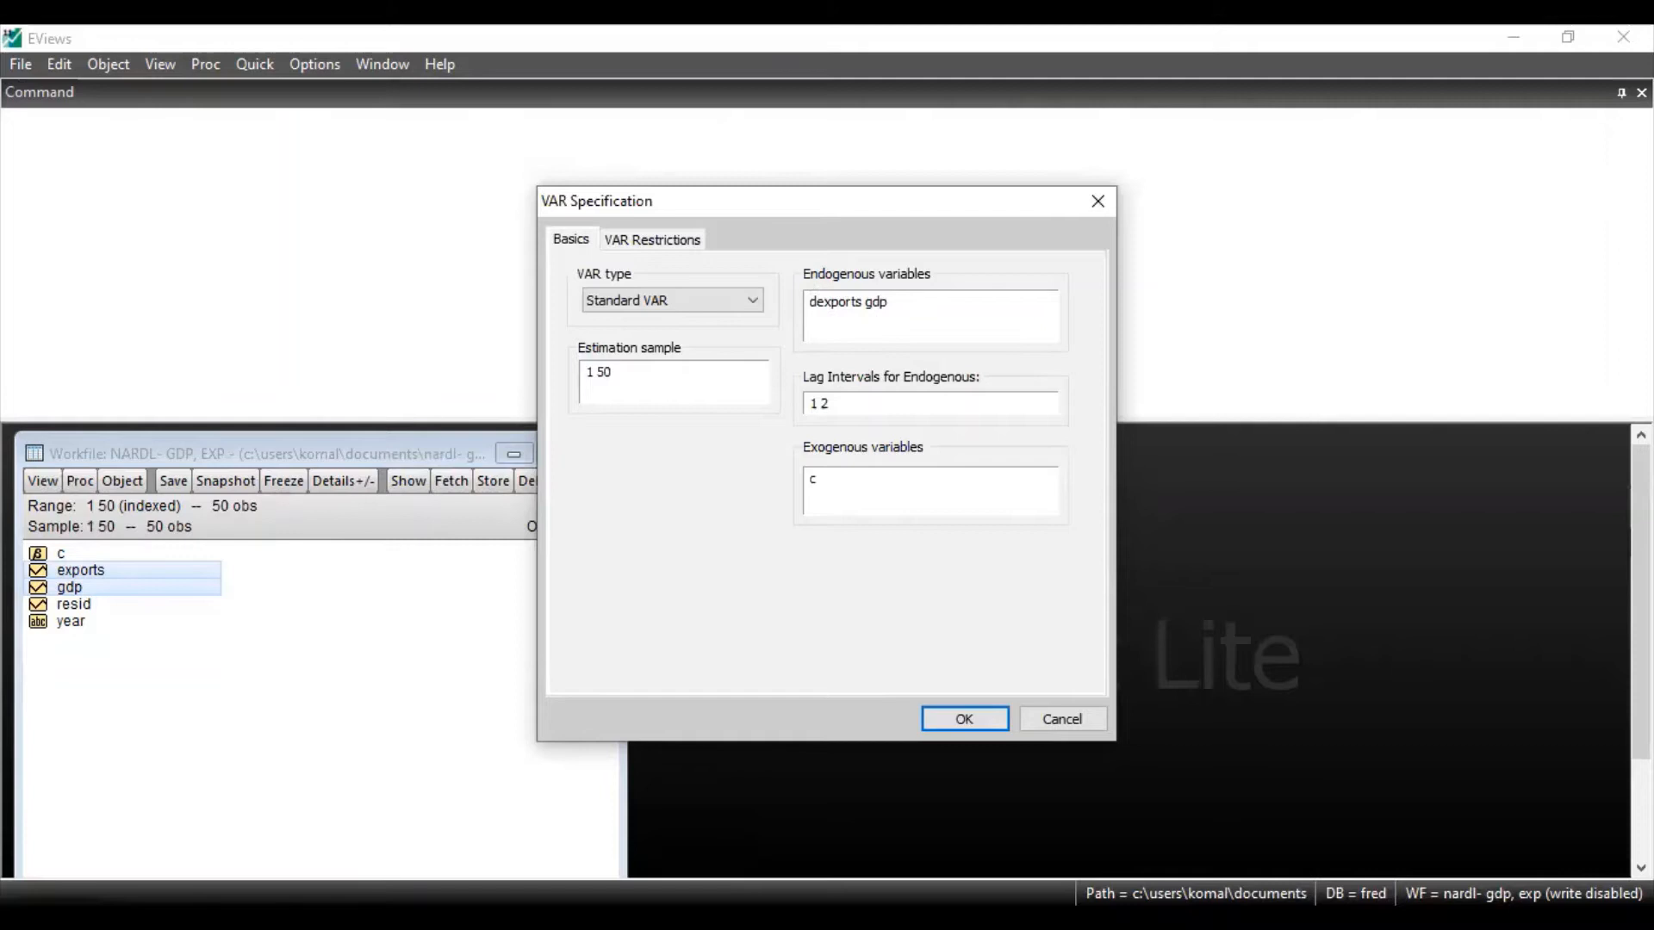
pyautogui.click(814, 305)
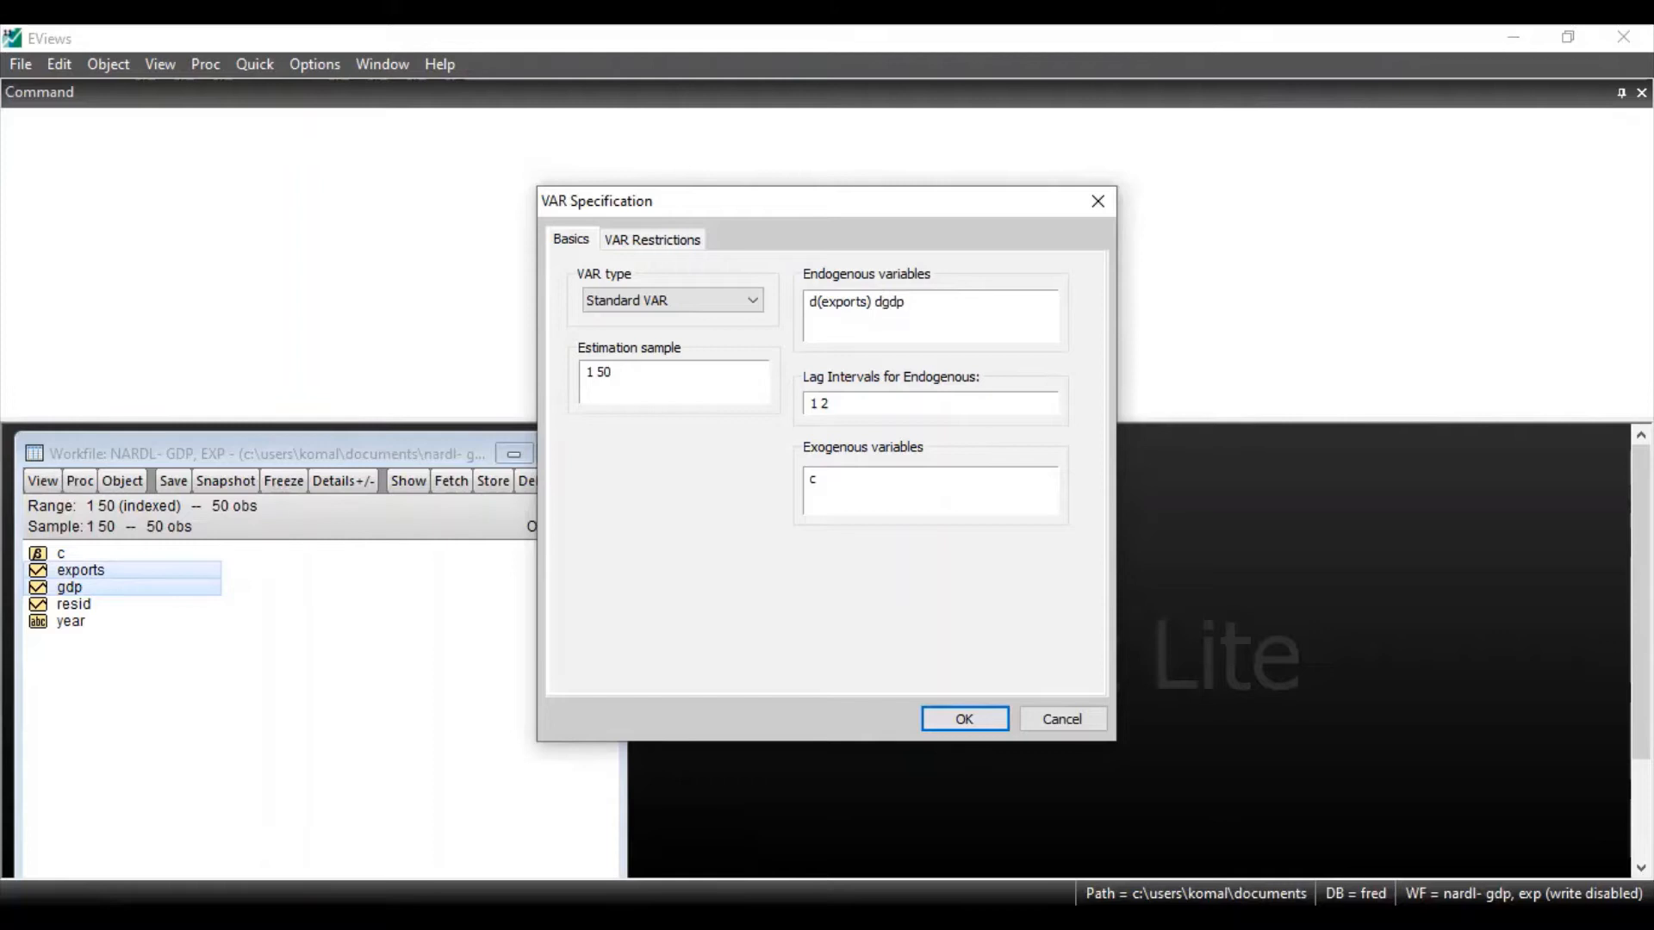
pyautogui.write('d(gdp')
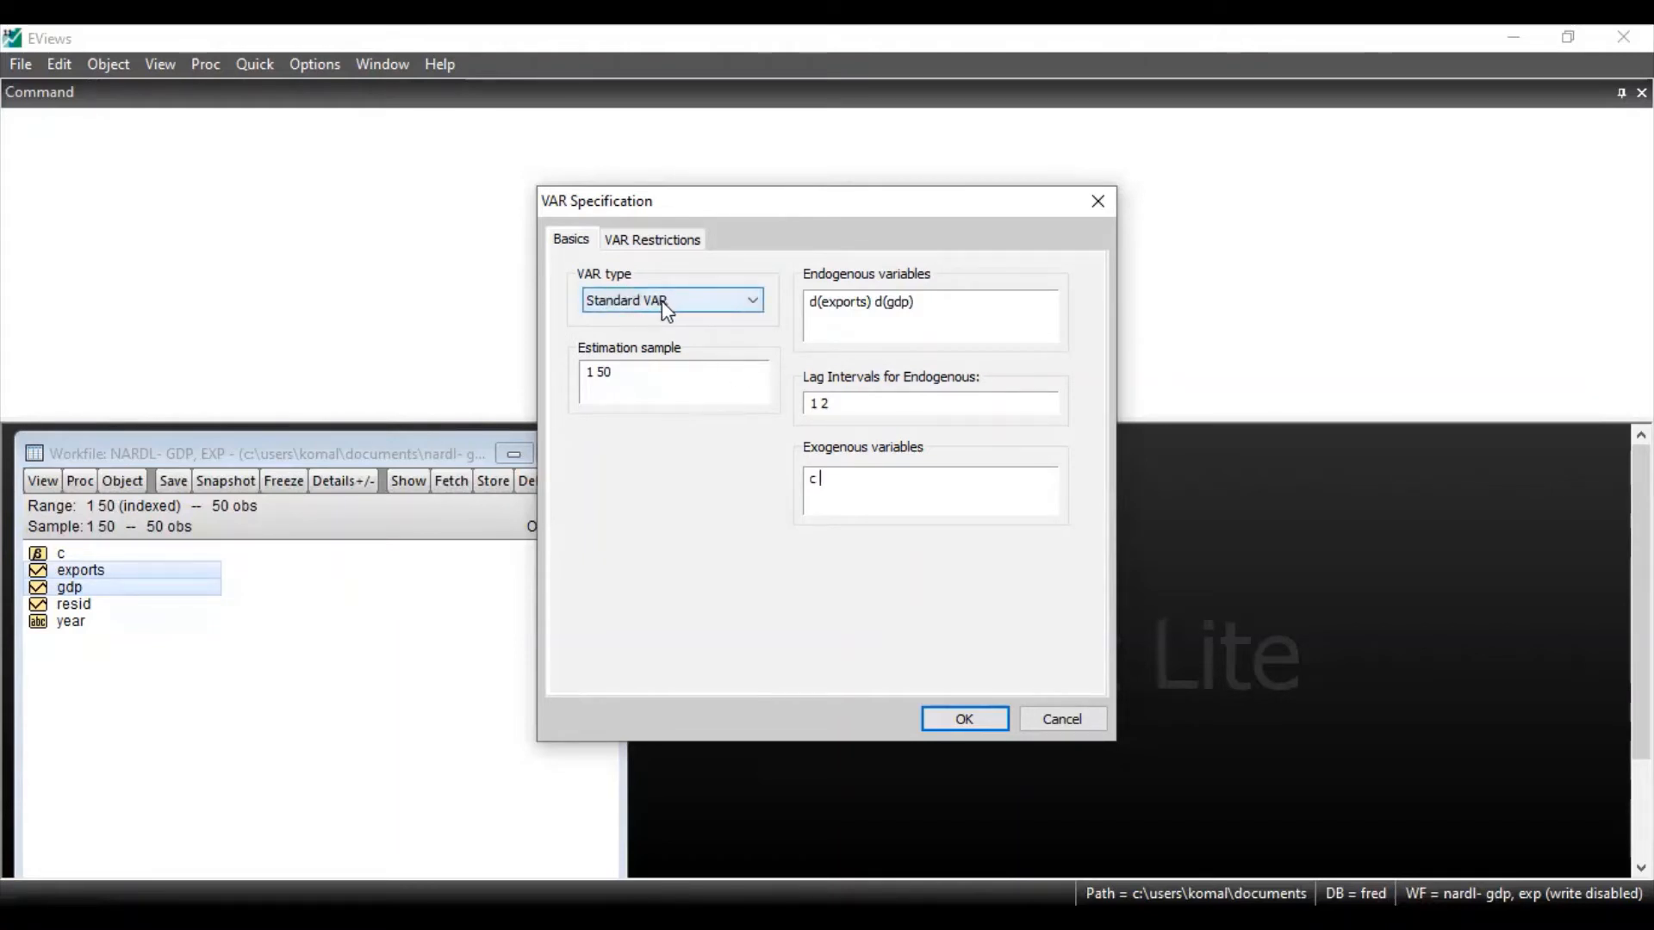
pyautogui.moveTo(923, 645)
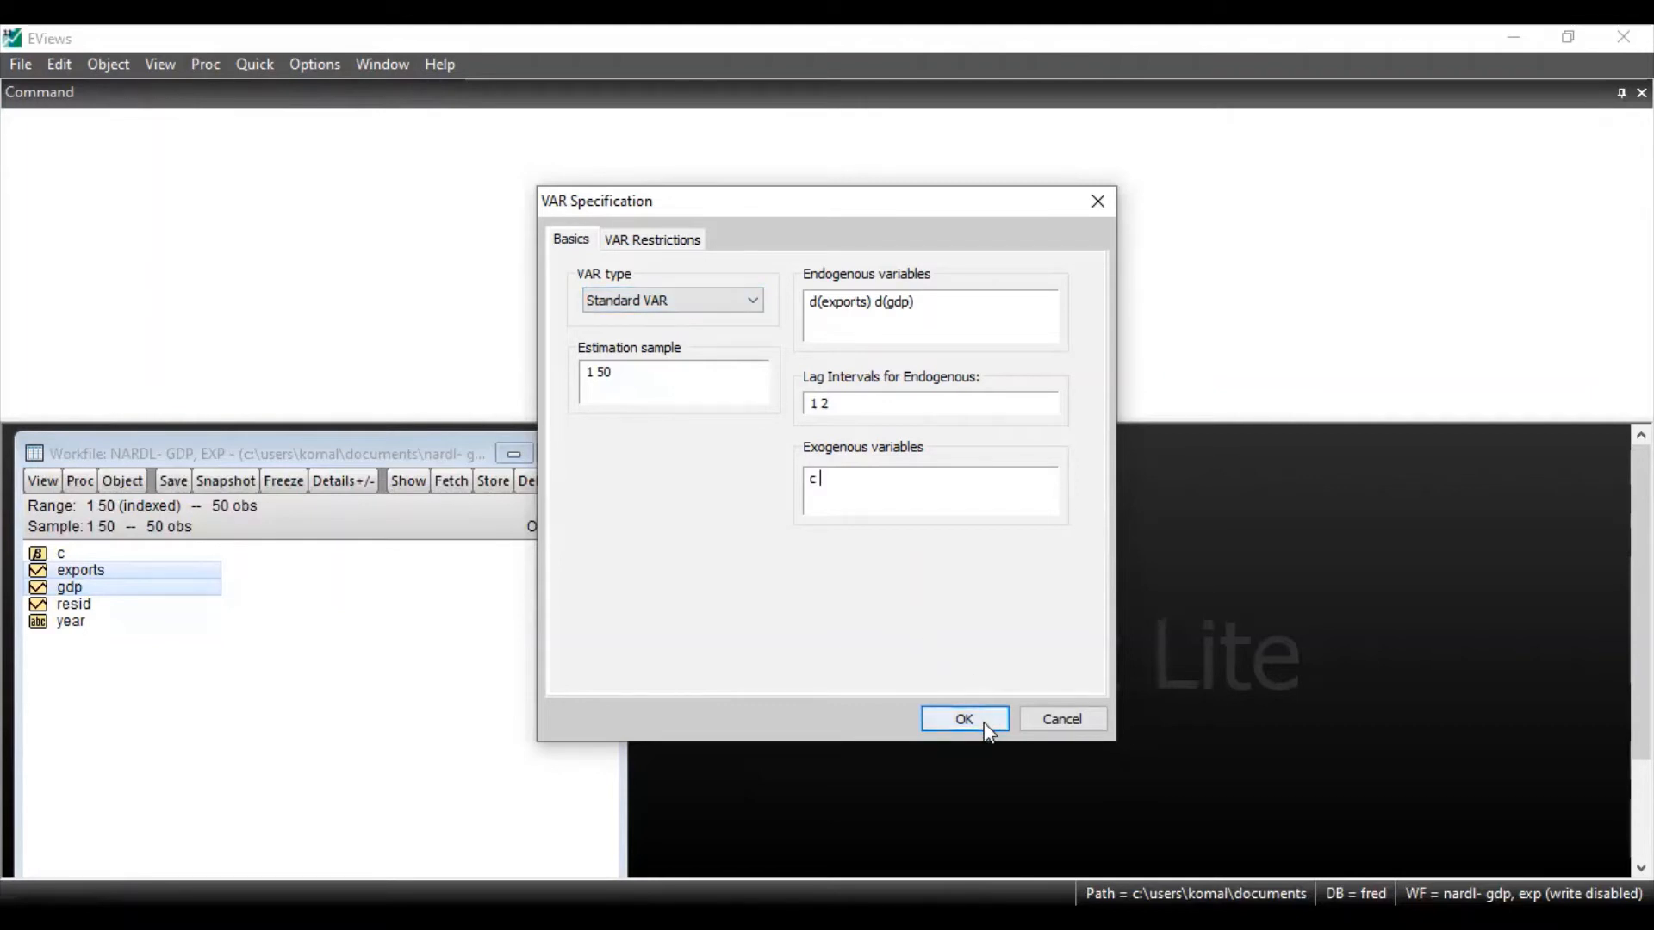
pyautogui.click(963, 718)
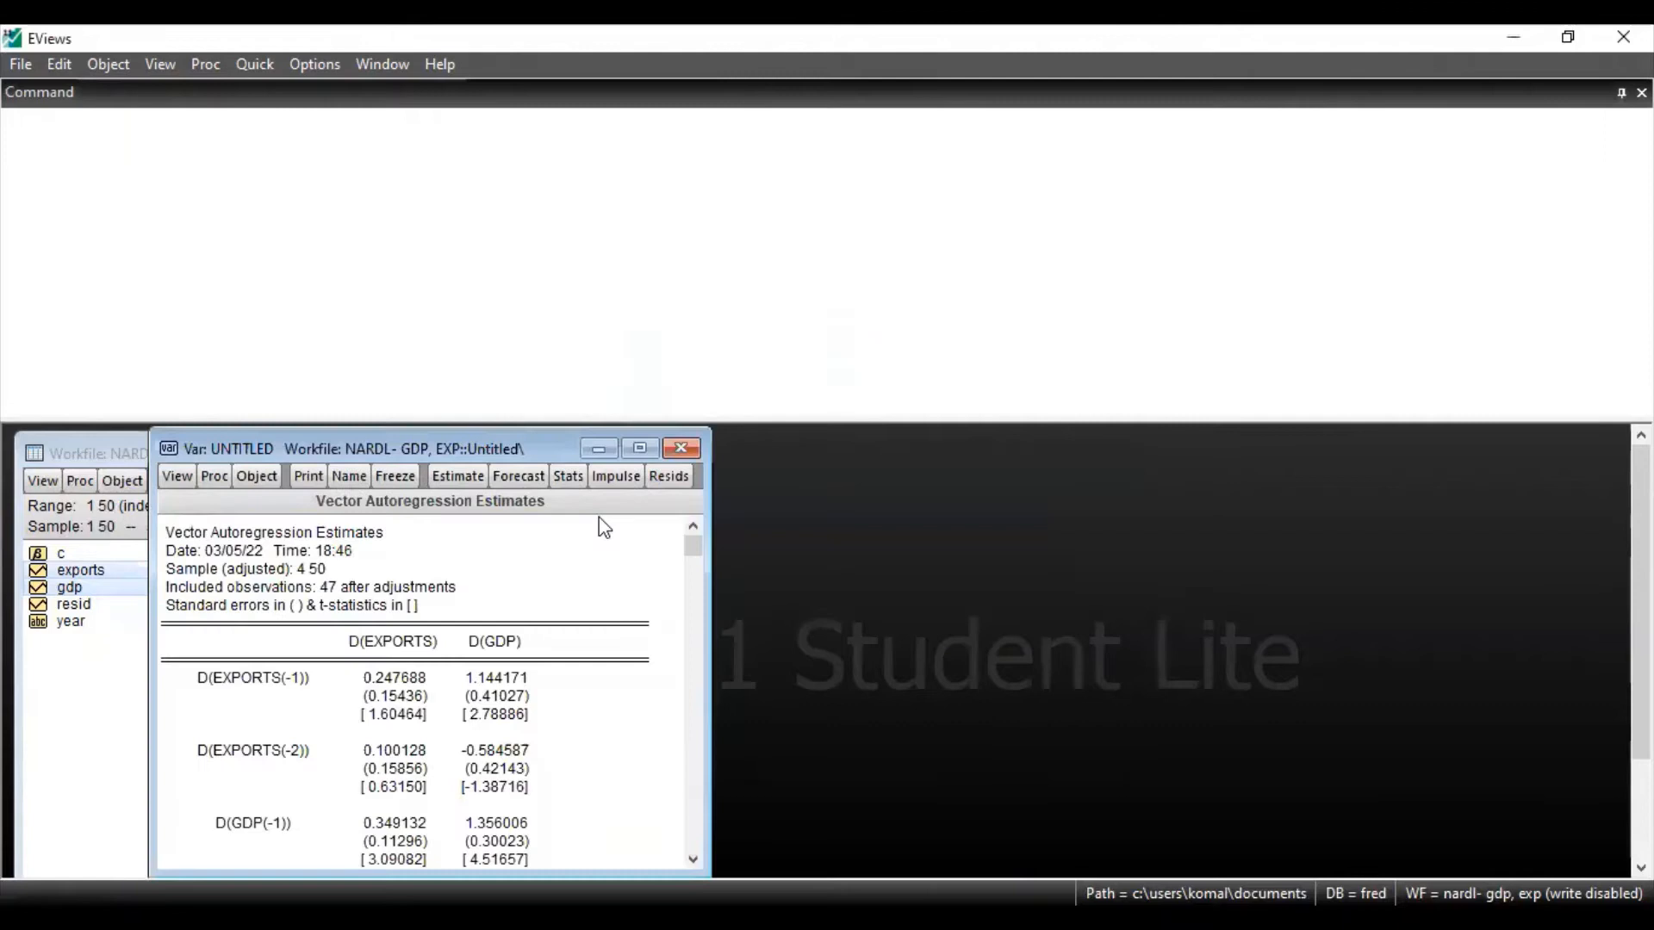
pyautogui.moveTo(527, 448)
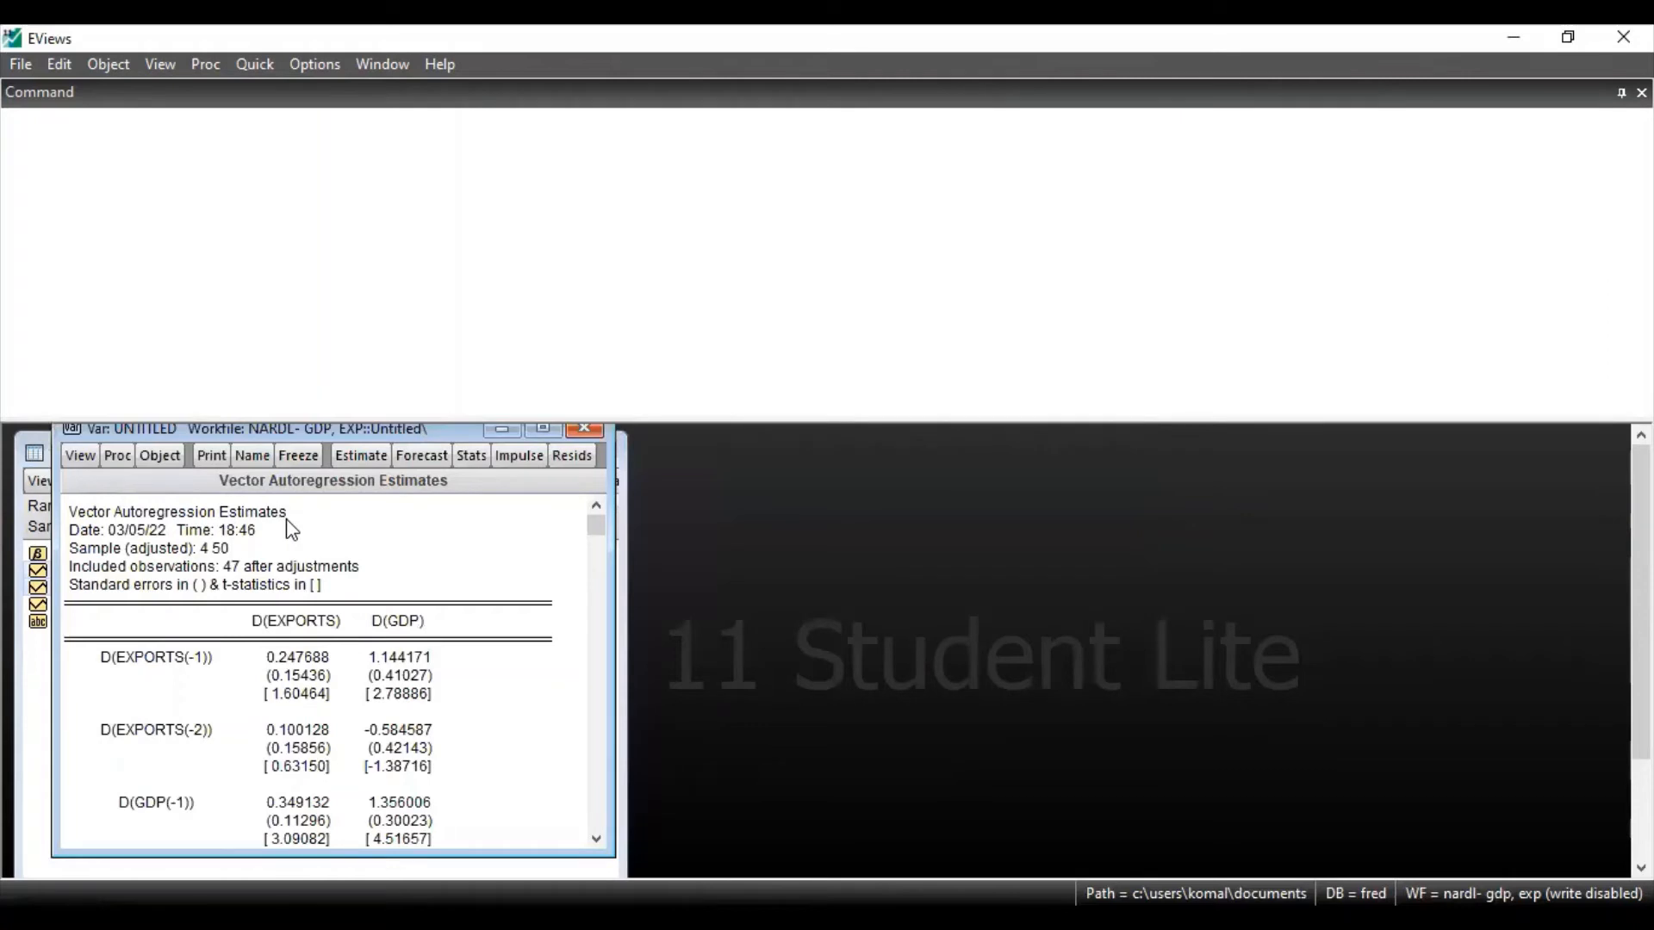
pyautogui.moveTo(158, 596)
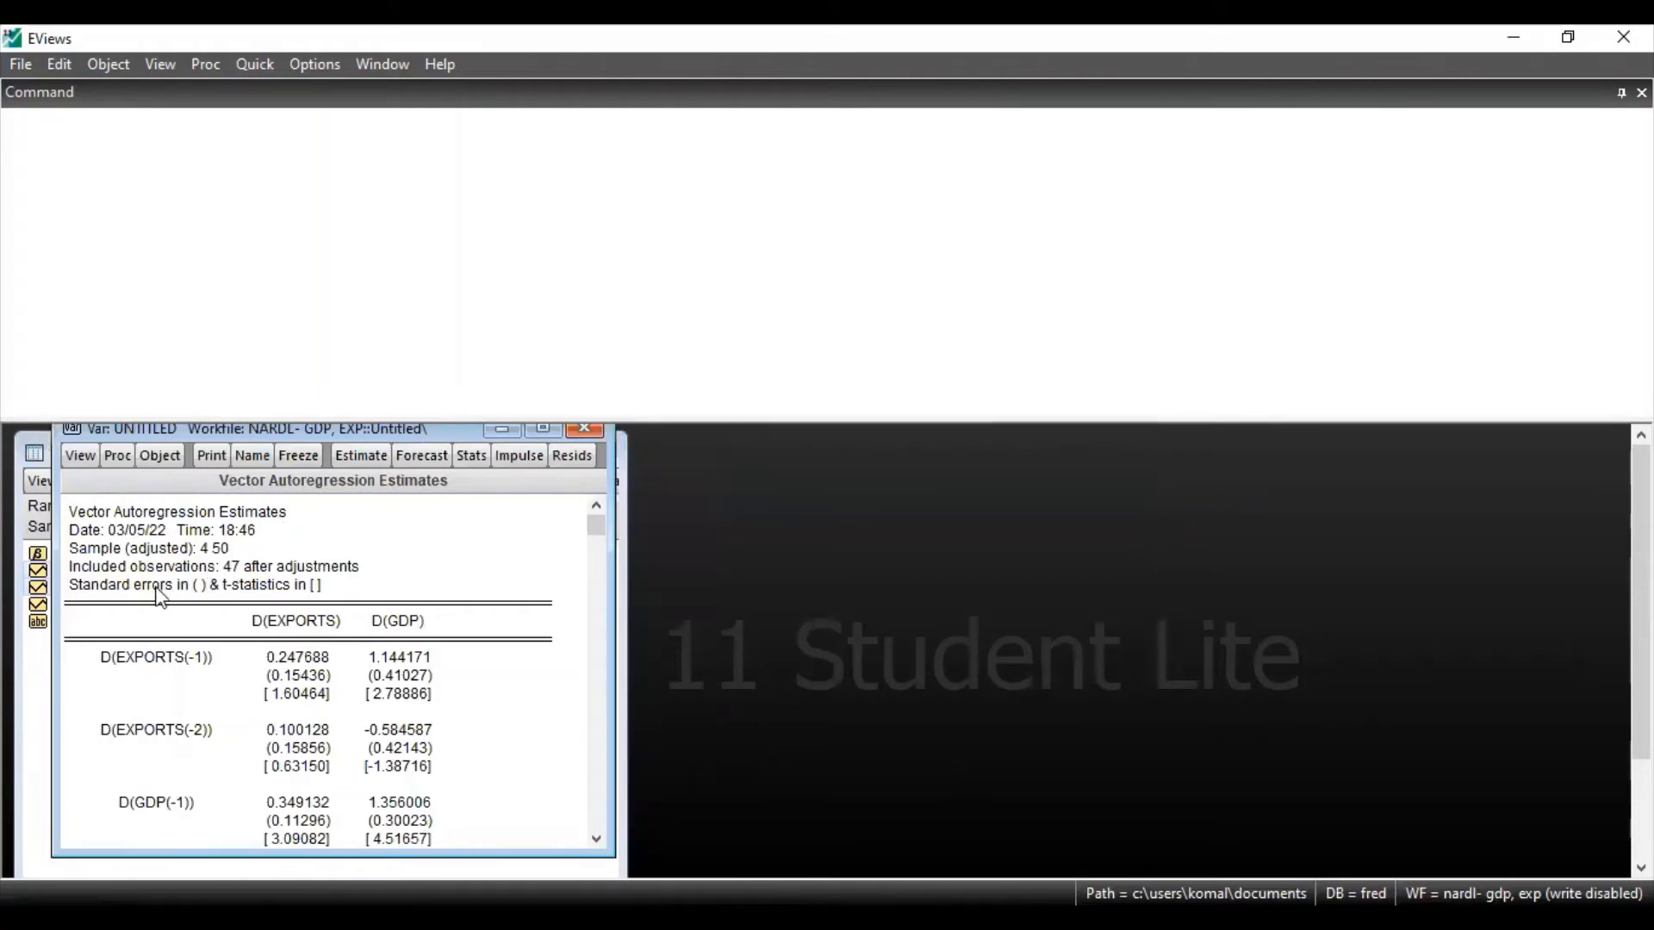
pyautogui.moveTo(217, 608)
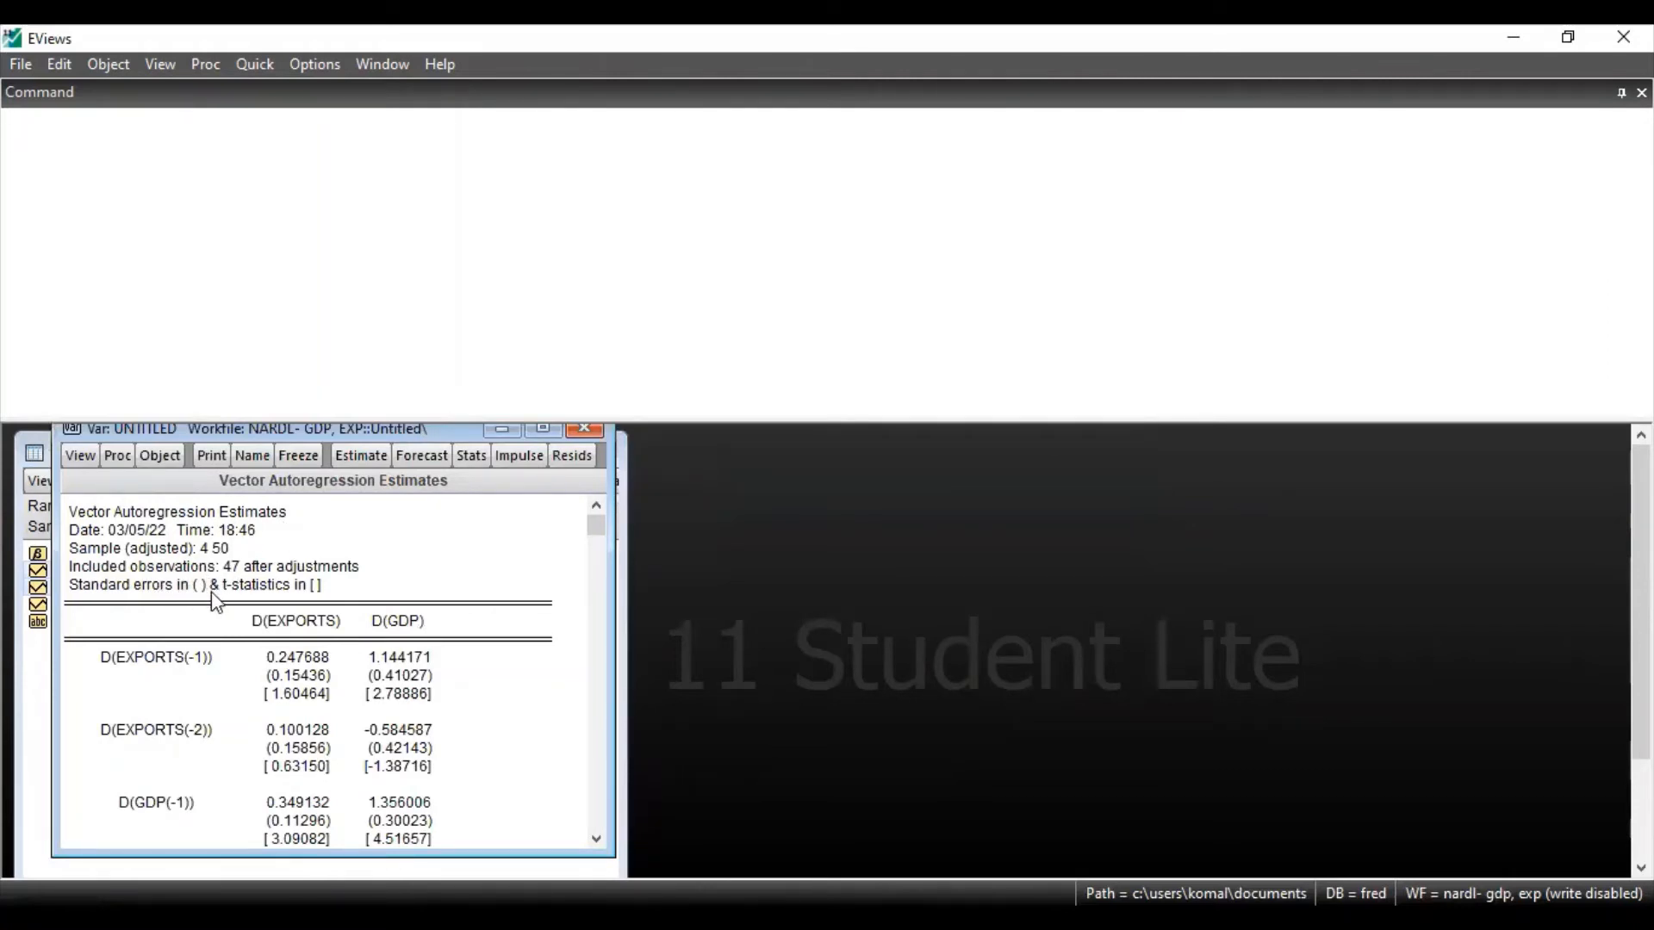
pyautogui.moveTo(250, 599)
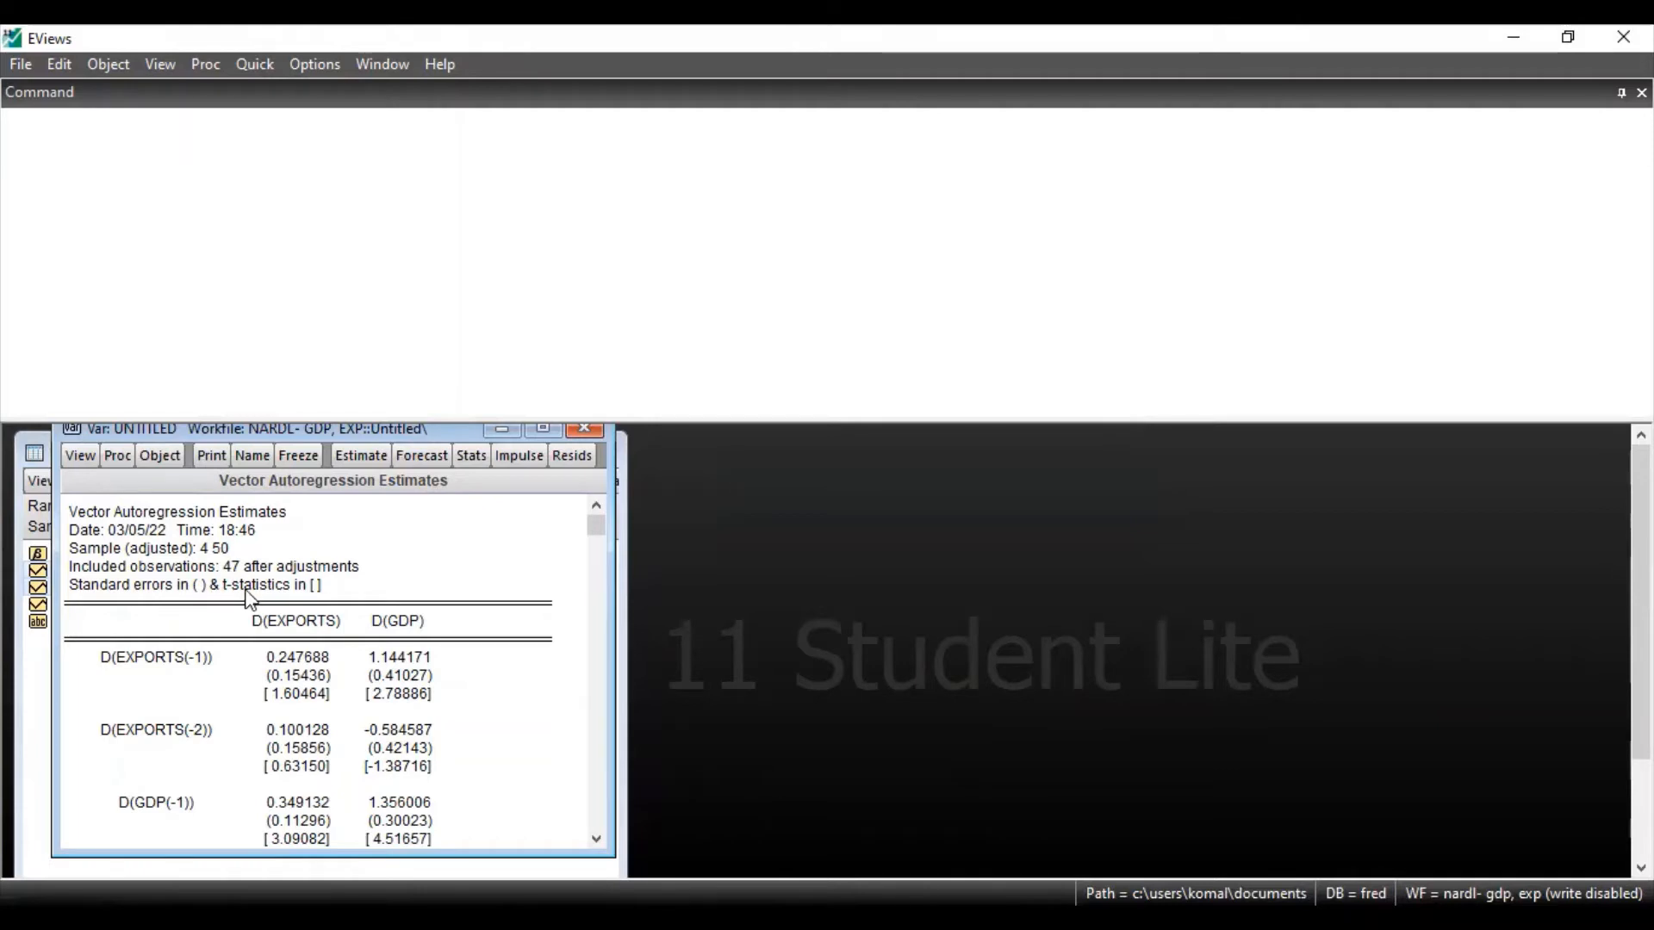
pyautogui.moveTo(319, 598)
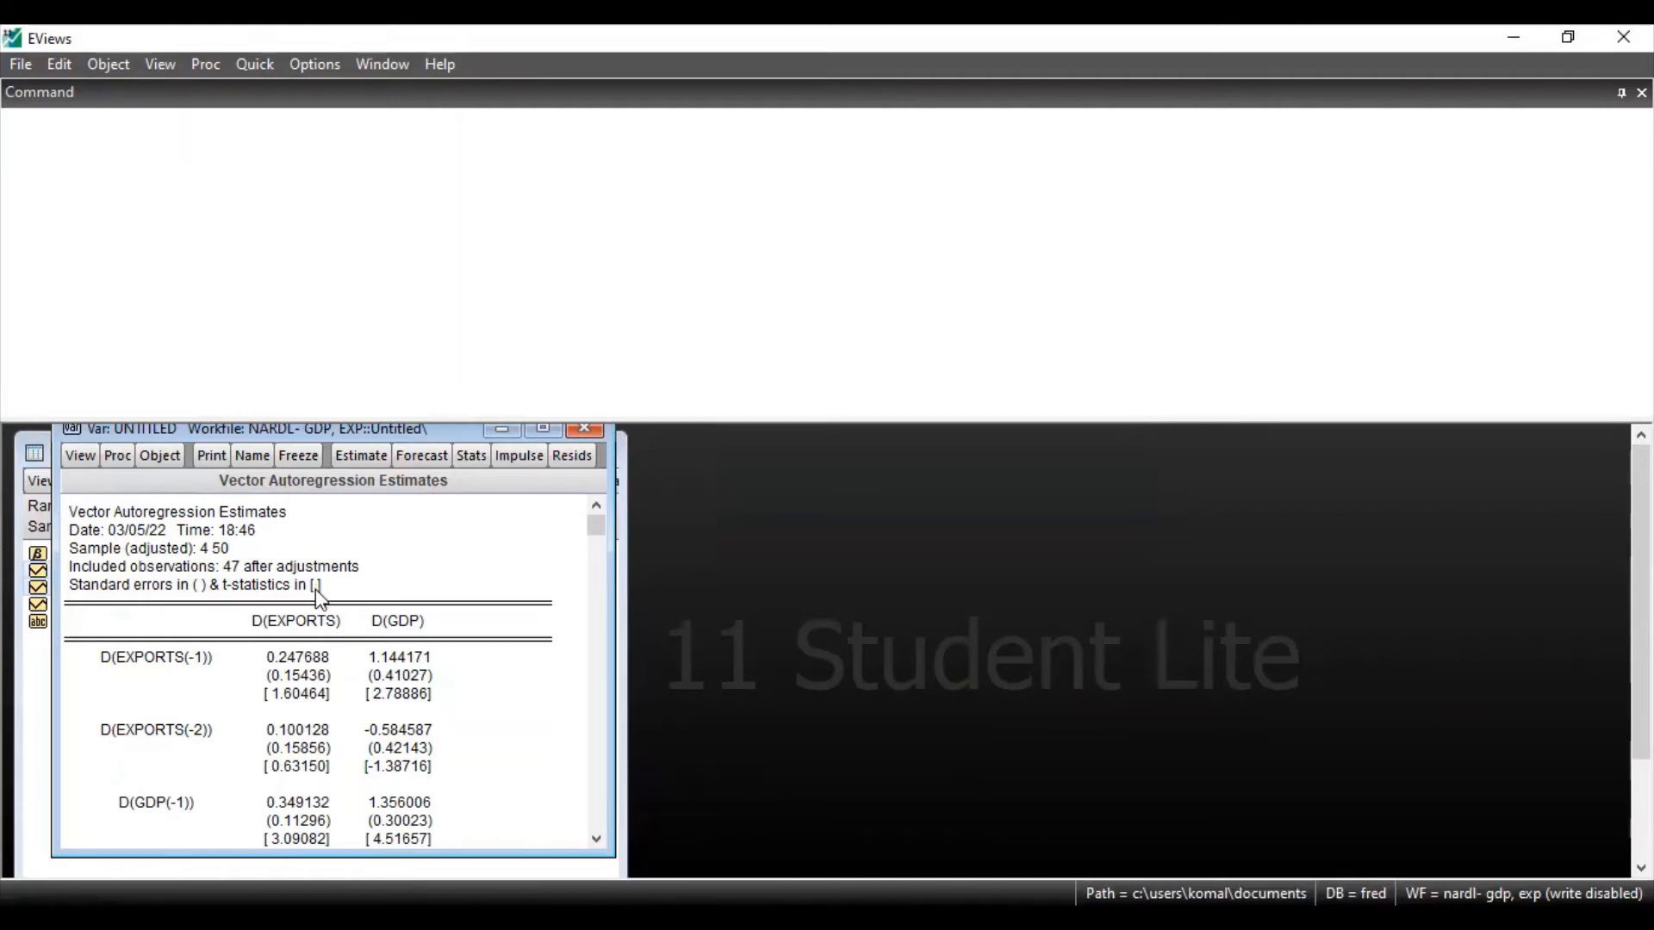
pyautogui.moveTo(250, 674)
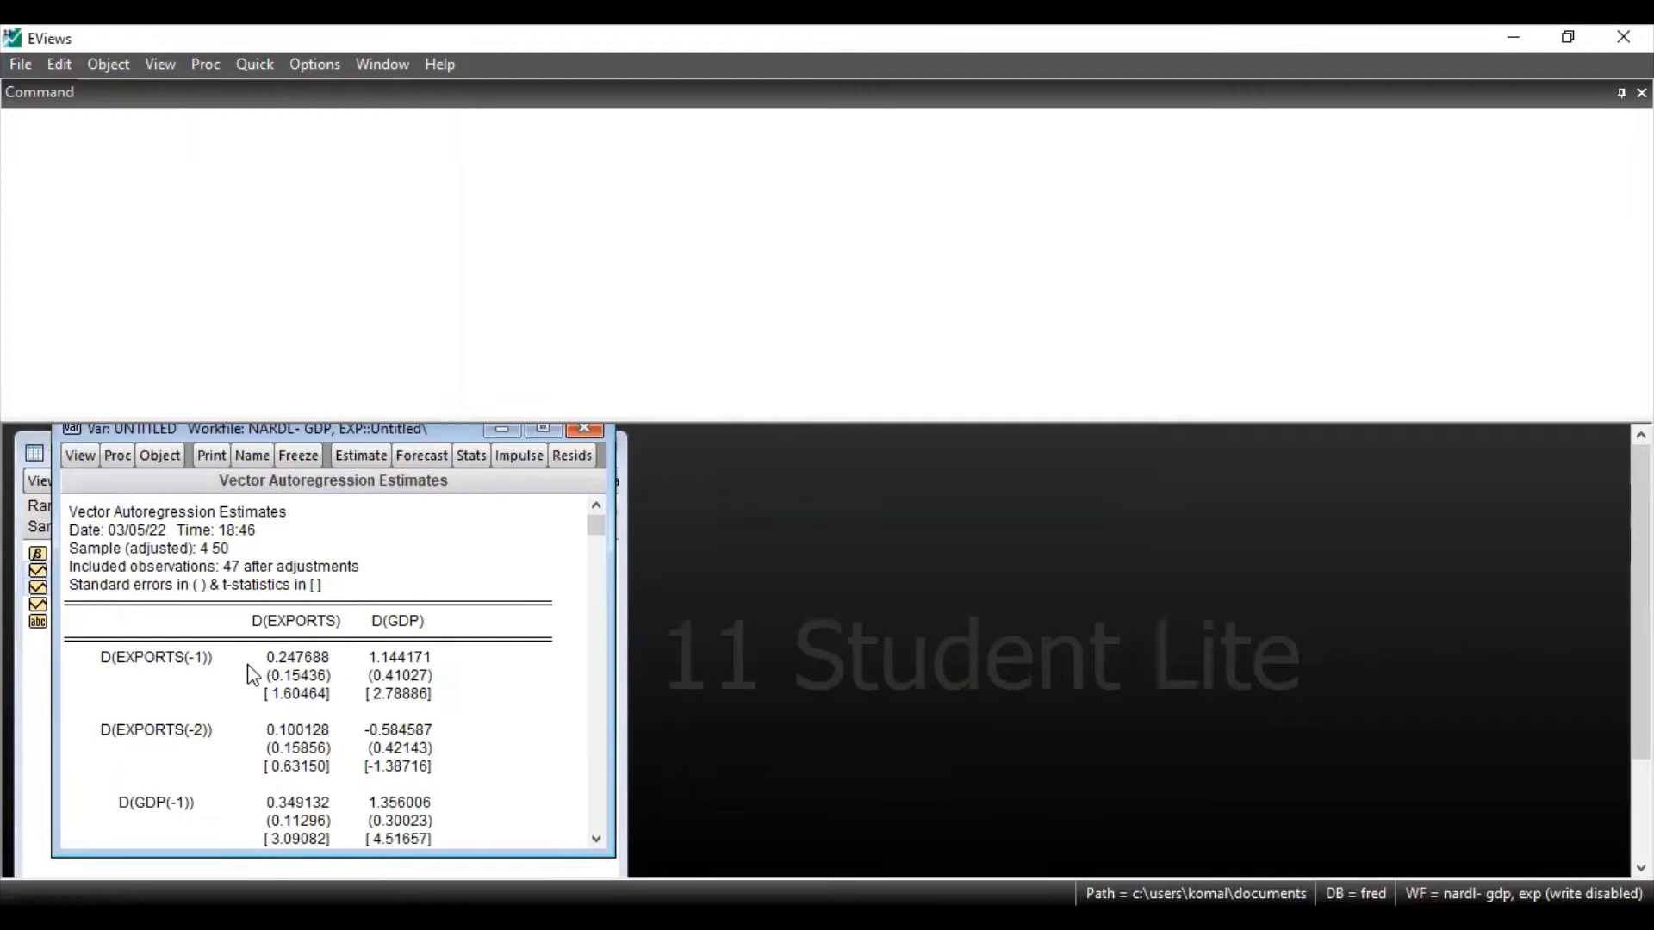
pyautogui.moveTo(184, 689)
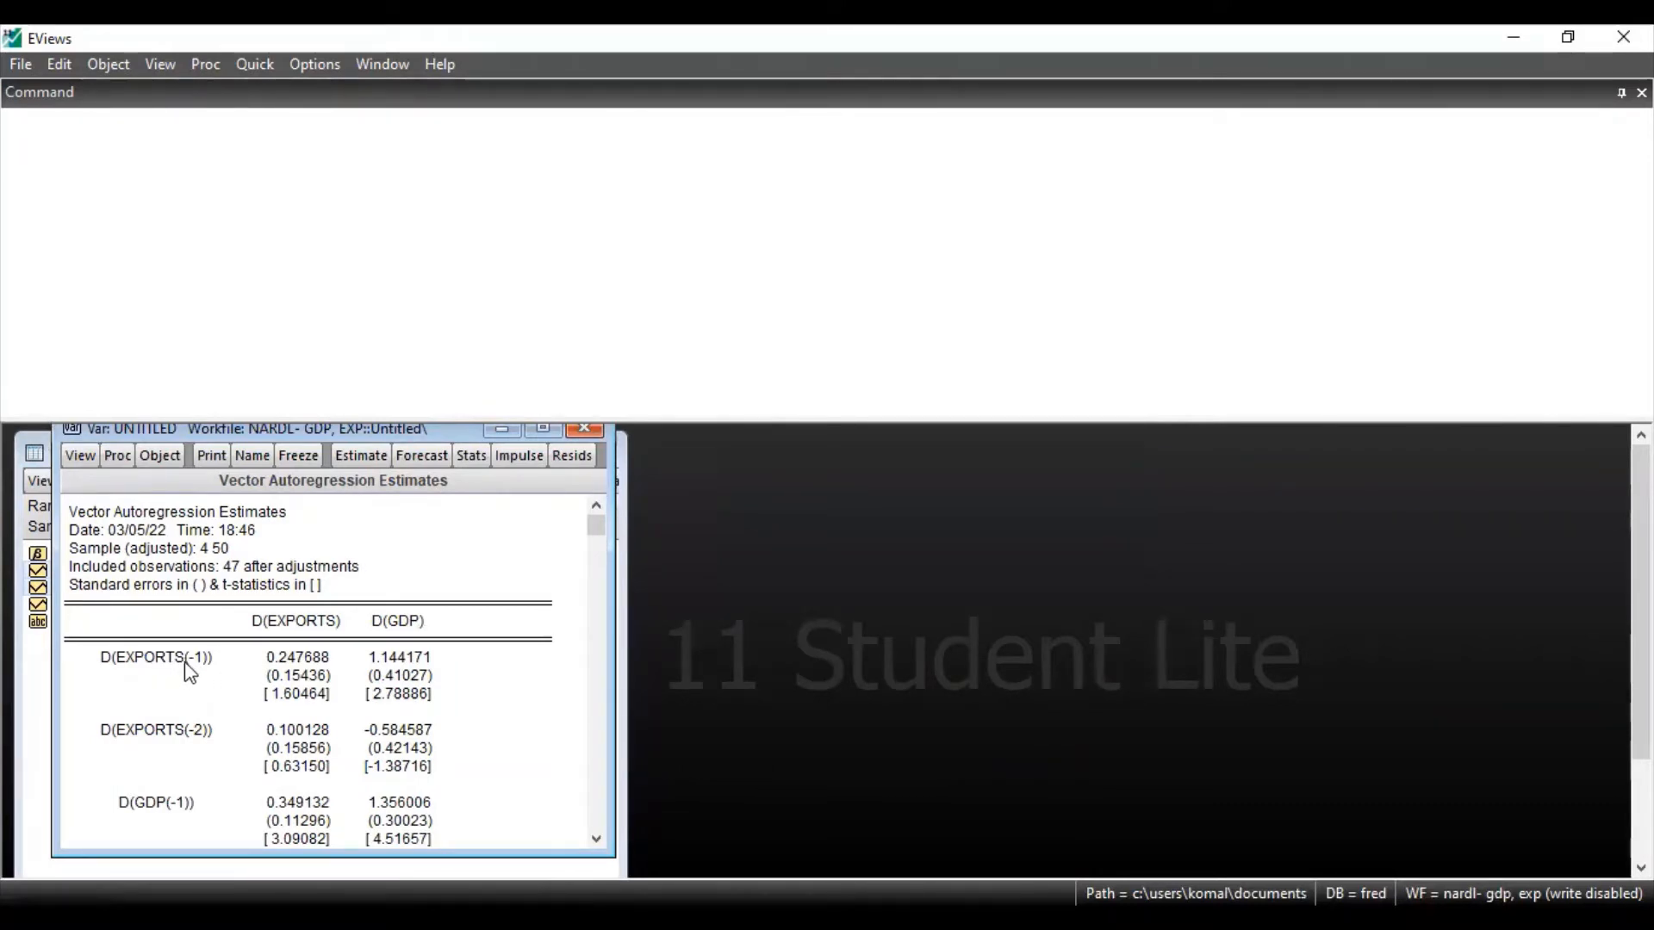
pyautogui.moveTo(204, 682)
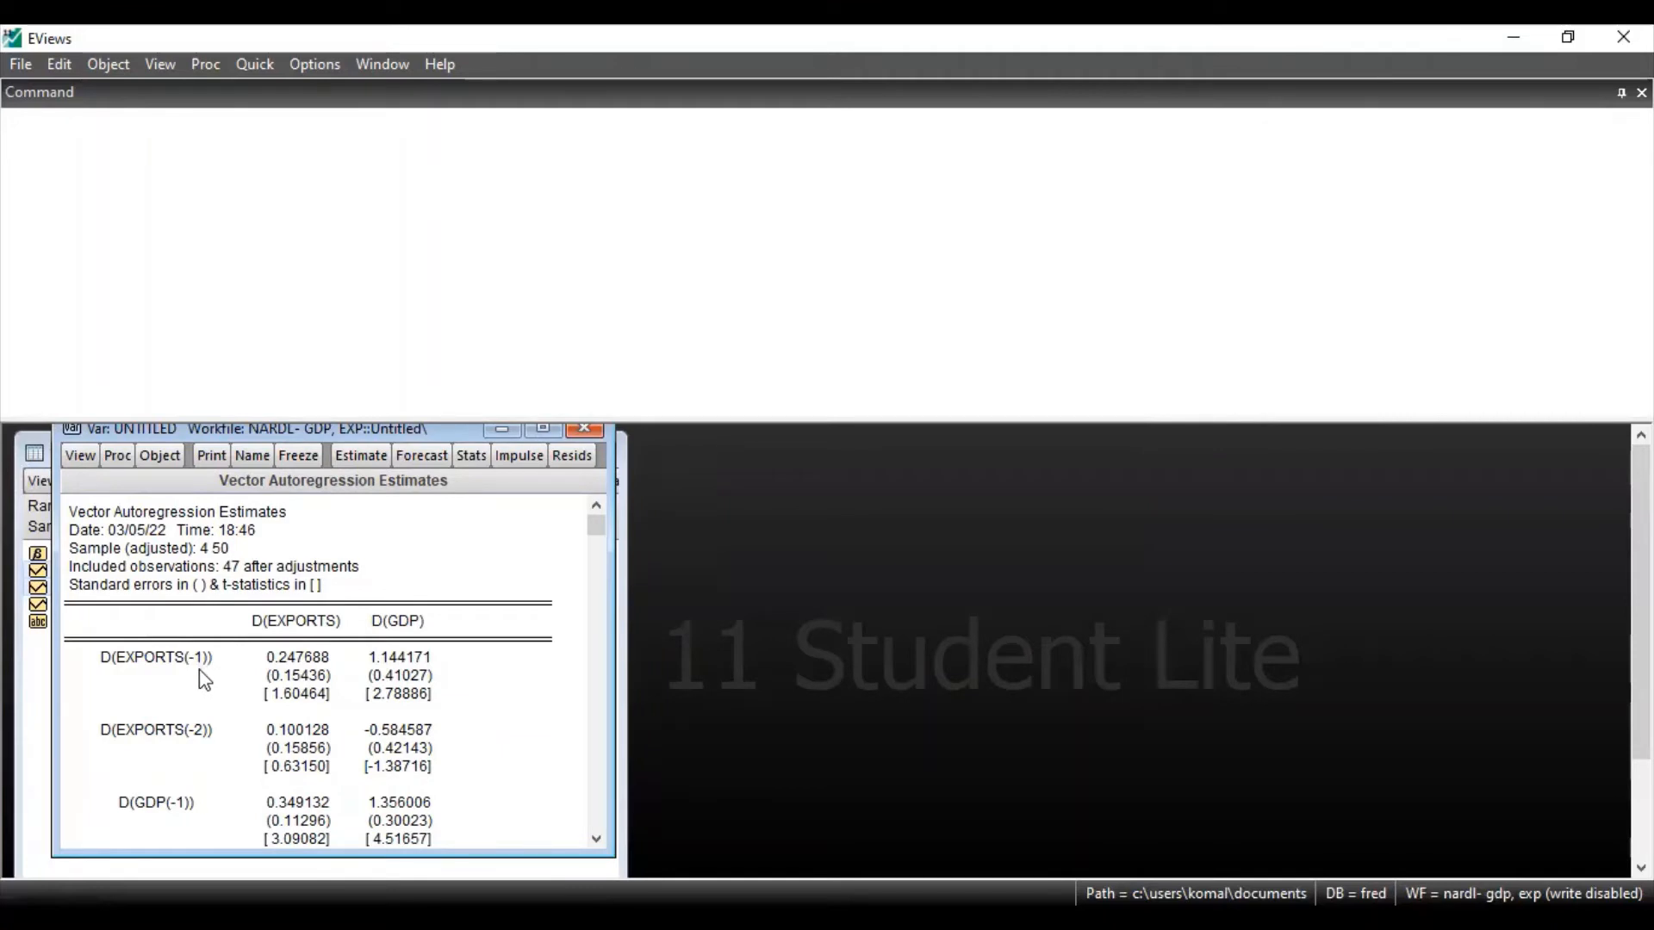
pyautogui.moveTo(572, 547)
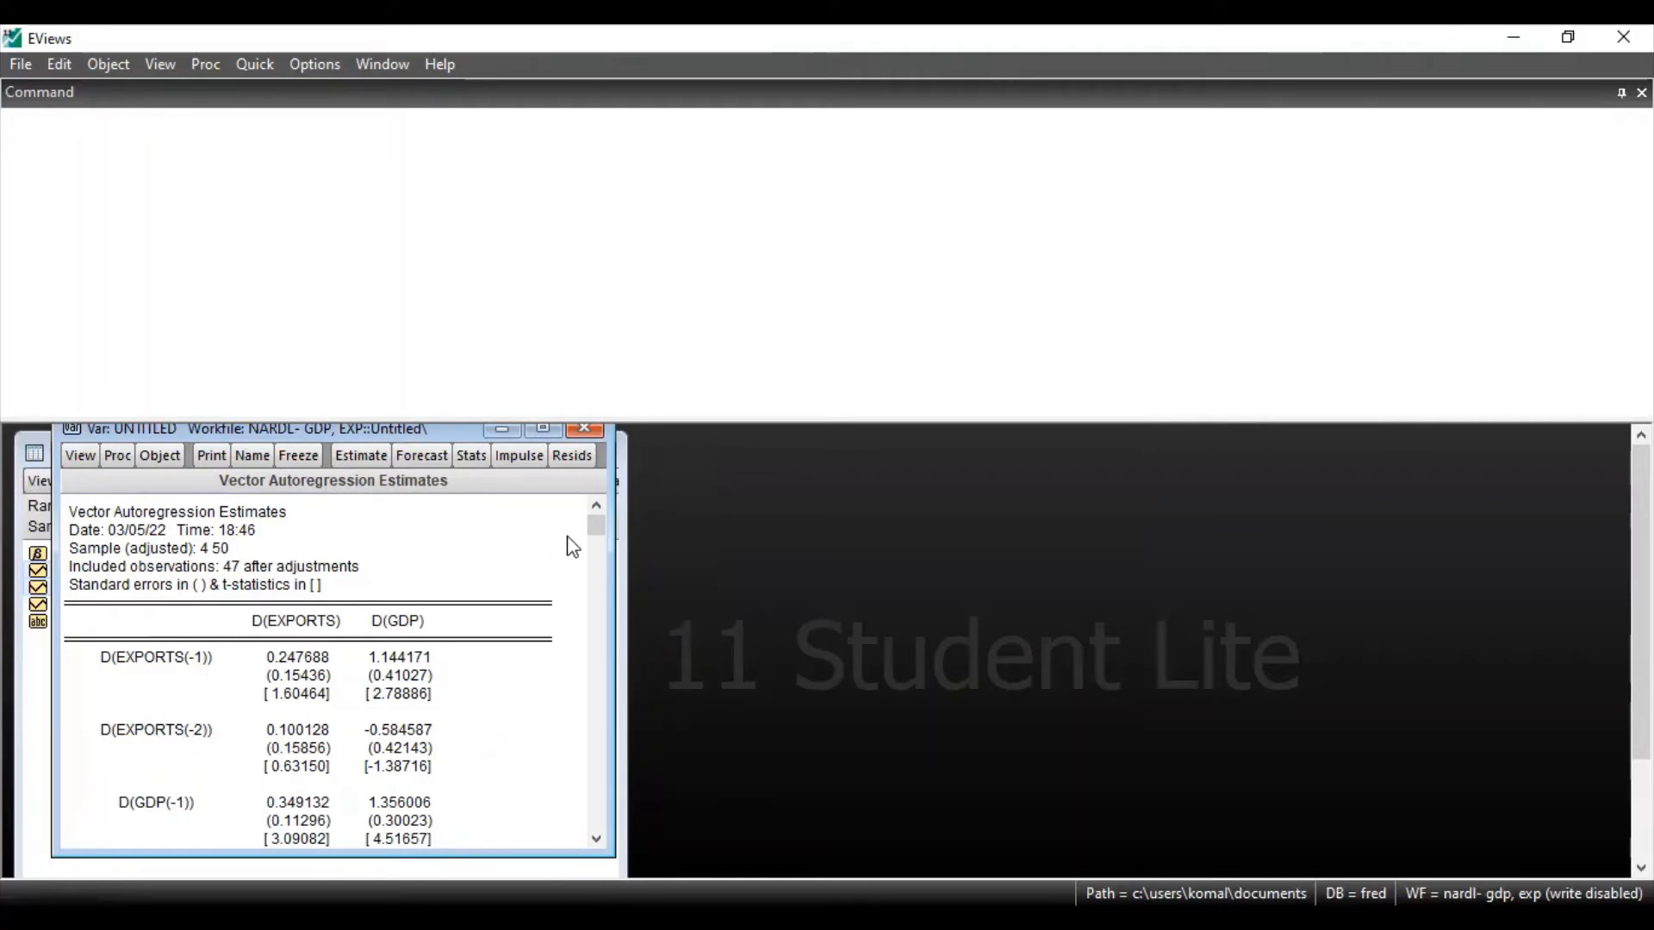
# Review the VAR estimates, then bring up View > Lag Structure > Lag Length Criteria
pyautogui.scroll(-3)
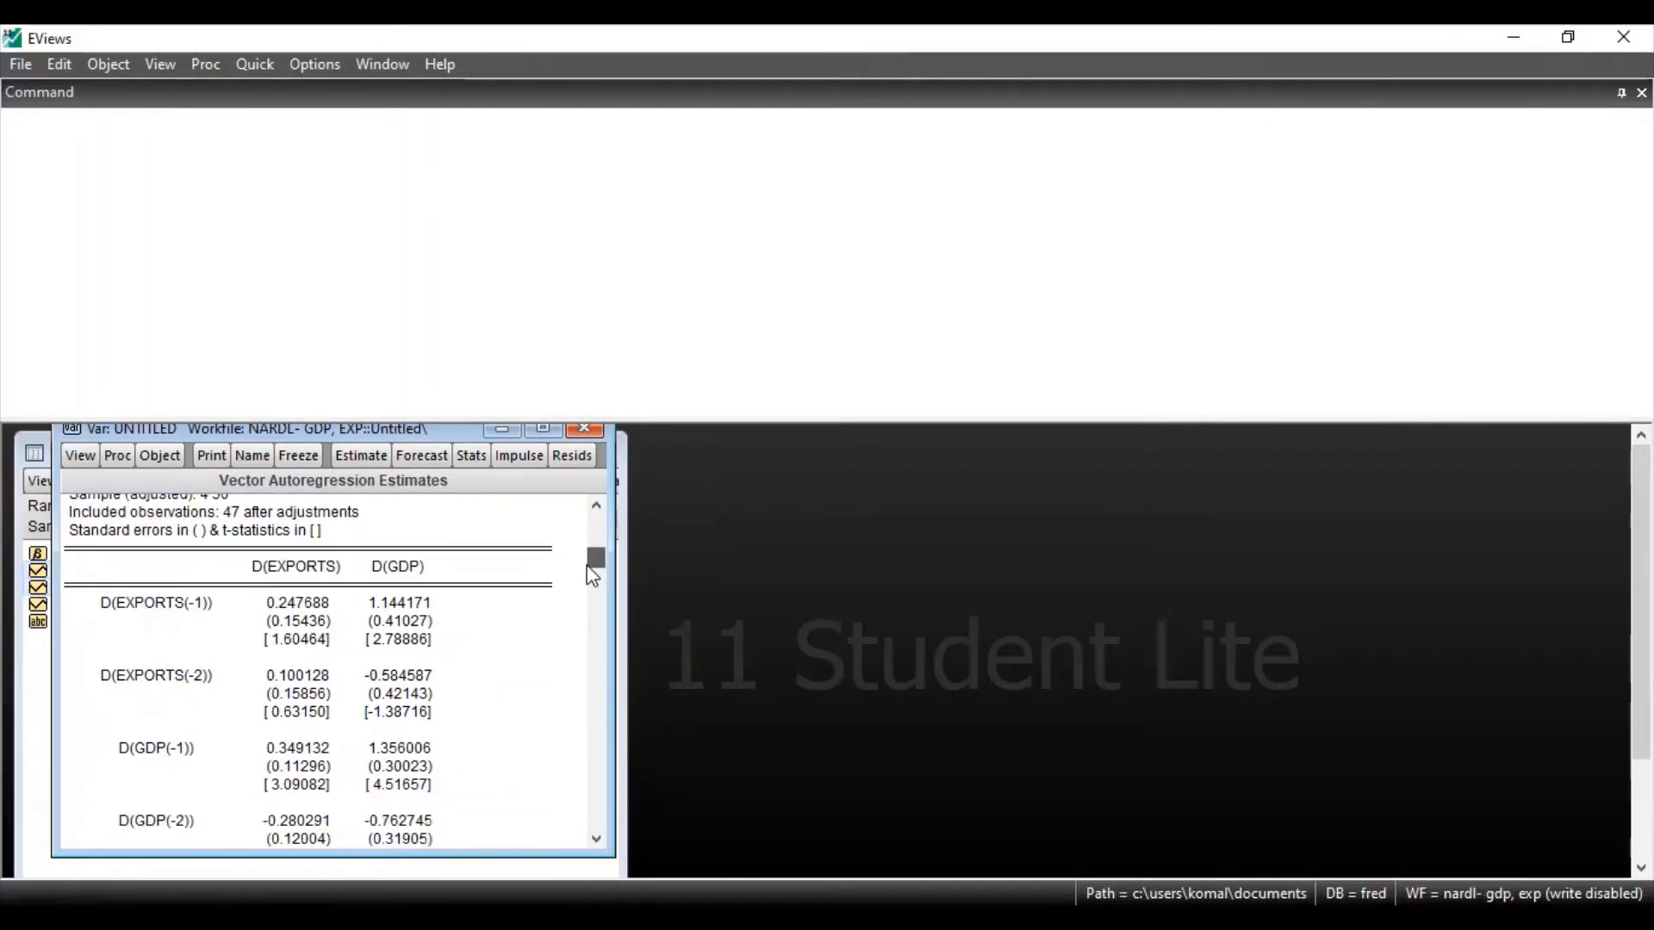
pyautogui.scroll(-3)
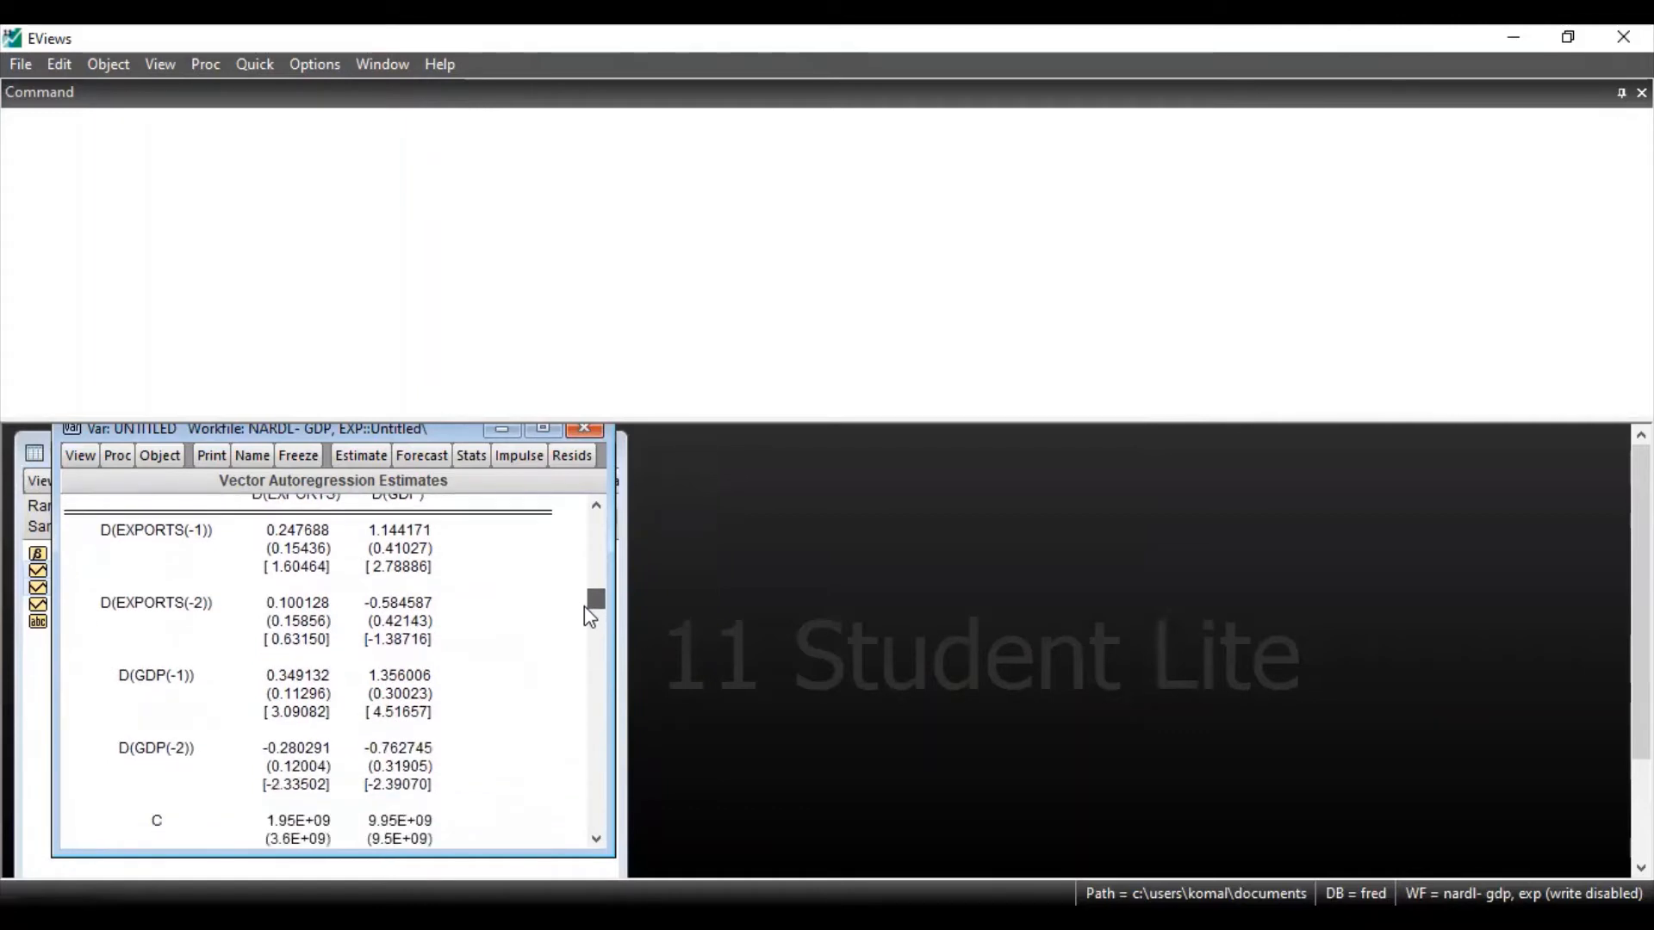
pyautogui.moveTo(595, 598); pyautogui.dragTo(595, 673)
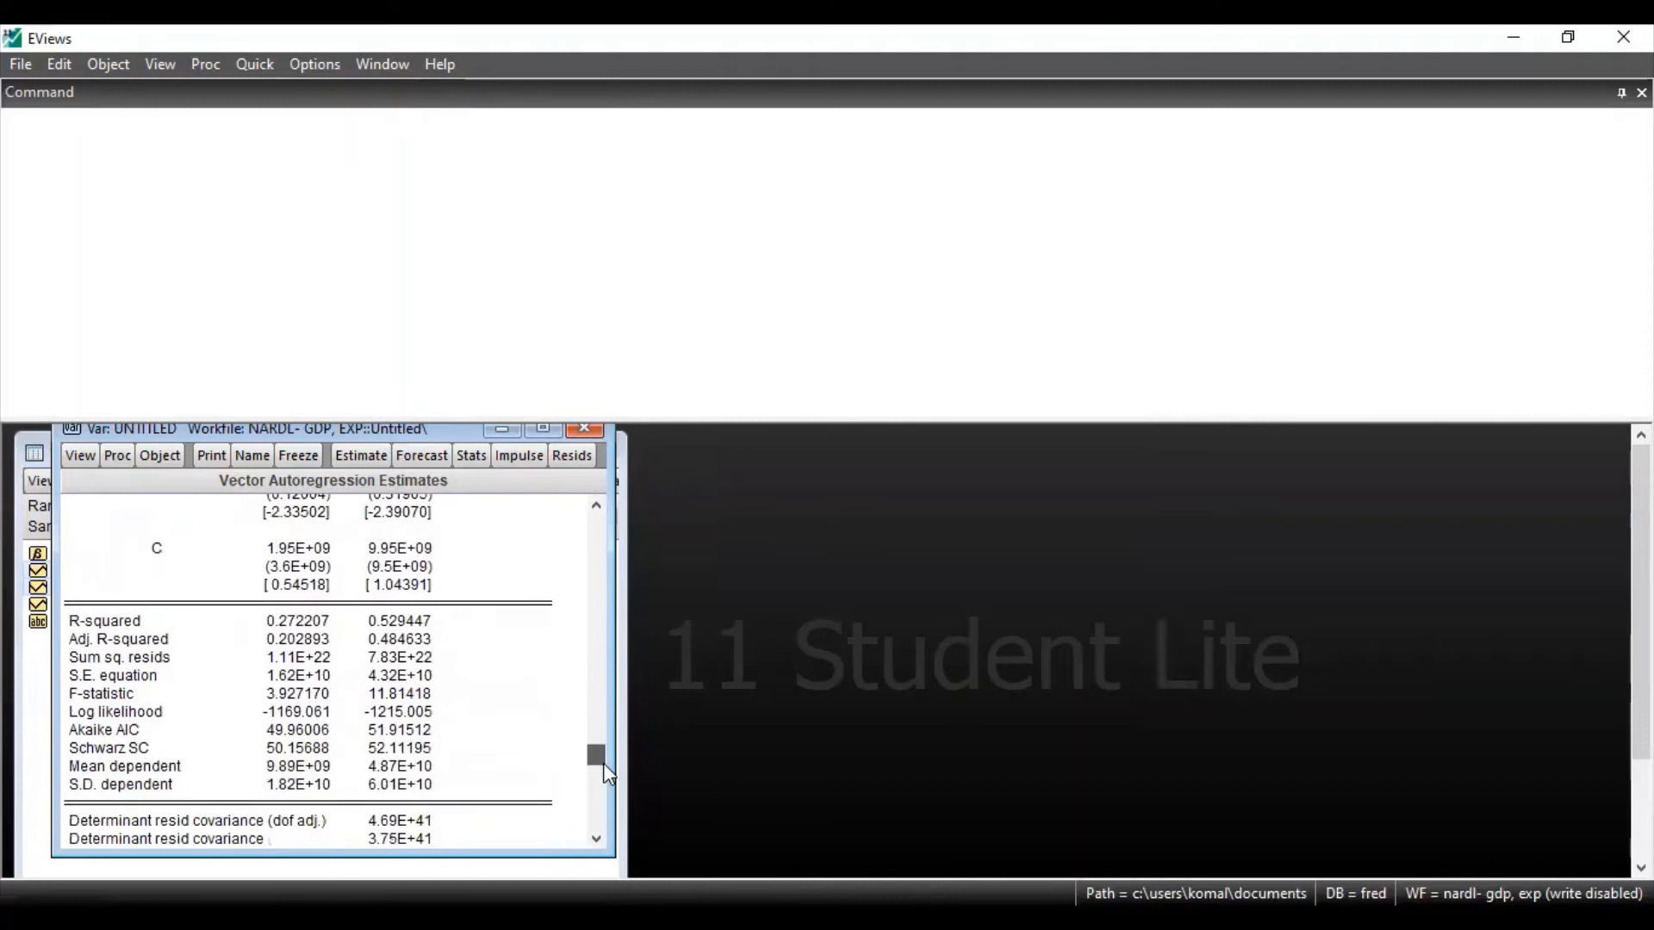
pyautogui.scroll(-3)
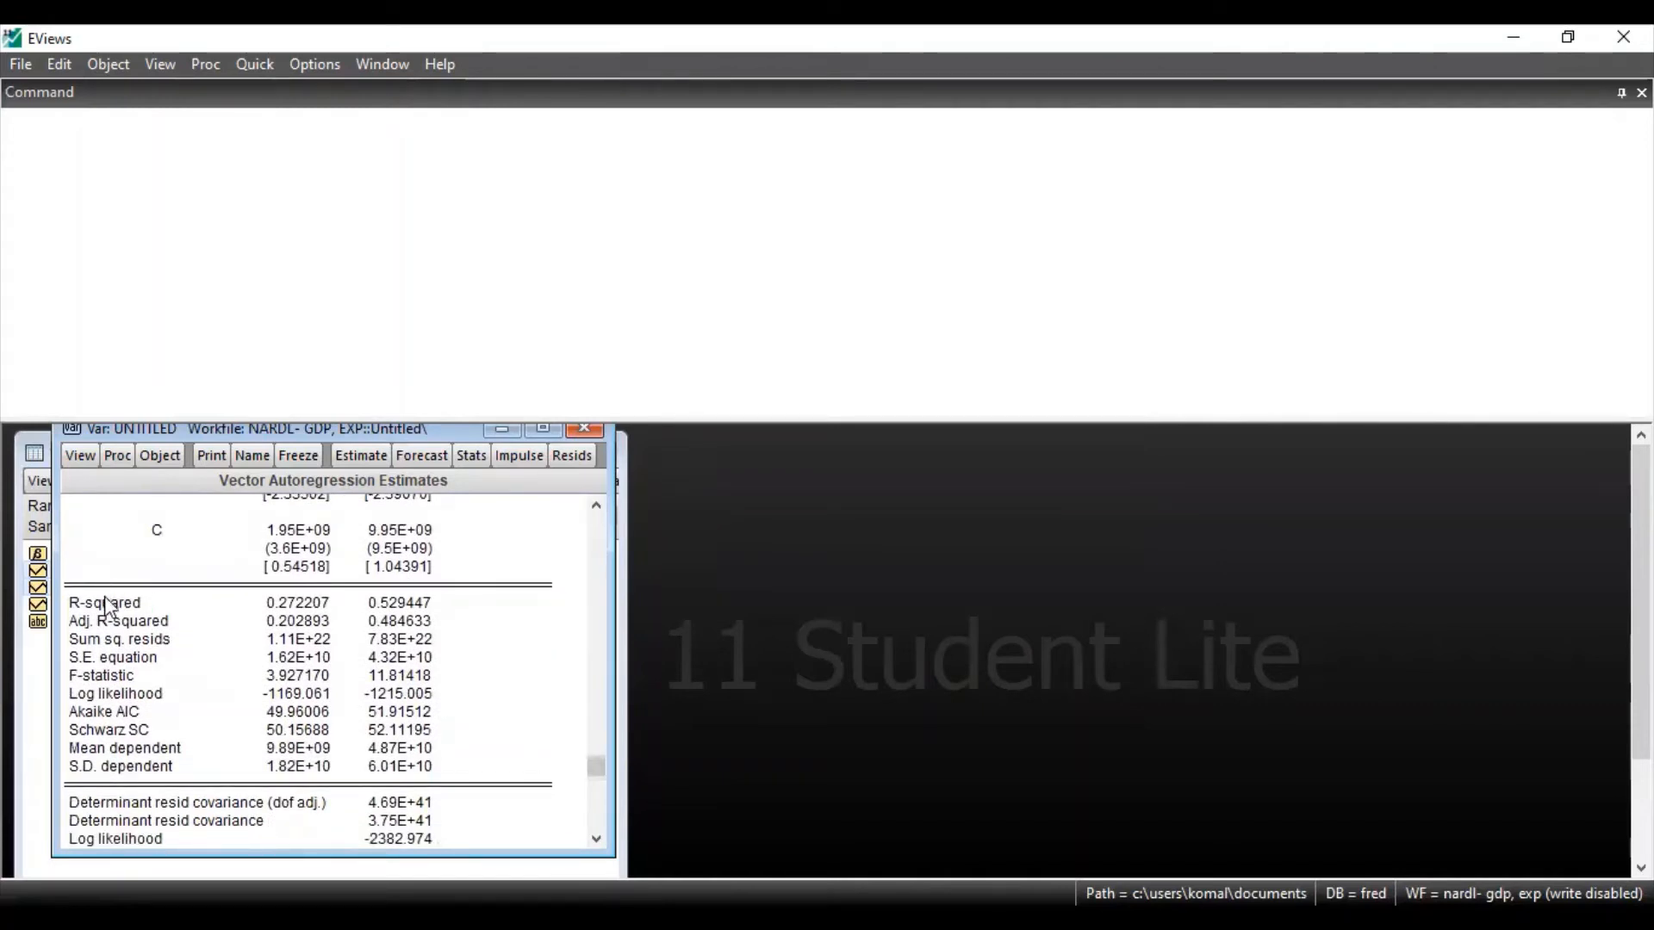
pyautogui.moveTo(172, 620)
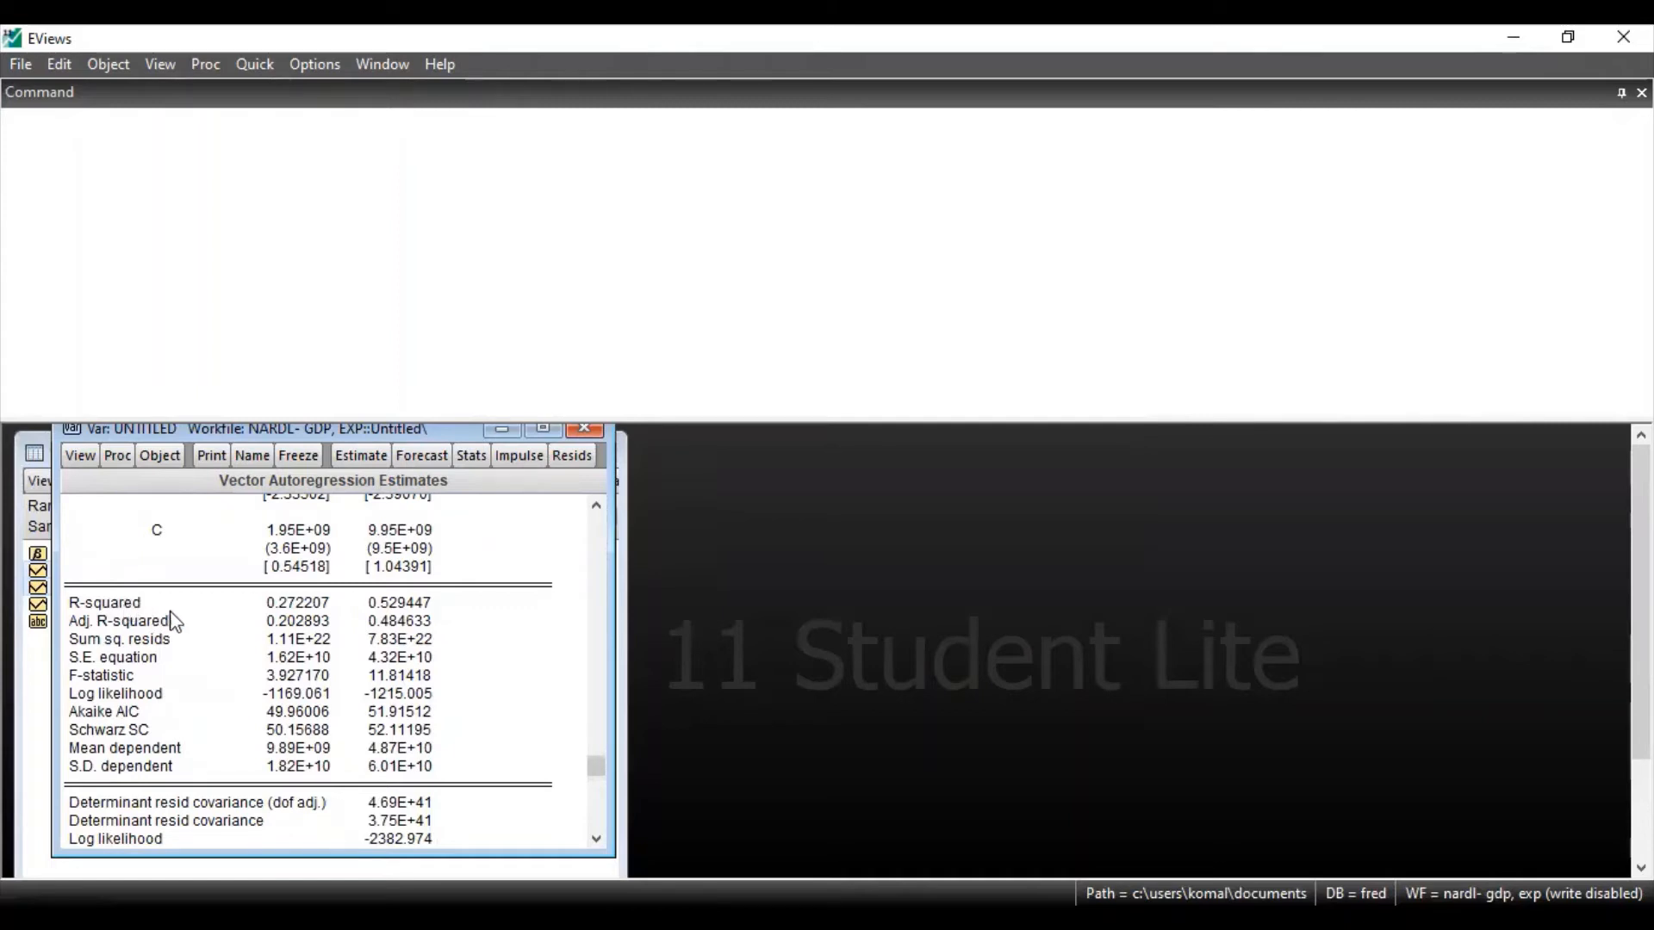
pyautogui.moveTo(243, 678)
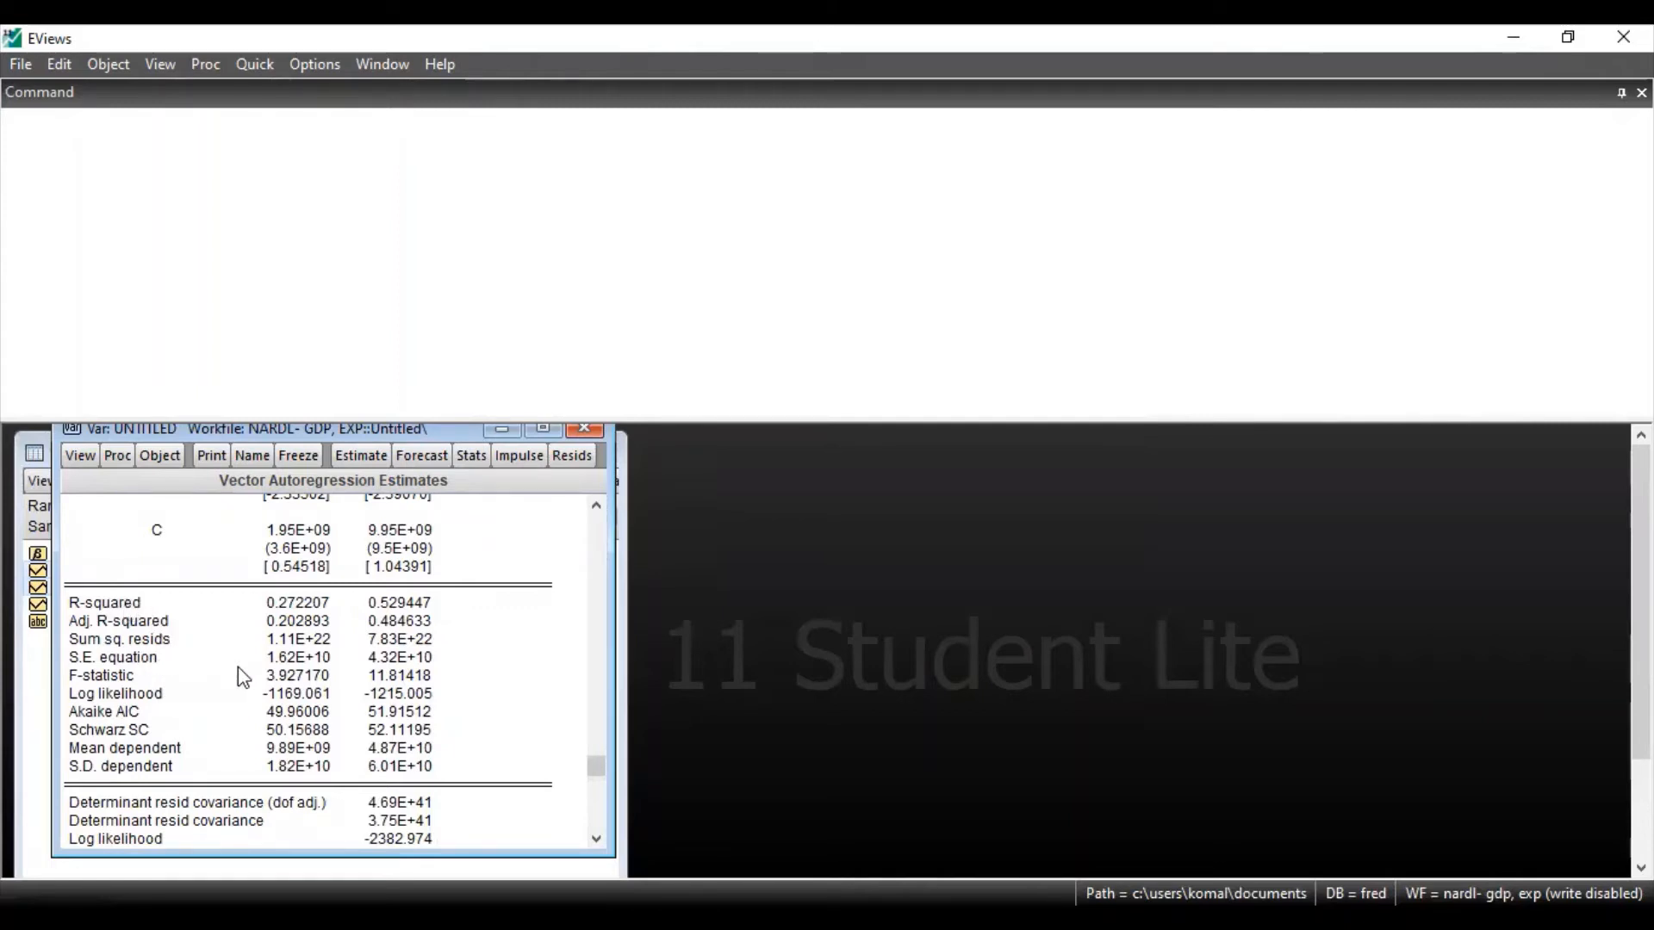
pyautogui.moveTo(597, 775)
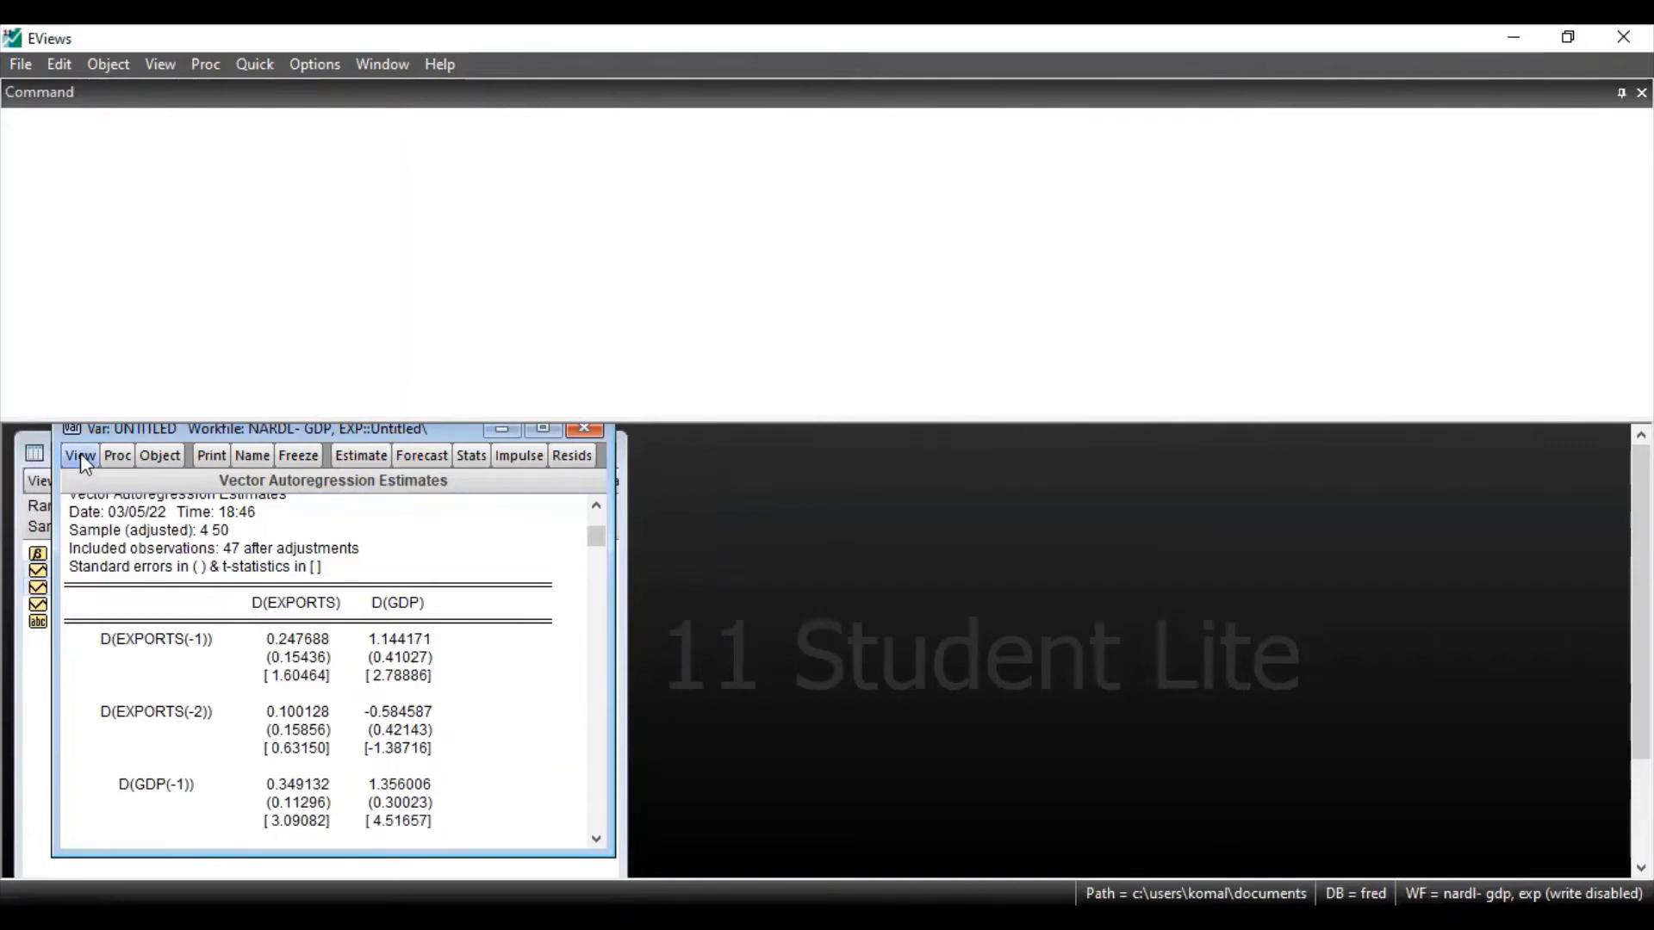
pyautogui.click(79, 455)
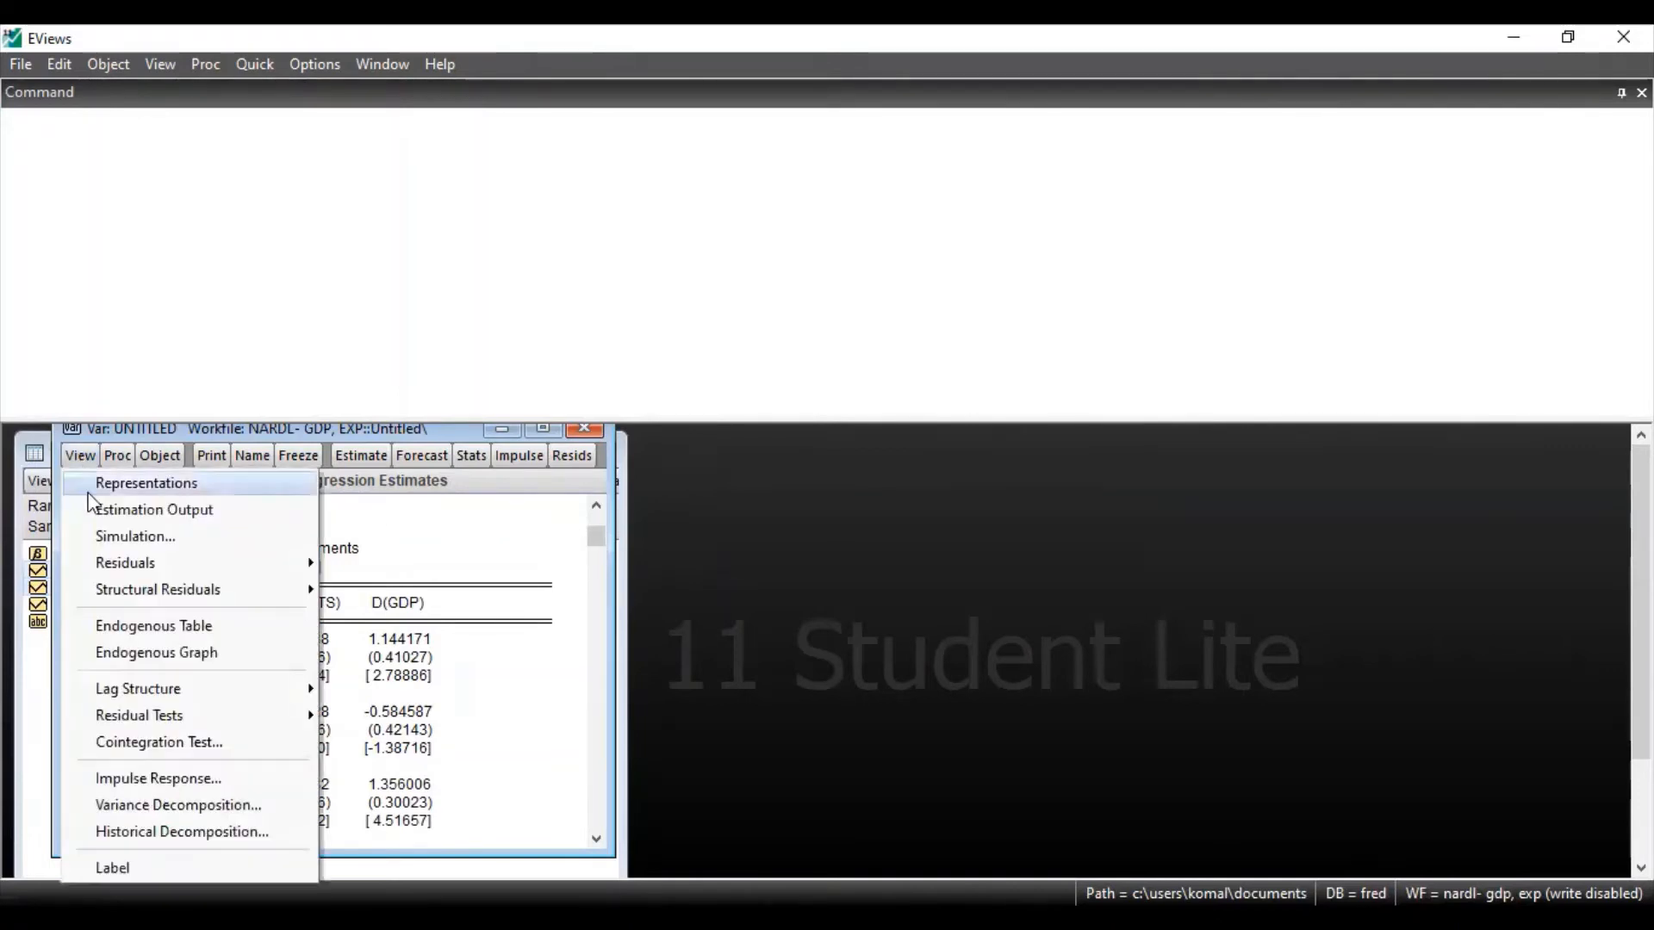
pyautogui.moveTo(137, 689)
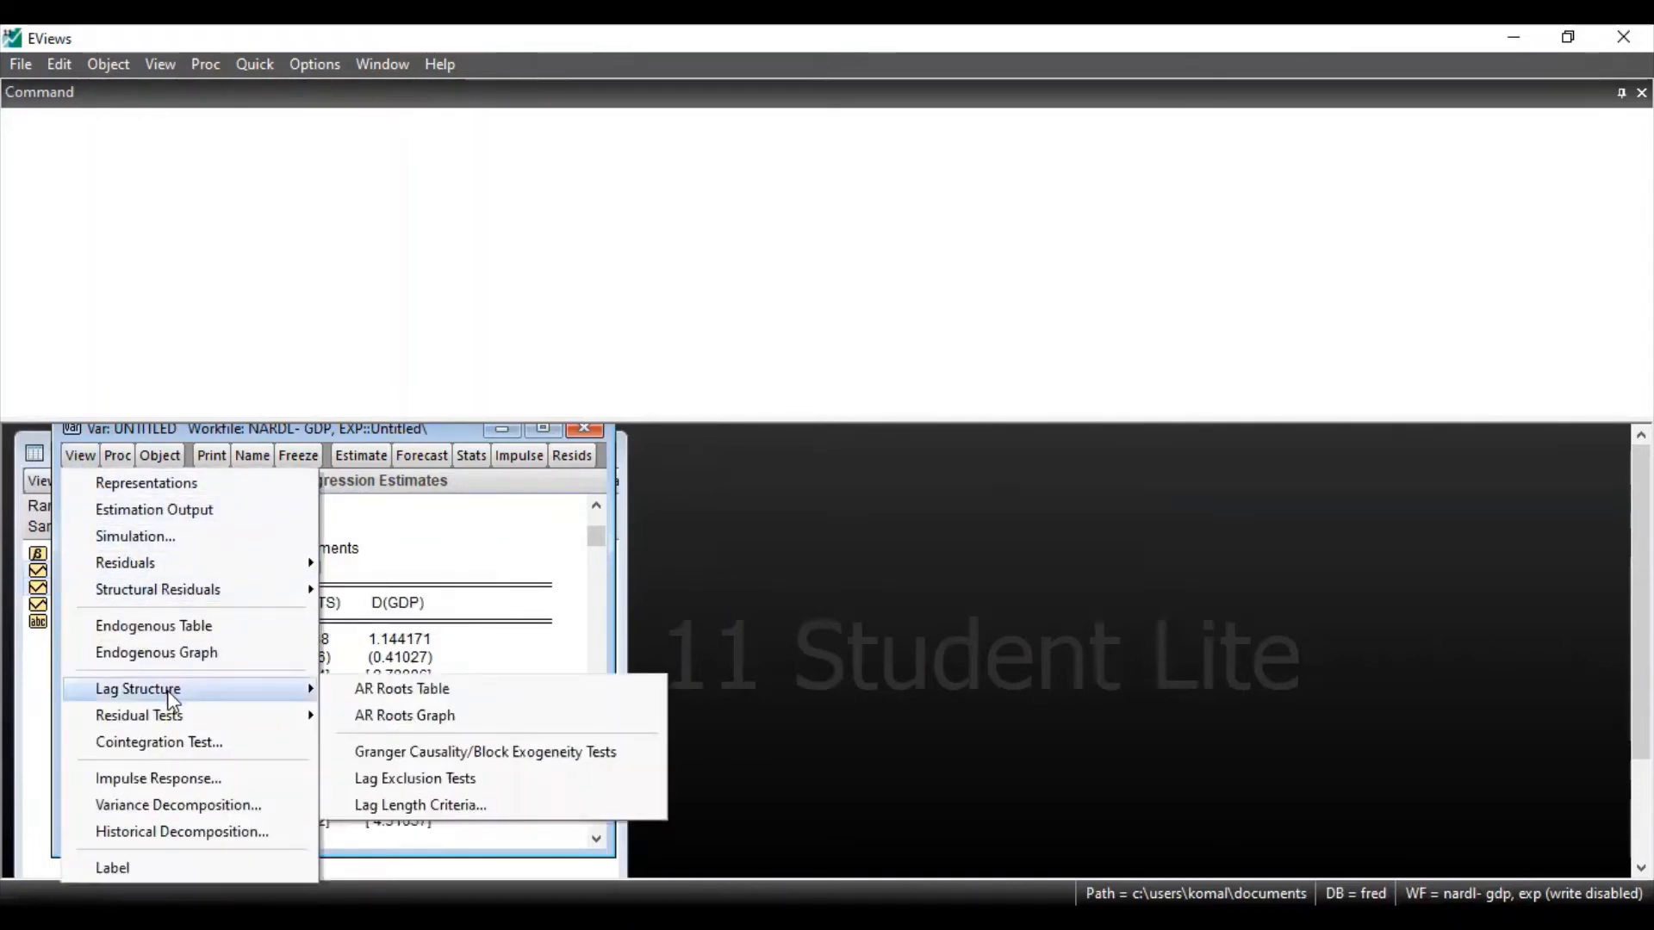
pyautogui.moveTo(401, 689)
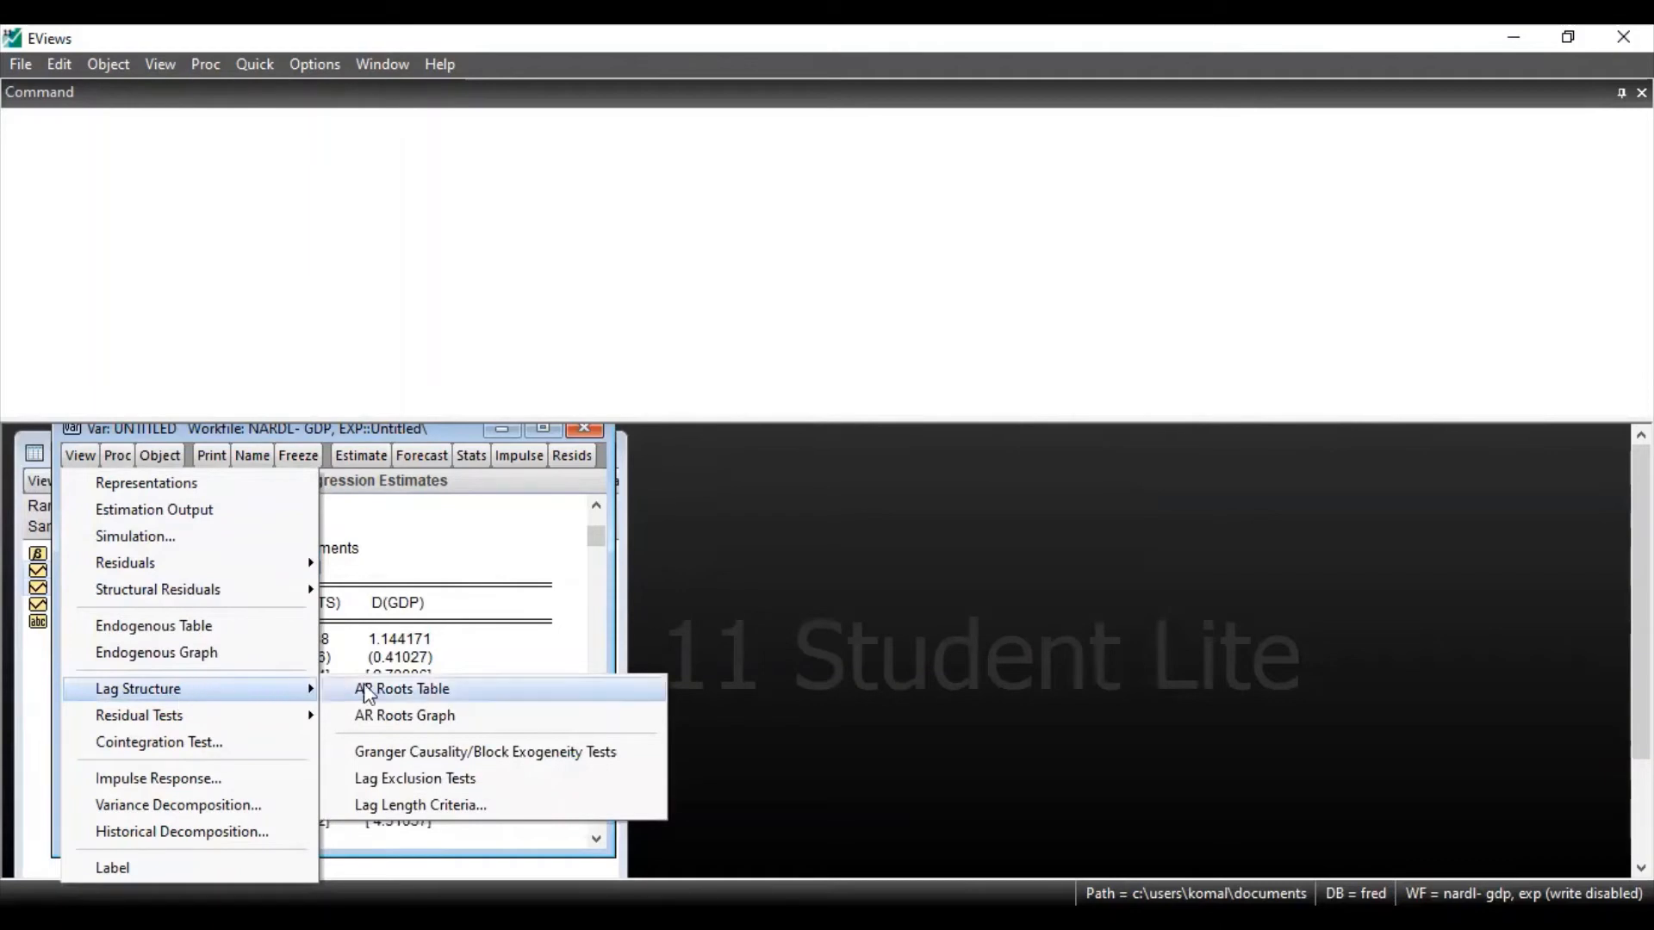
pyautogui.click(405, 689)
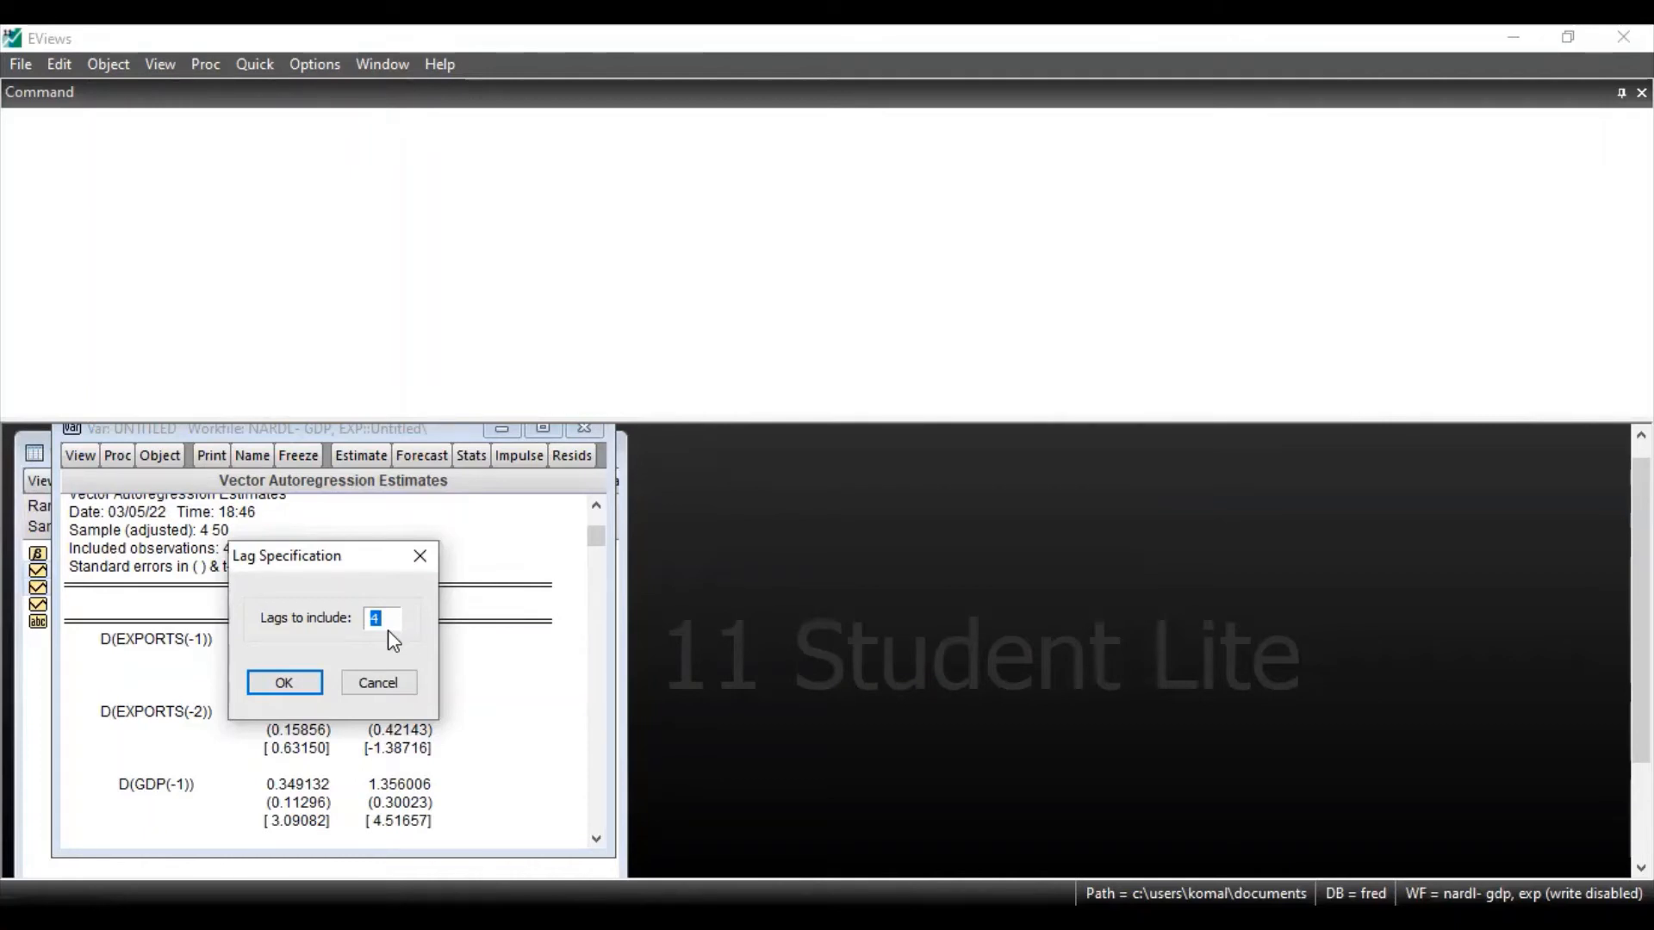
# Enter 5 lags to include and show the lag order selection criteria table
pyautogui.write('5')
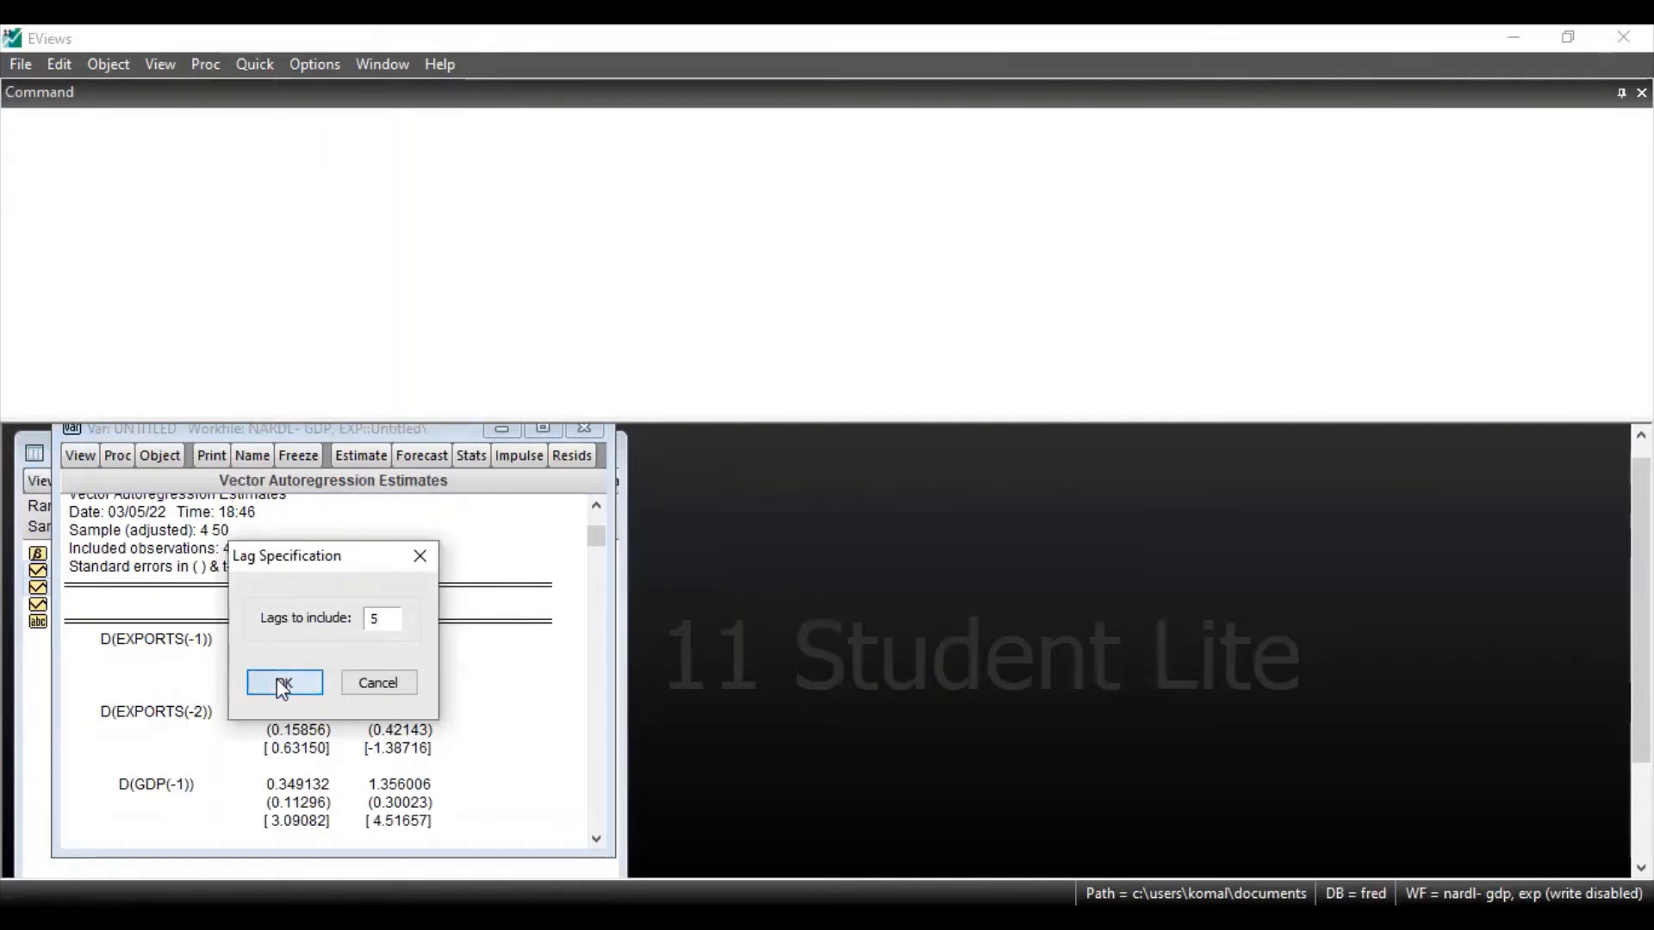
pyautogui.click(284, 683)
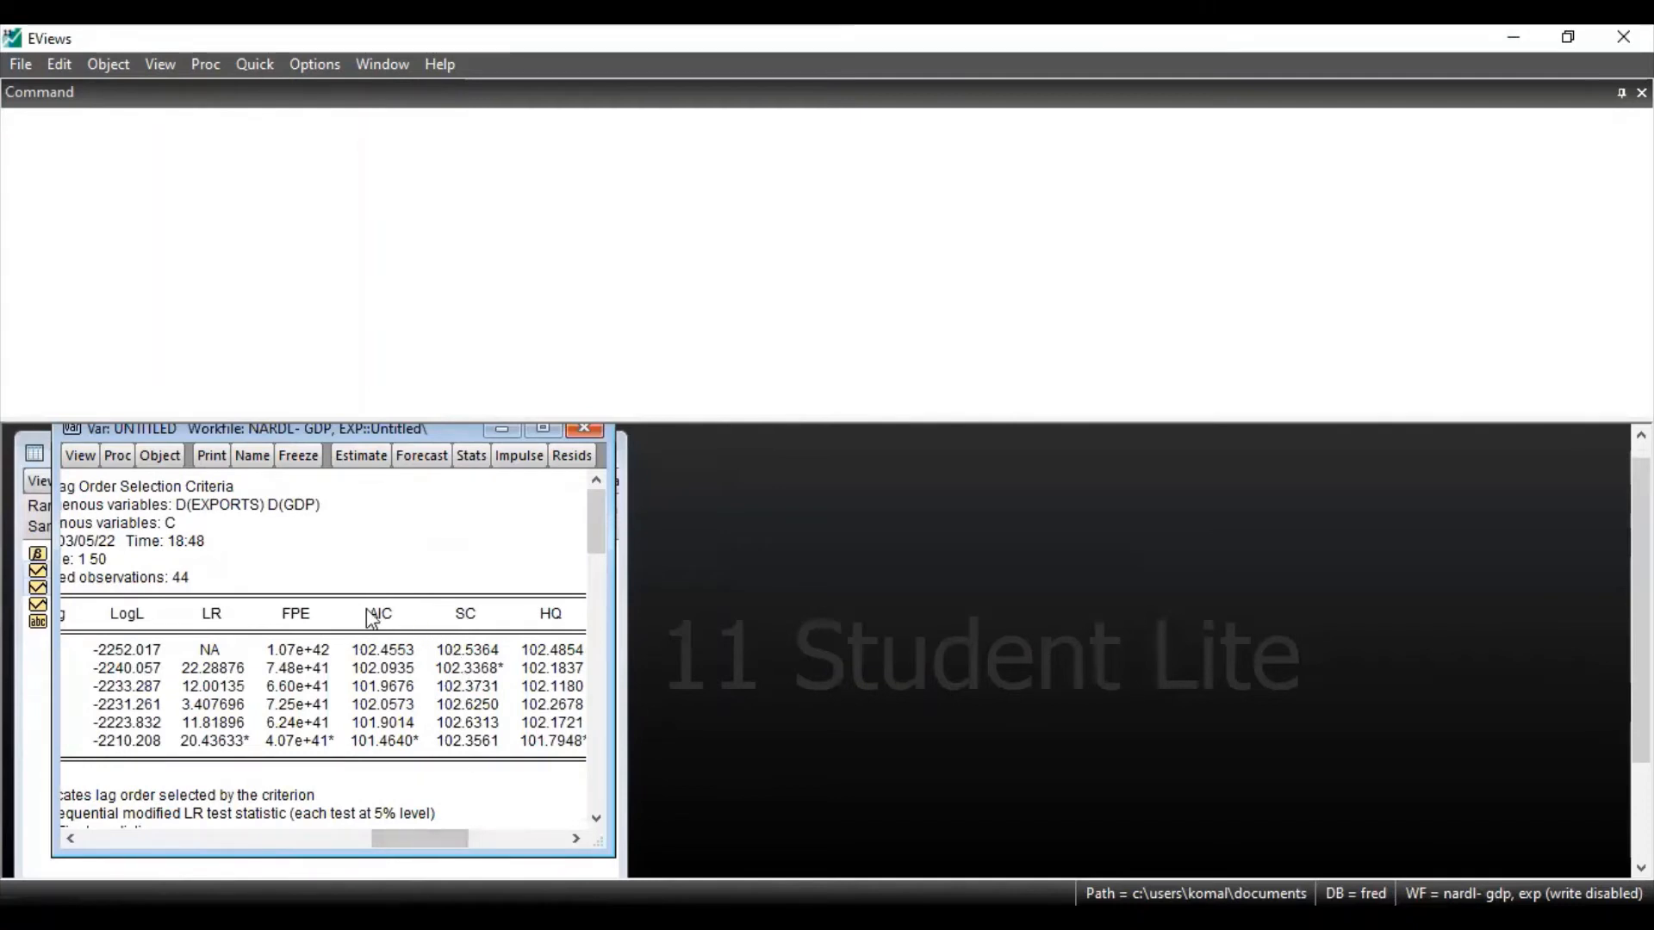
pyautogui.moveTo(478, 635)
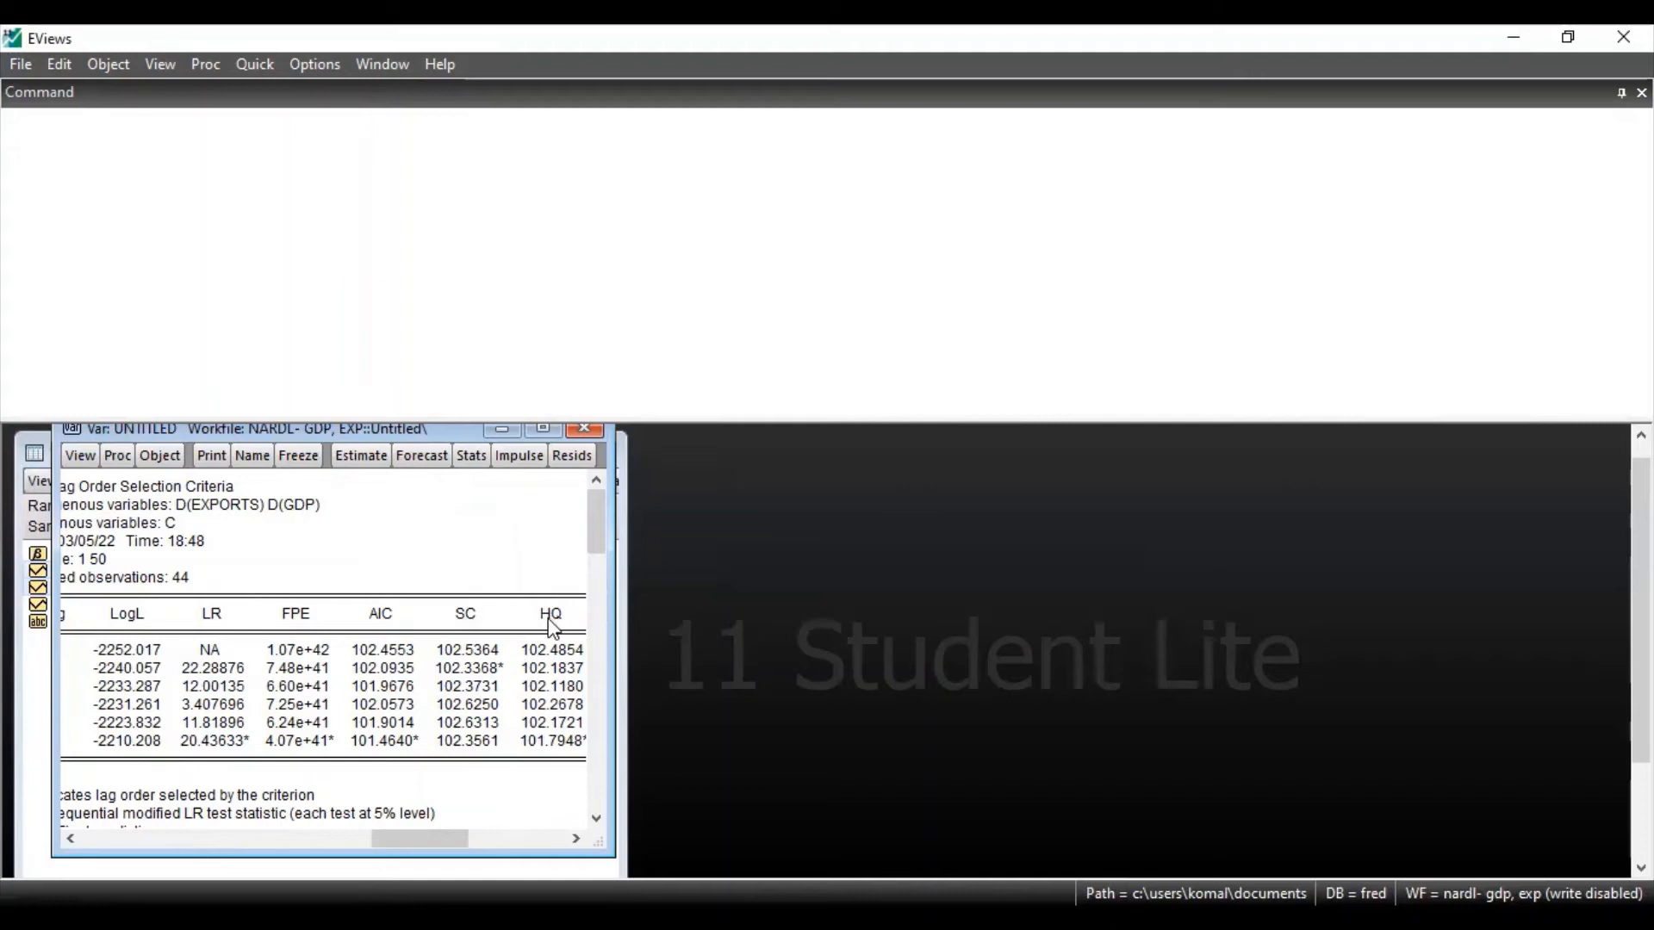
pyautogui.moveTo(531, 624)
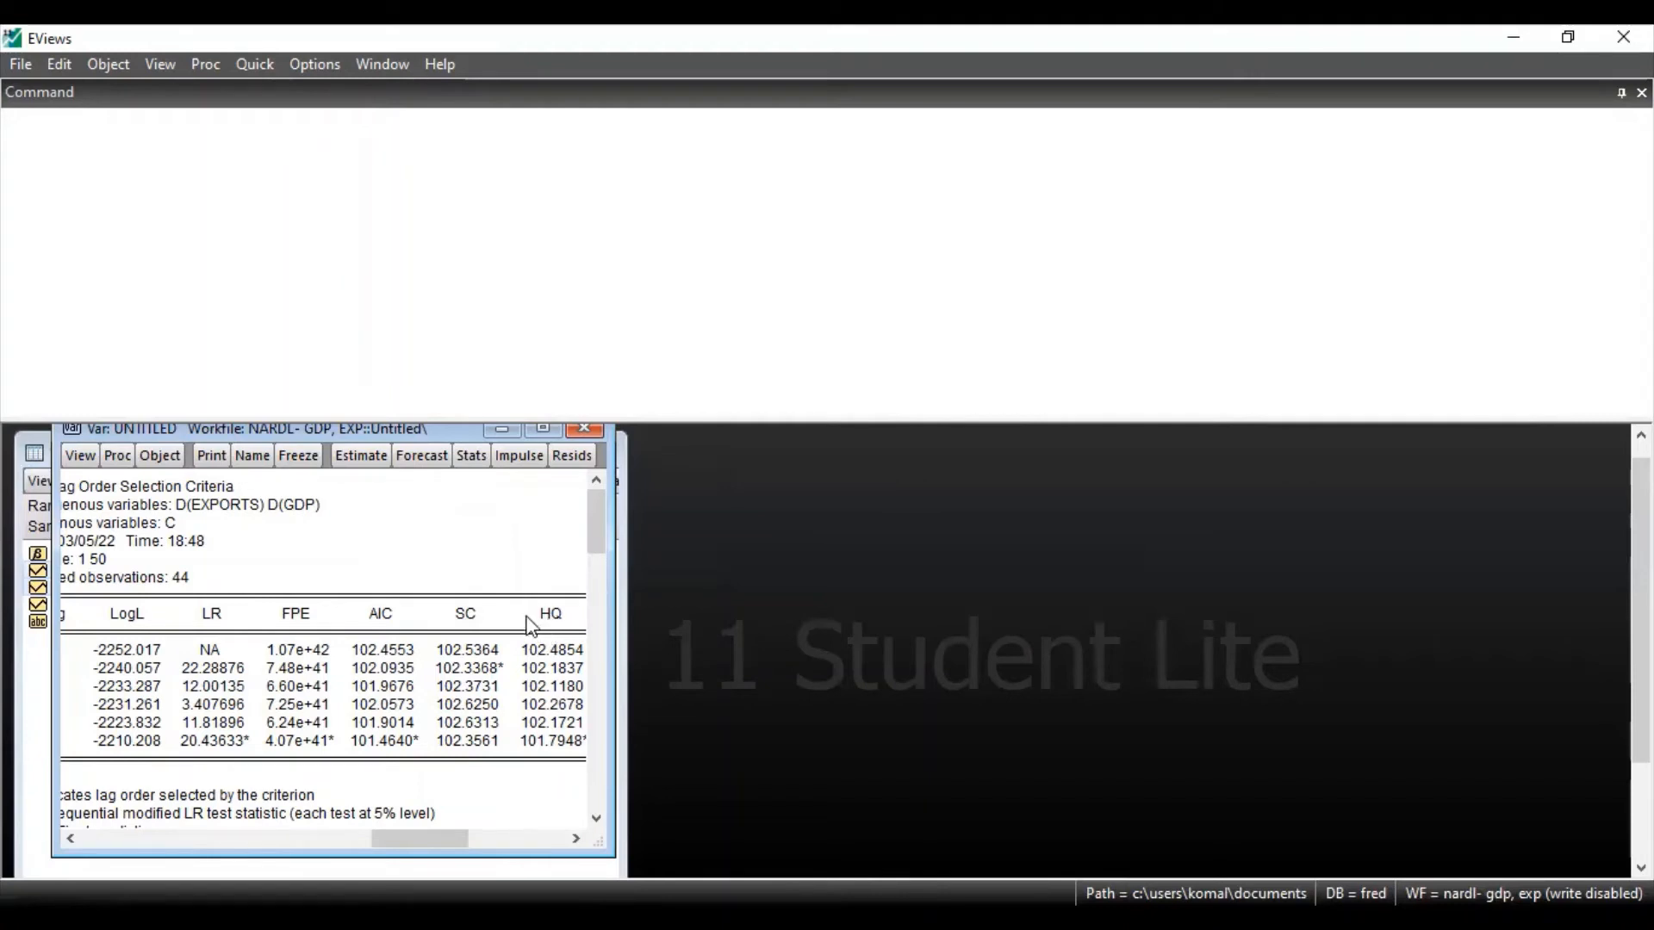
pyautogui.moveTo(388, 630)
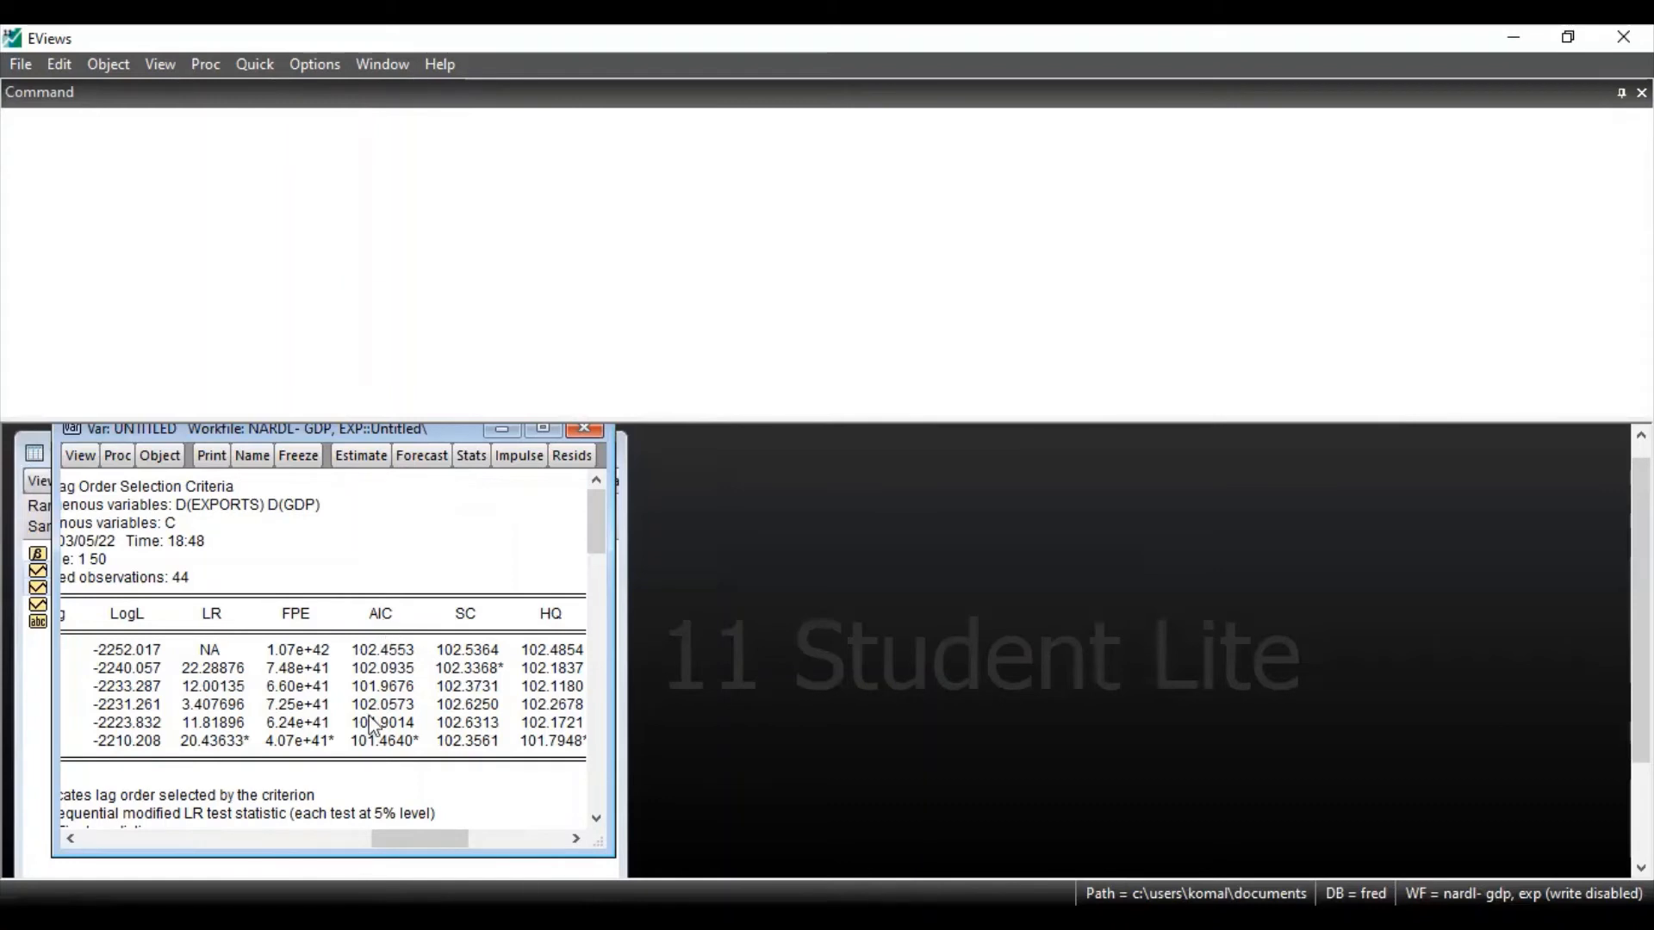
pyautogui.moveTo(418, 838); pyautogui.dragTo(335, 837)
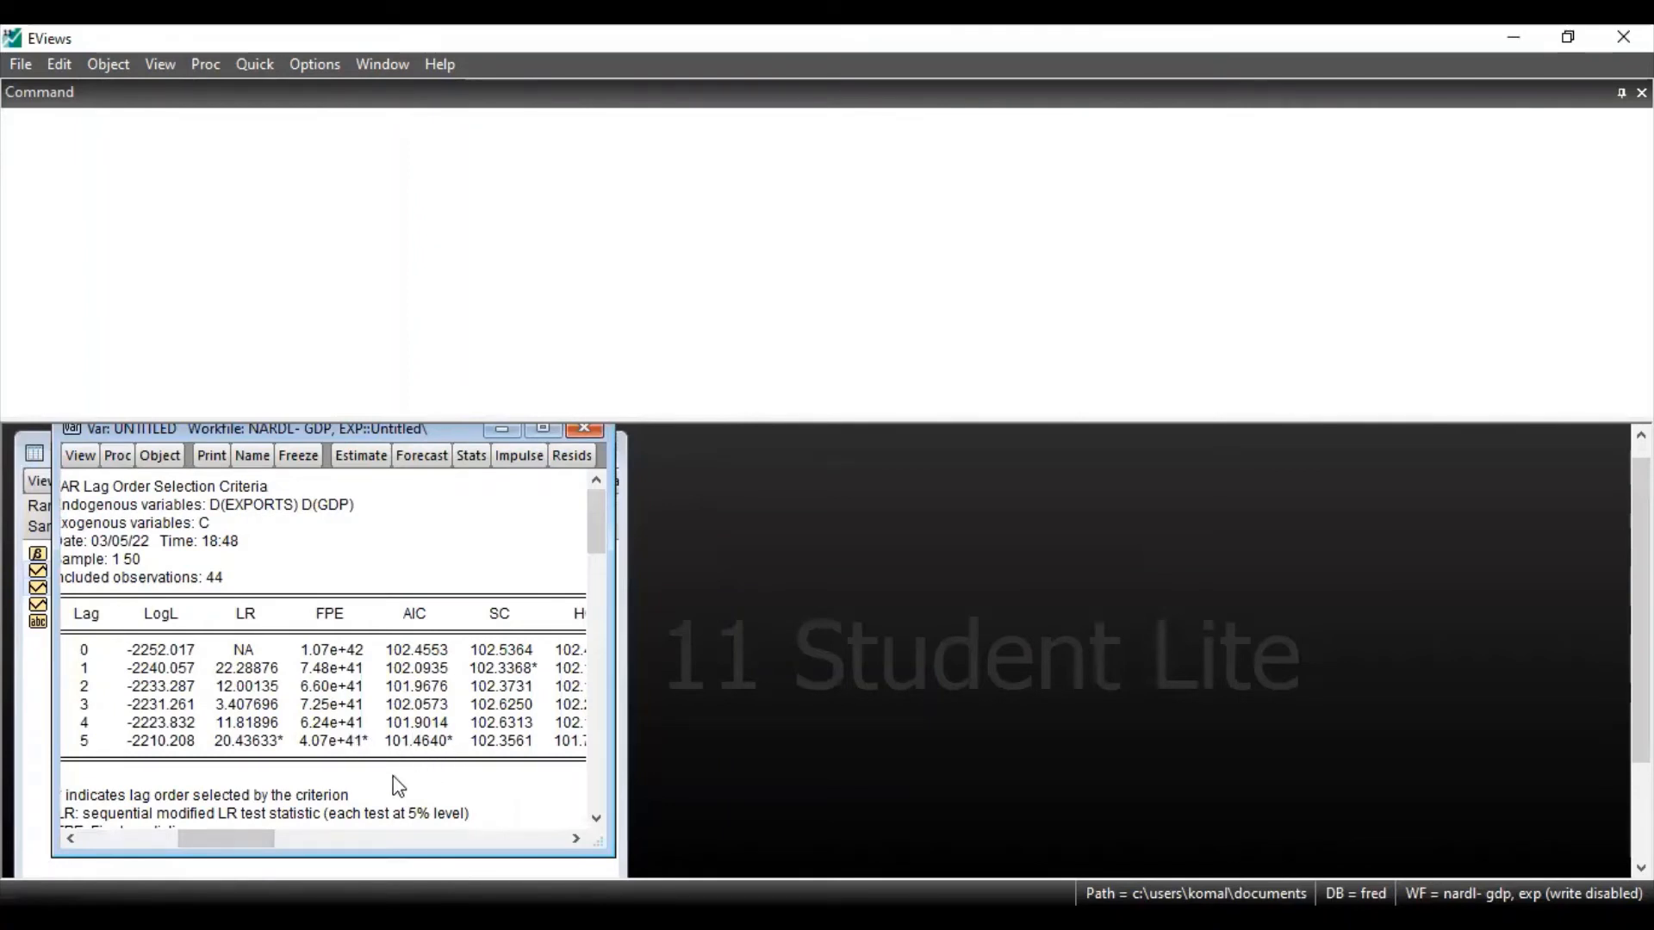
pyautogui.moveTo(221, 839); pyautogui.dragTo(279, 838)
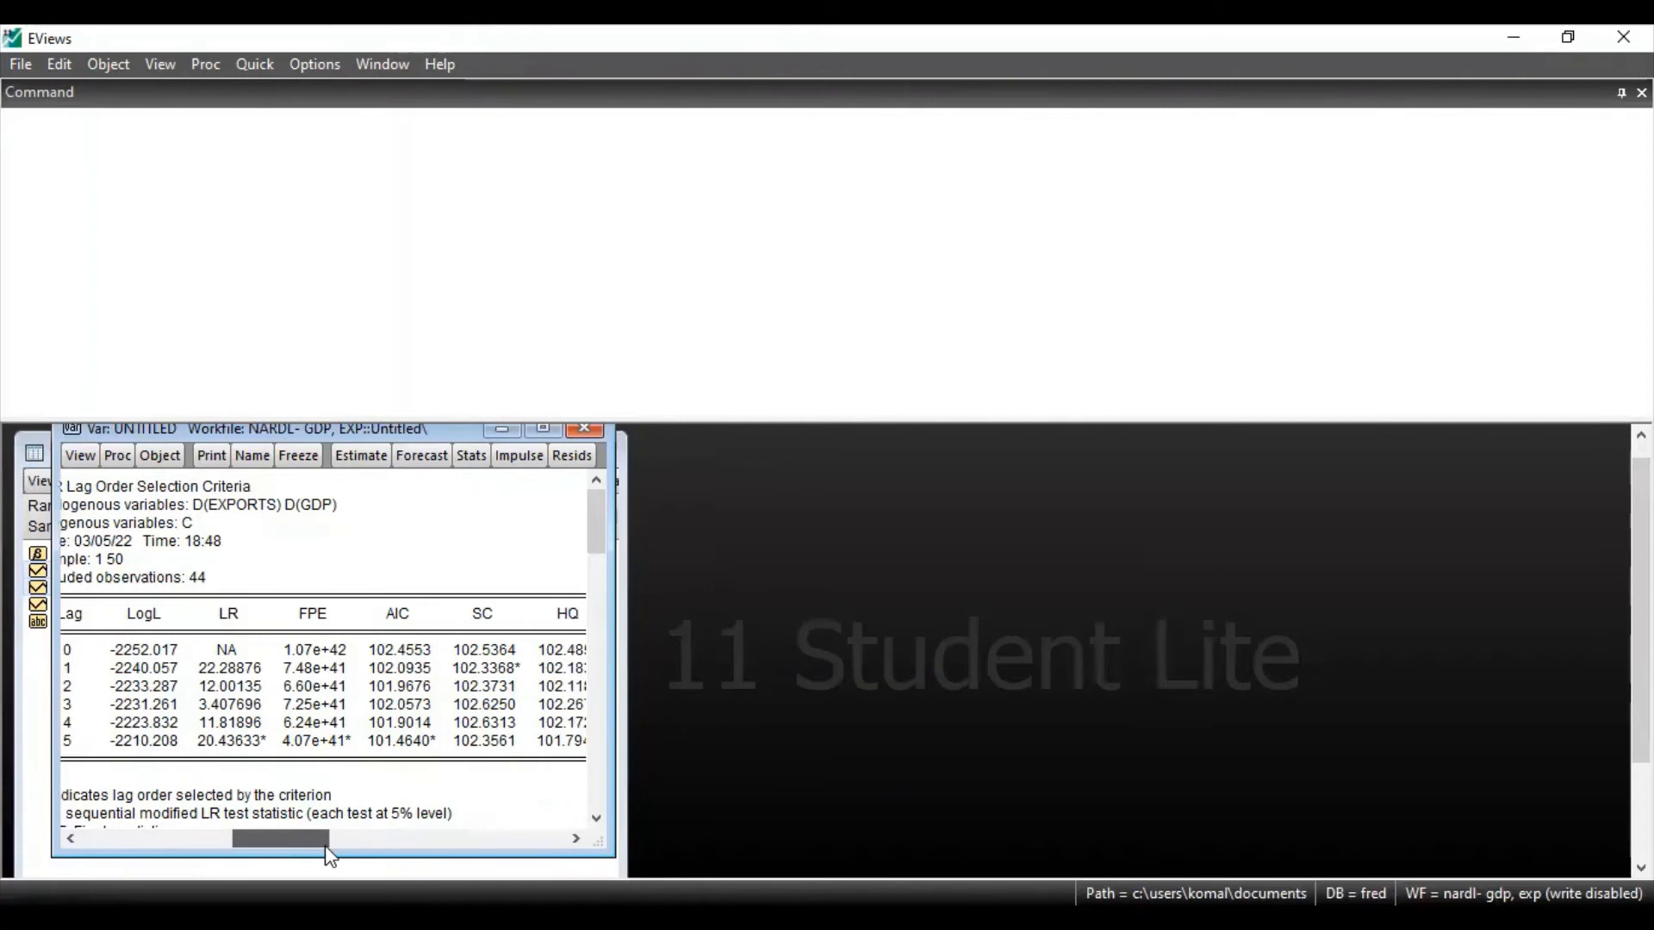
pyautogui.moveTo(279, 839); pyautogui.dragTo(517, 838)
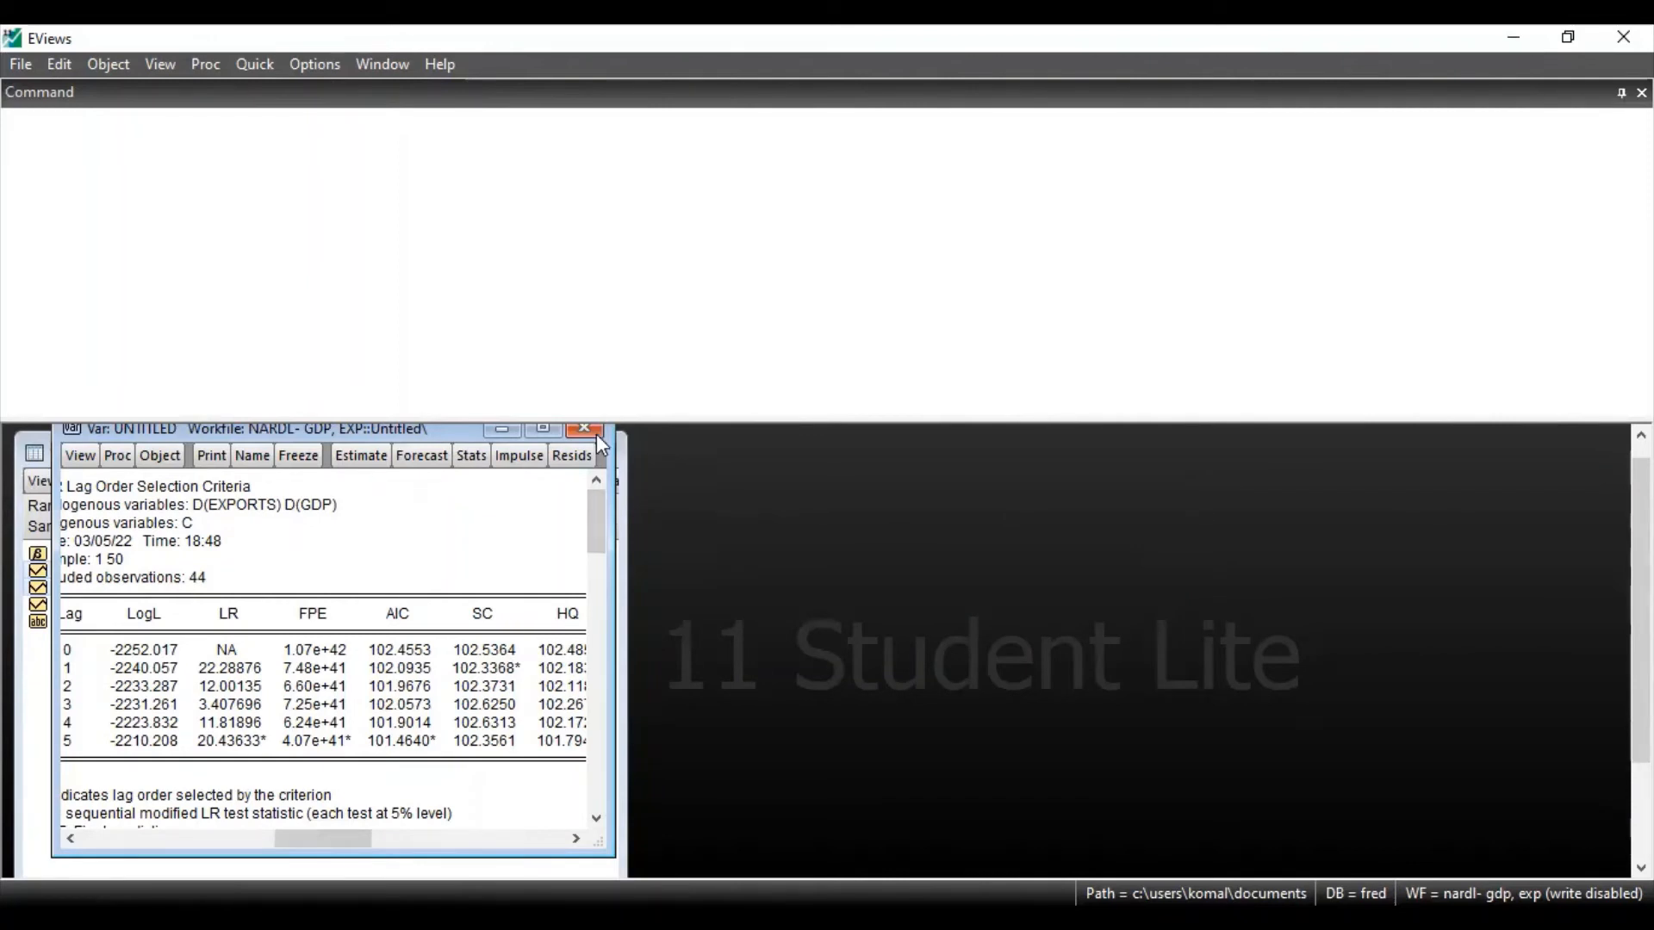
pyautogui.moveTo(596, 442)
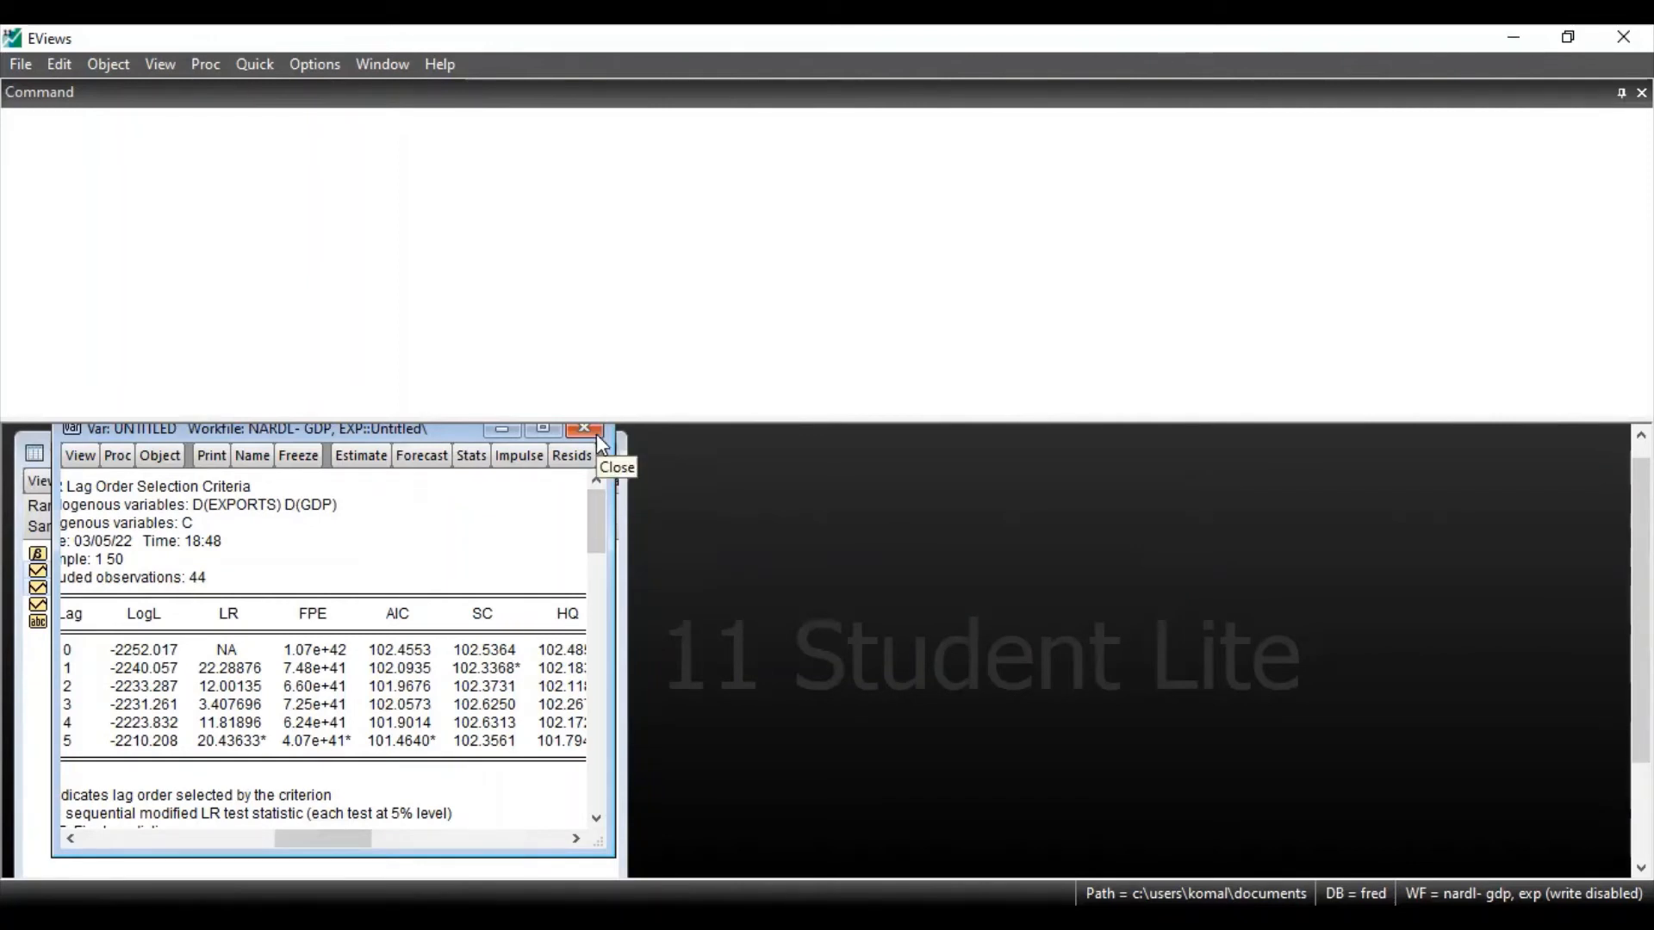
pyautogui.click(585, 427)
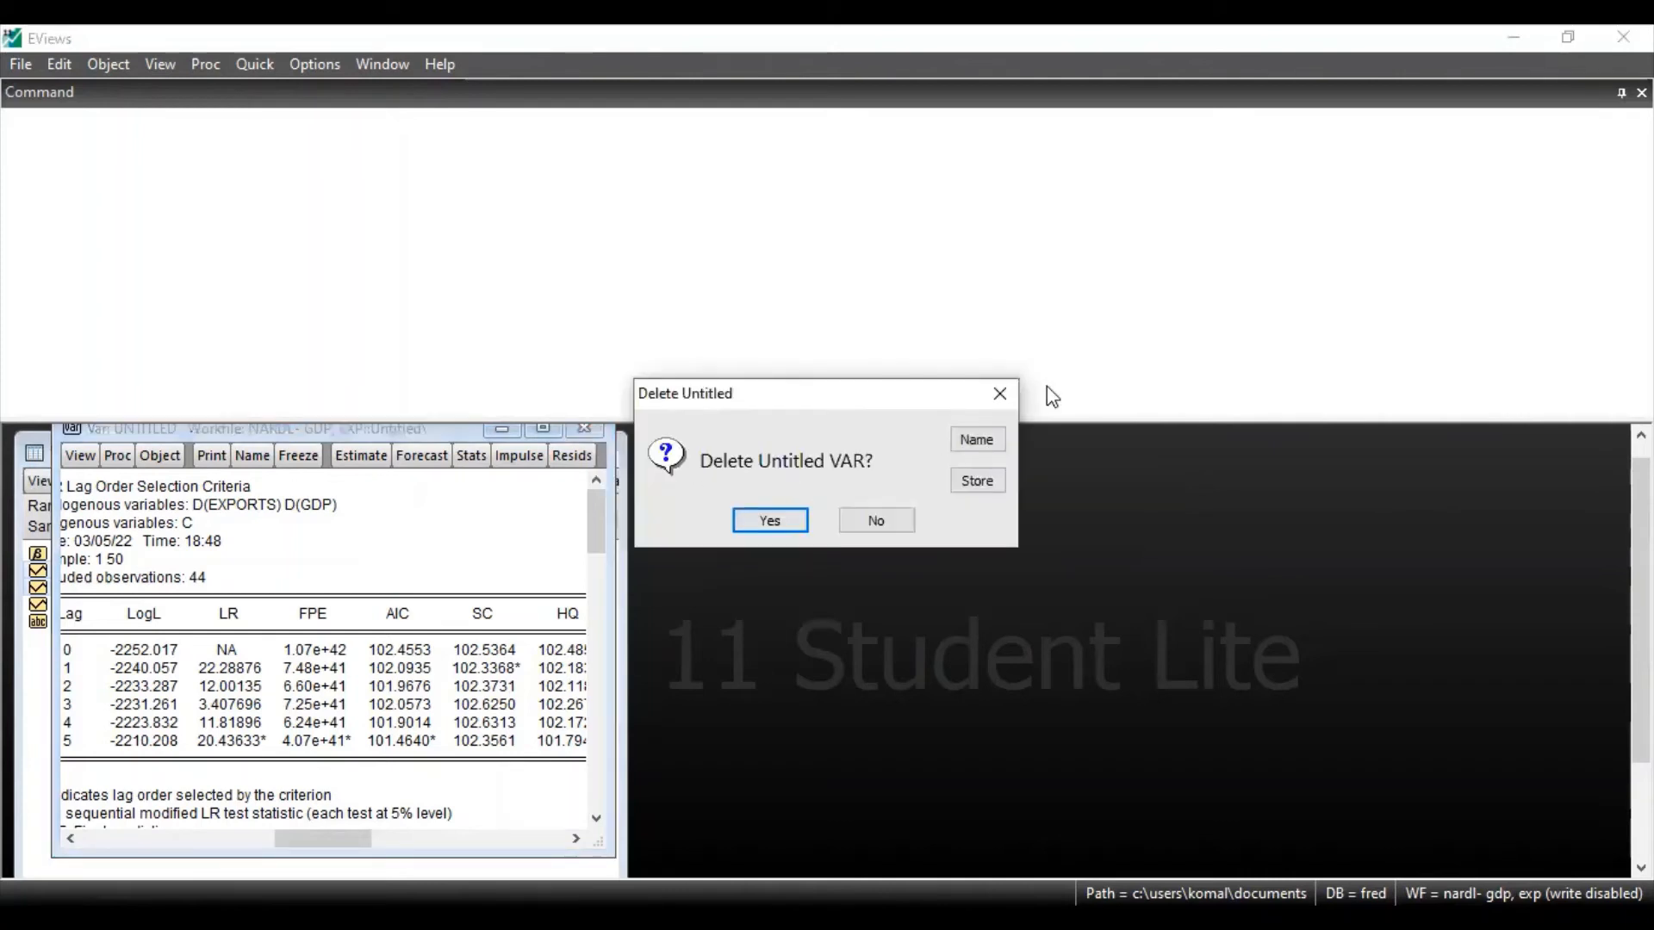
pyautogui.moveTo(849, 505)
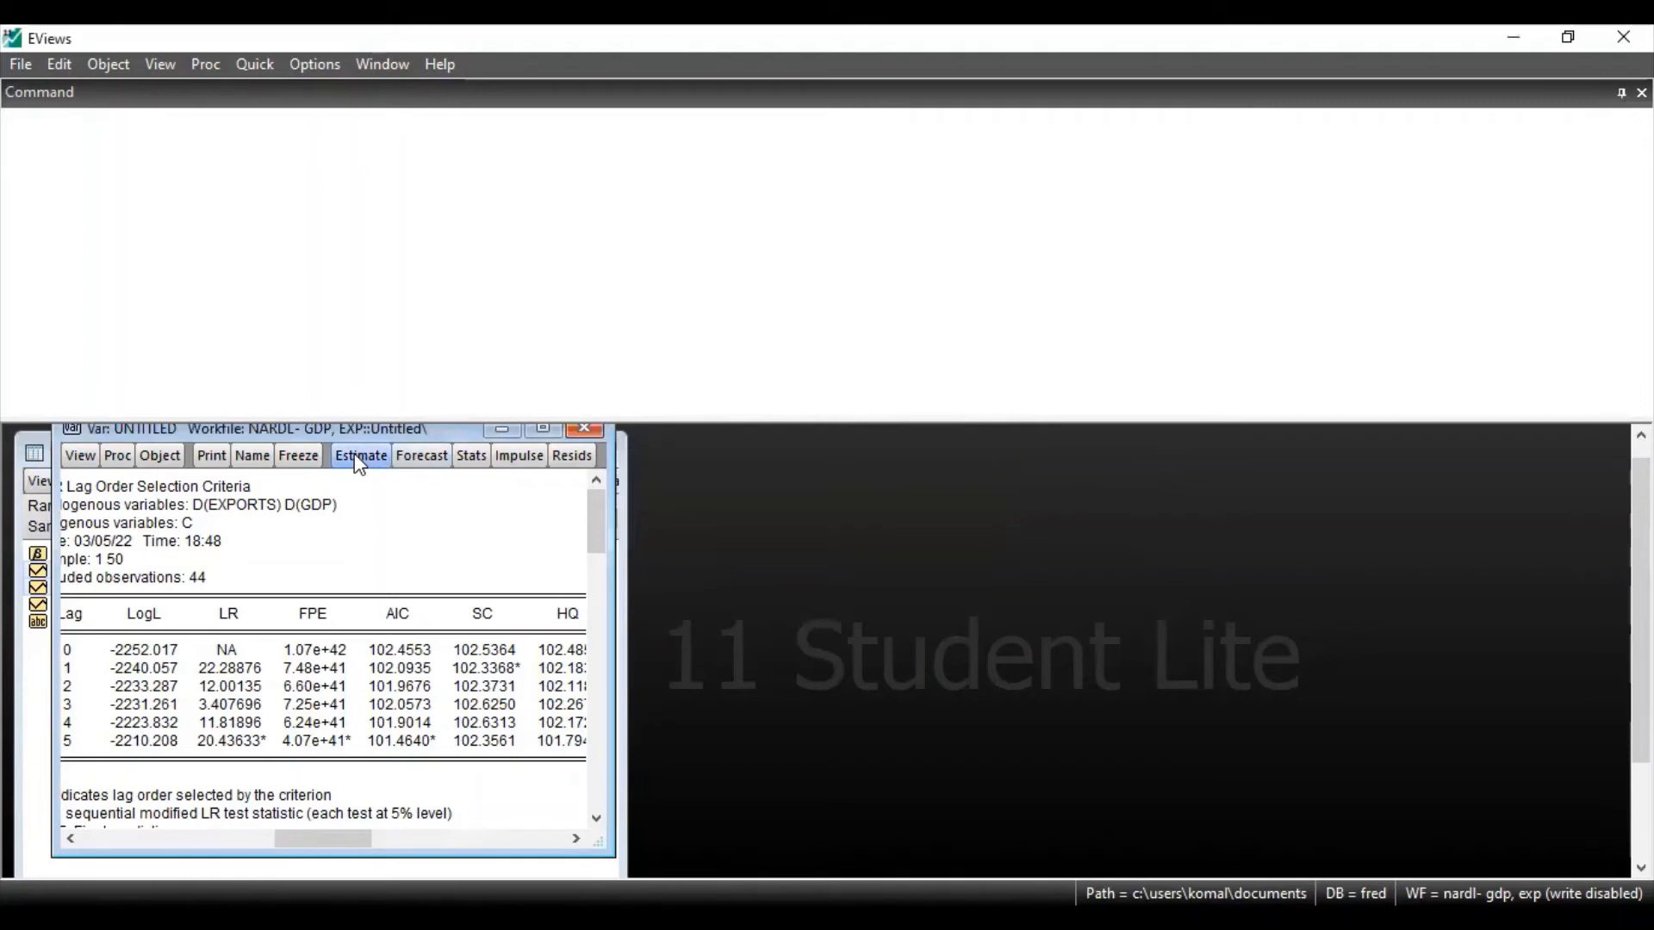
# Re-estimate the VAR with the endogenous lag interval changed from 1 2 to 1 5
pyautogui.click(360, 454)
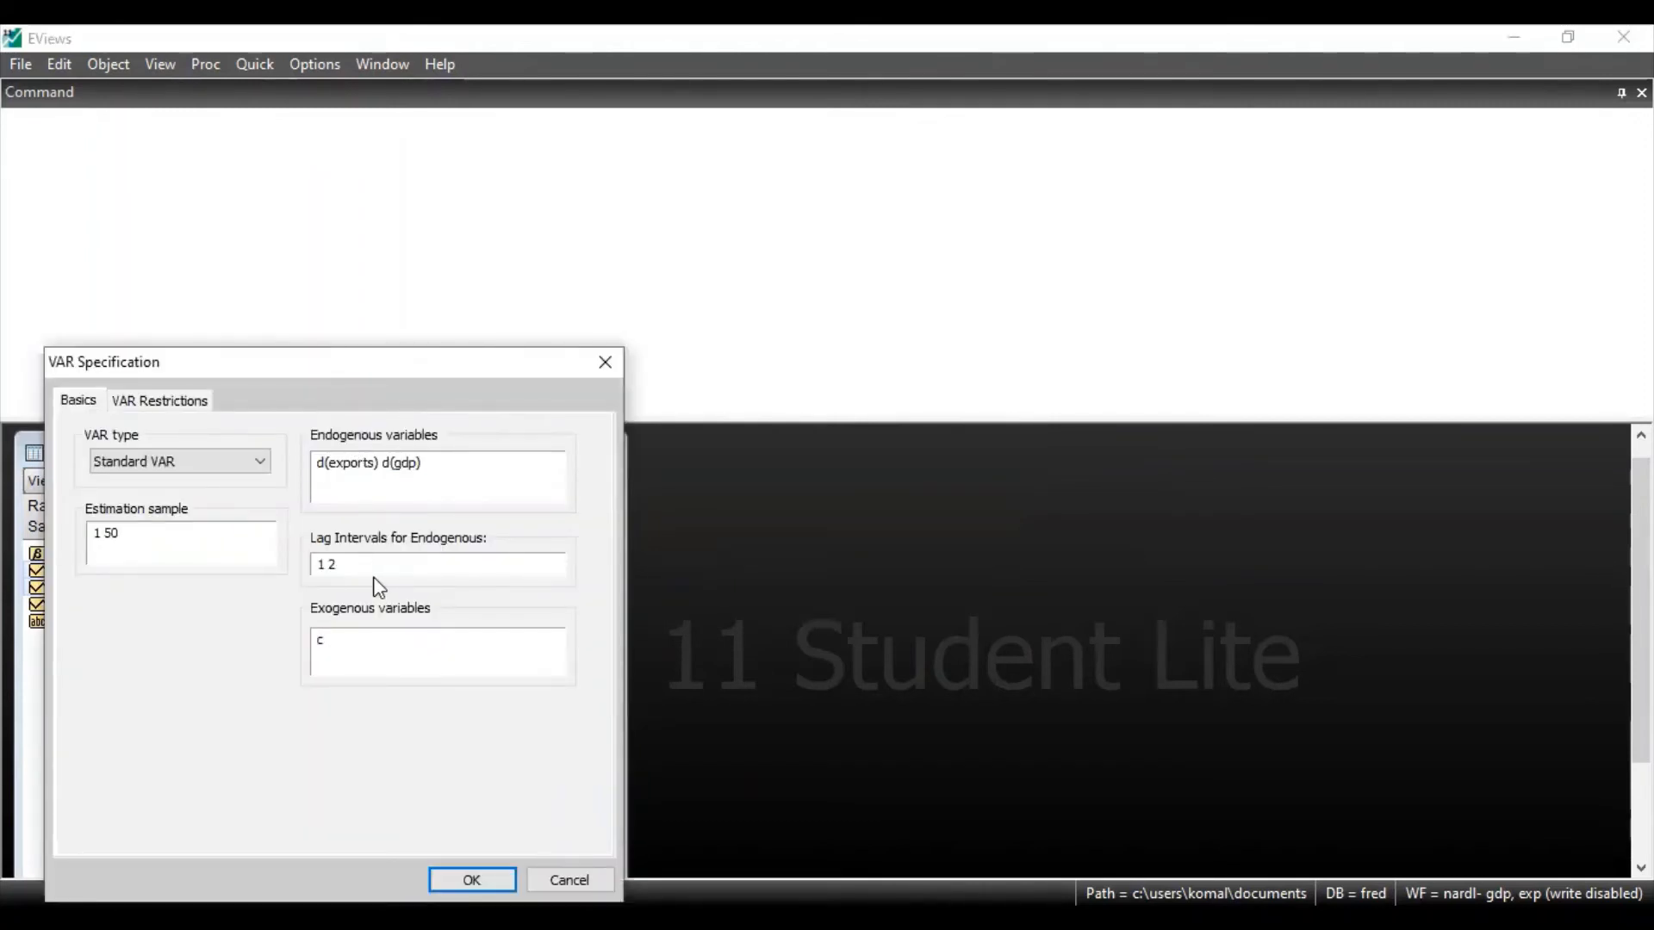
pyautogui.click(374, 566)
pyautogui.write('5')
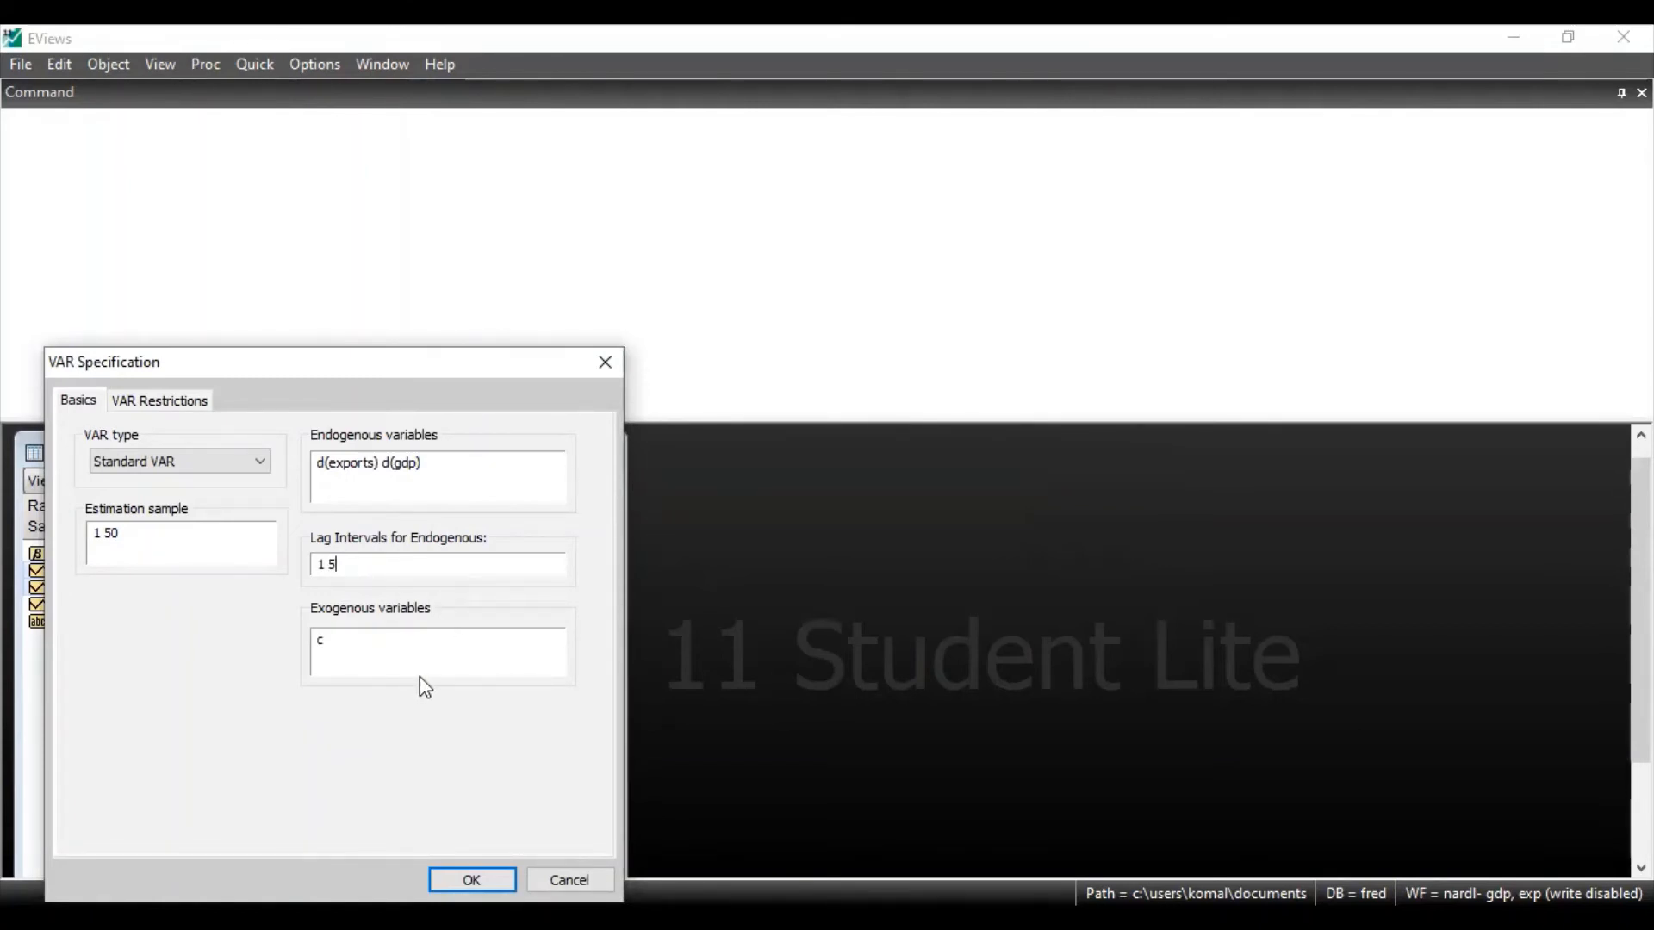
pyautogui.click(471, 903)
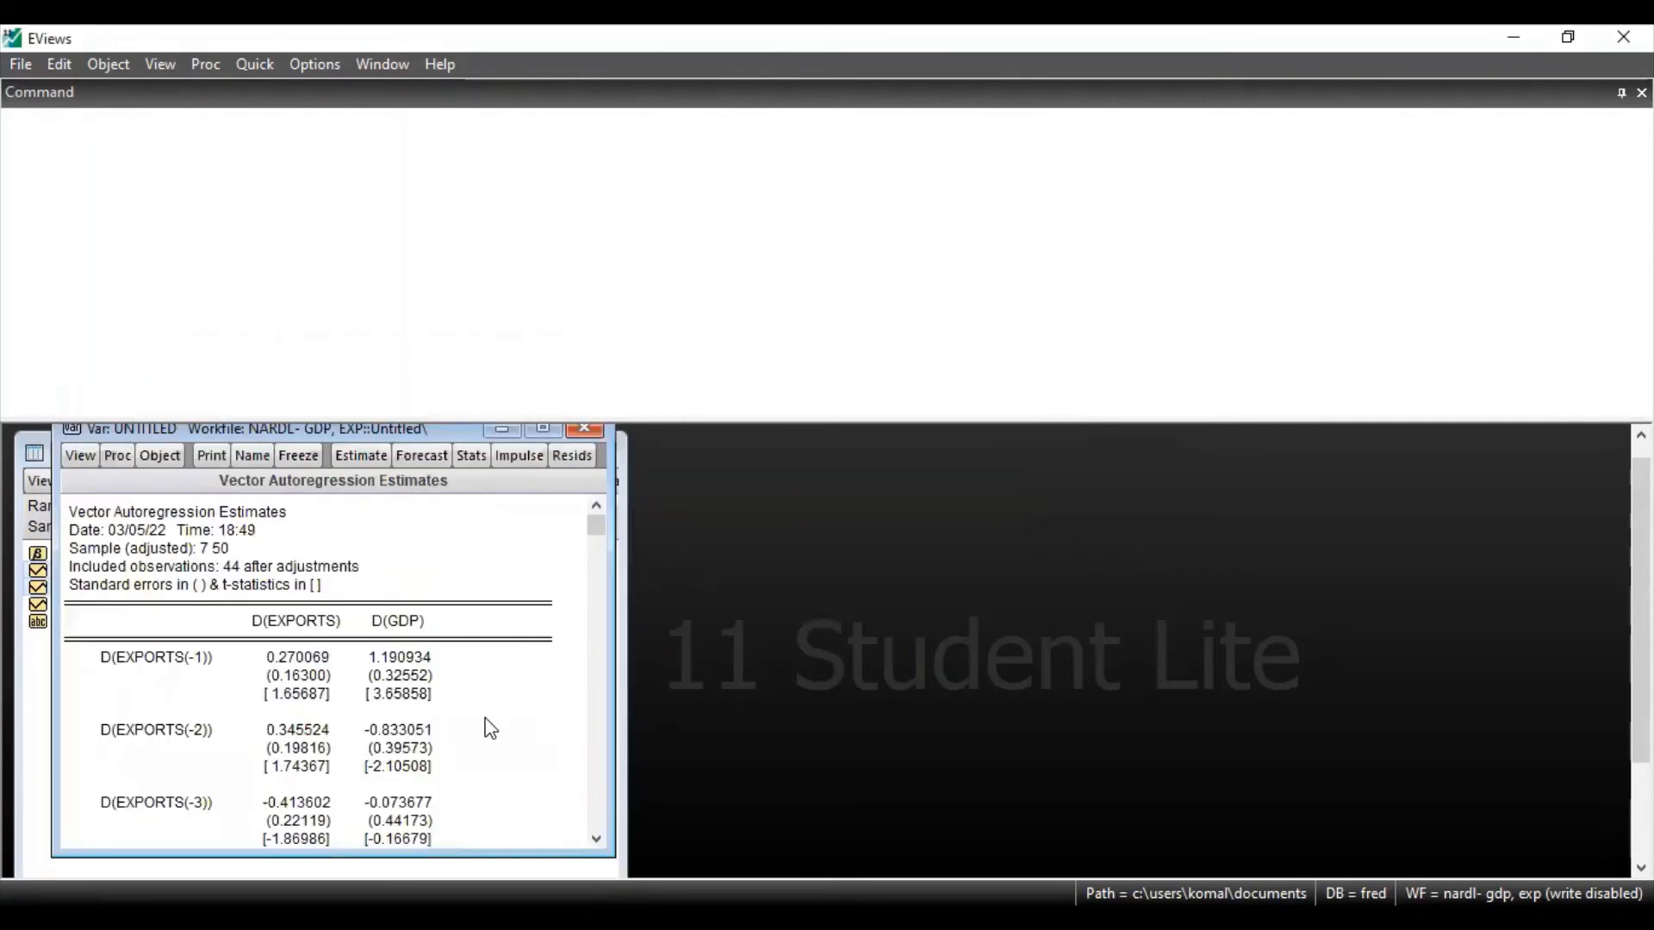
pyautogui.moveTo(597, 538)
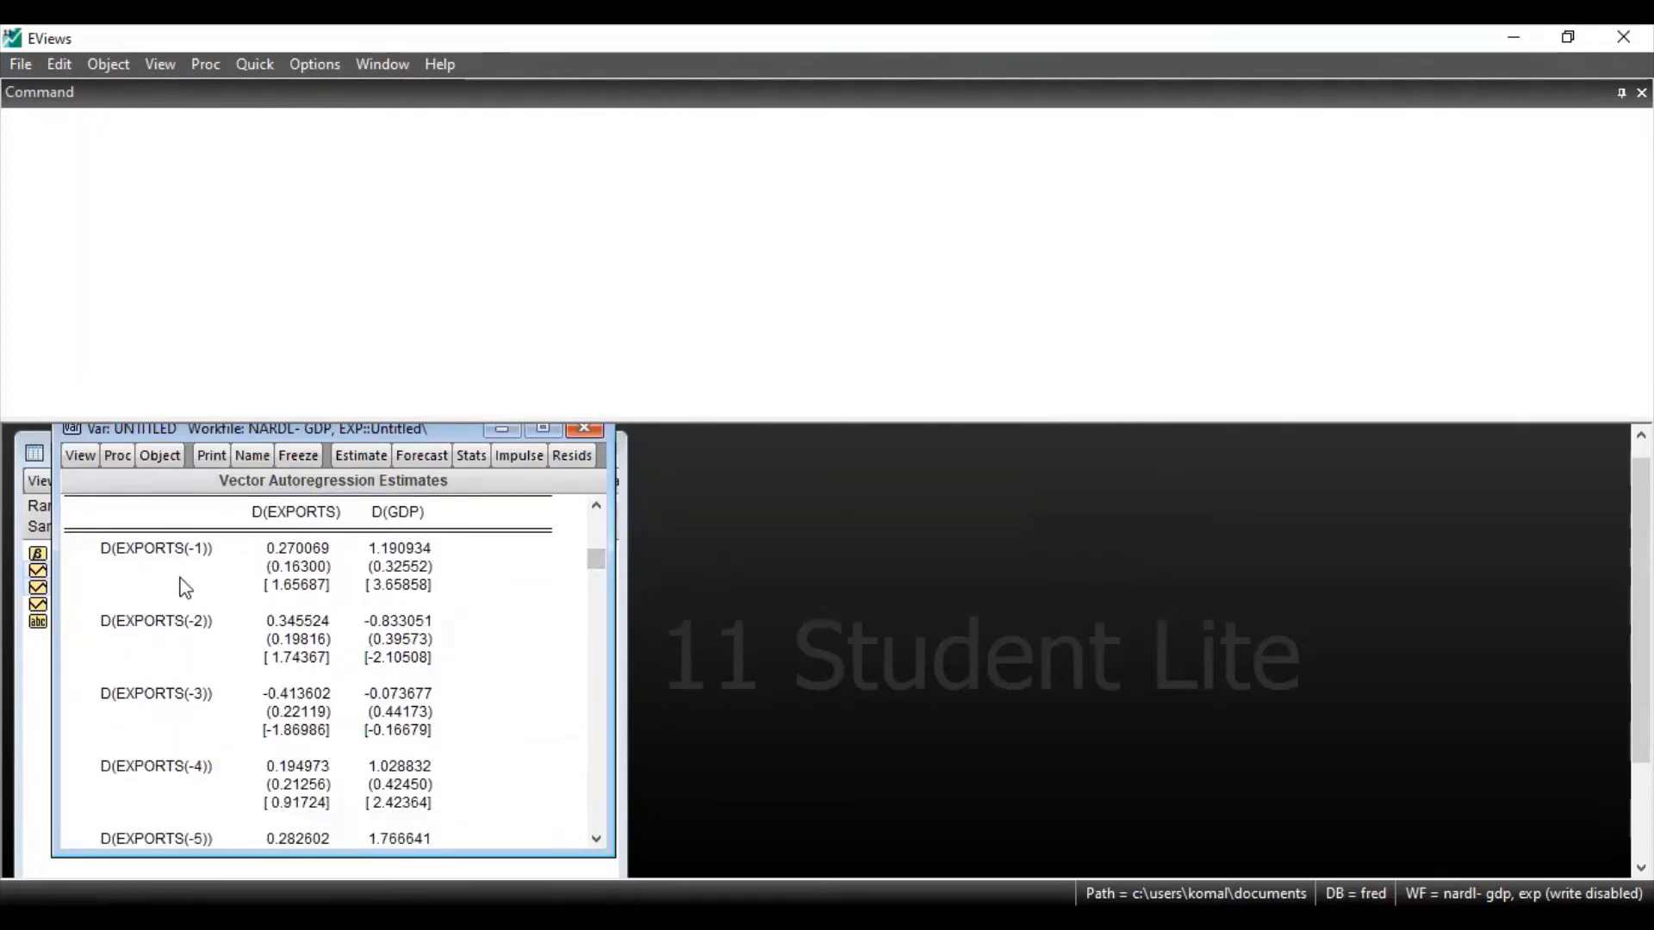
pyautogui.moveTo(598, 574)
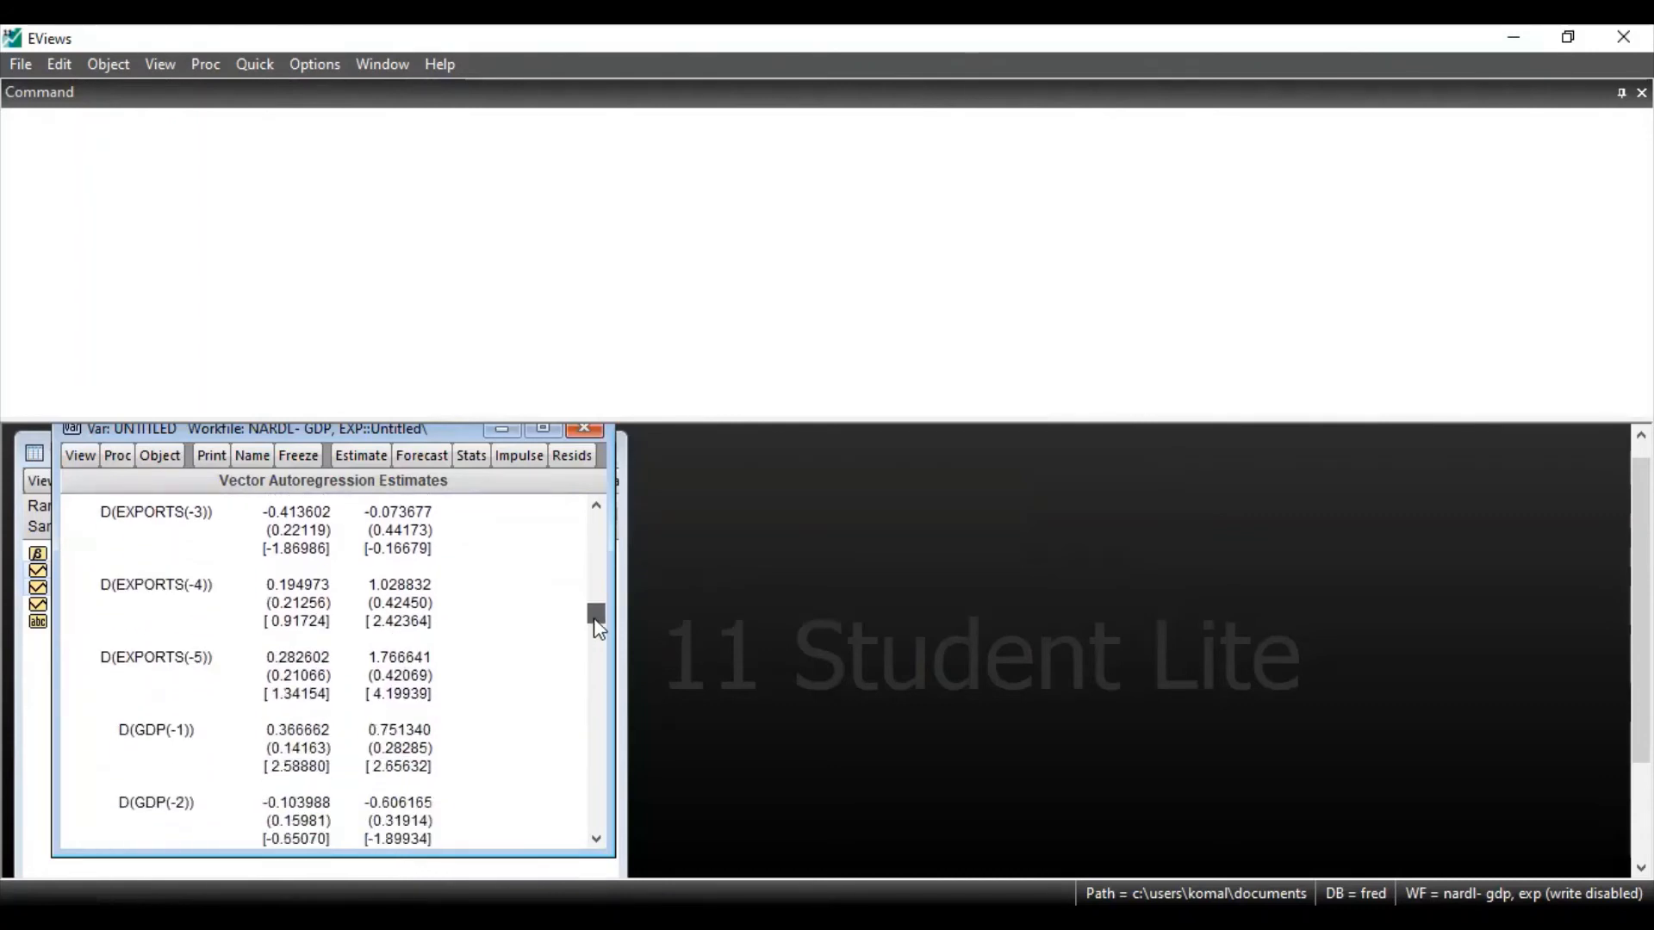
pyautogui.scroll(-3)
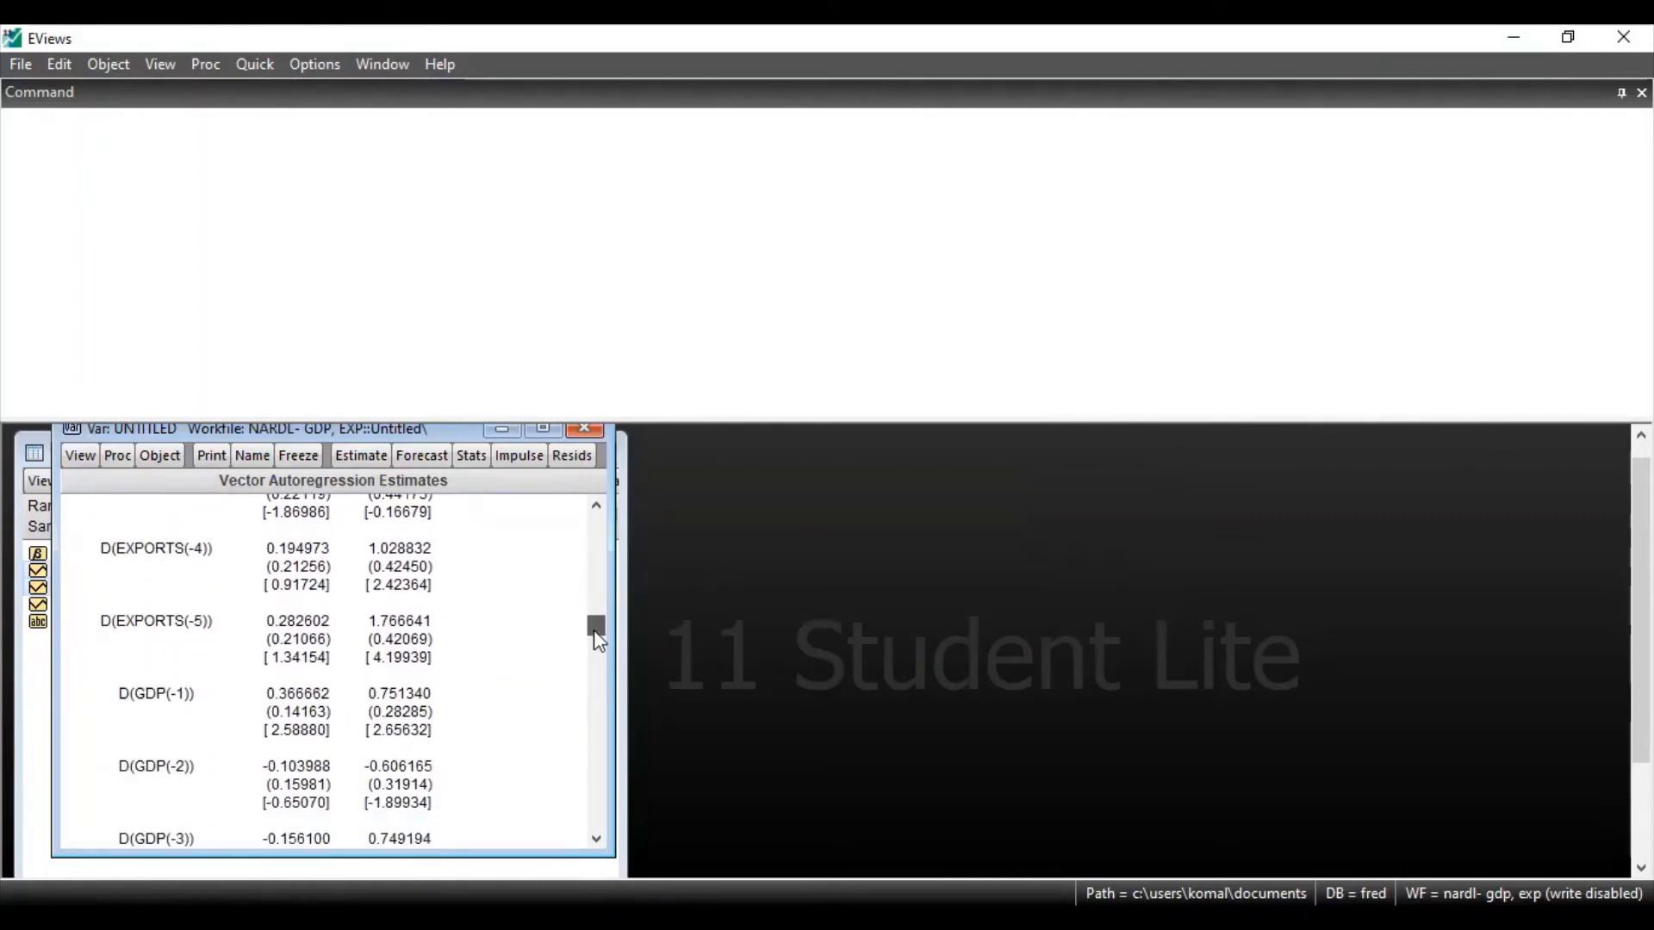
pyautogui.scroll(-3)
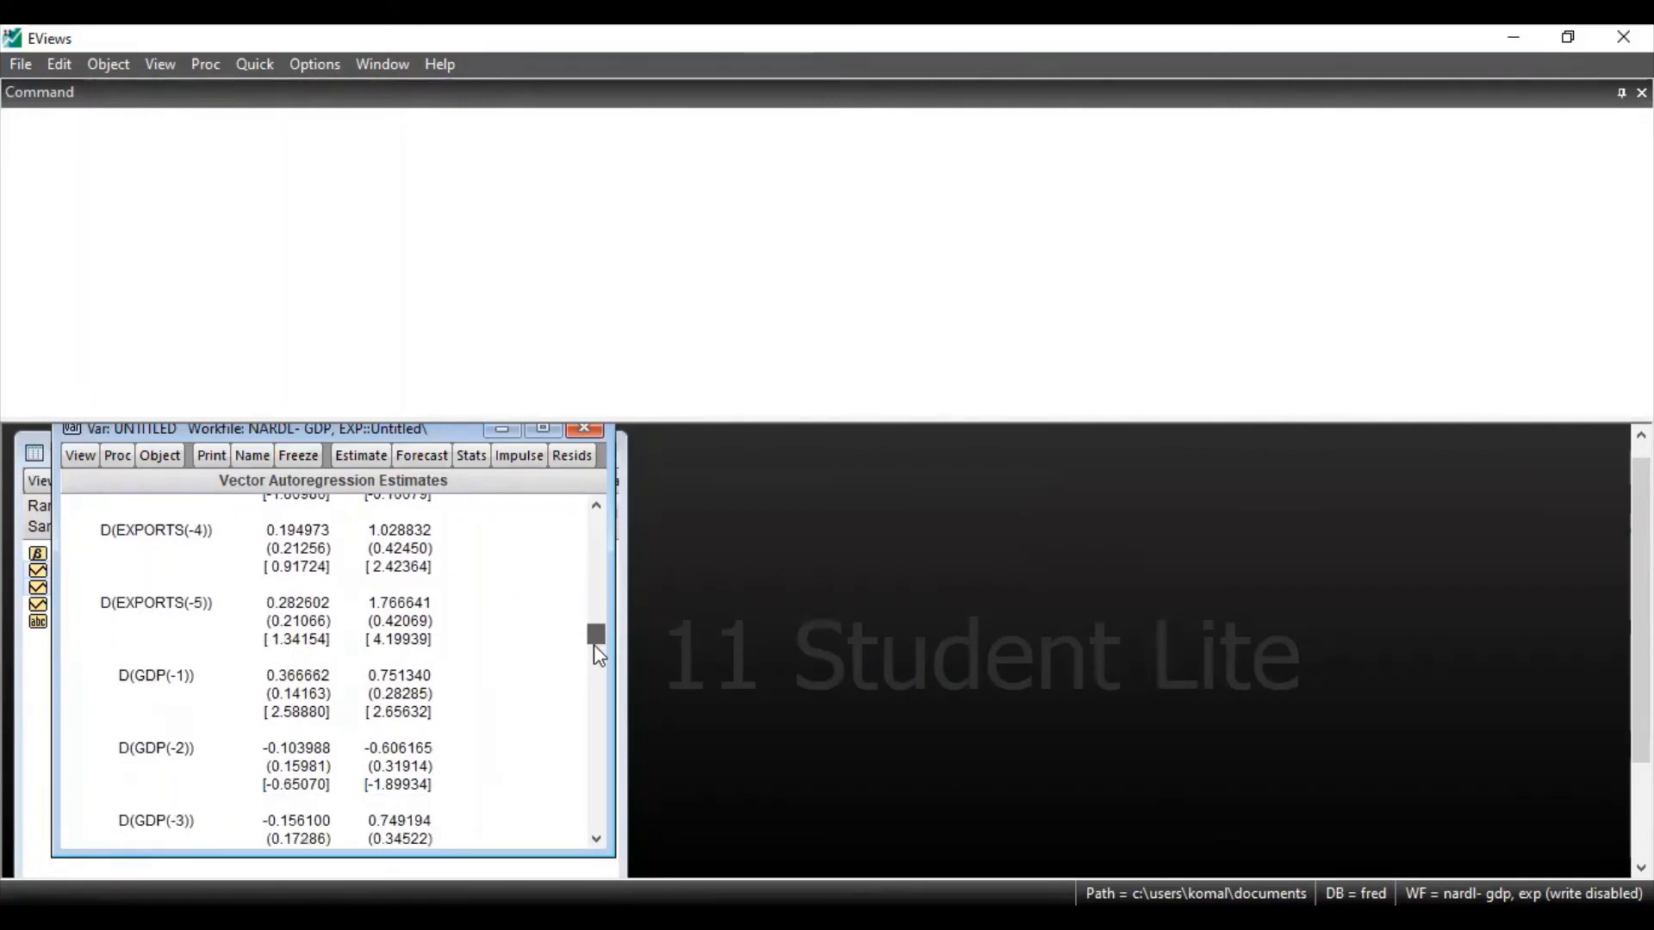
pyautogui.moveTo(596, 638); pyautogui.dragTo(596, 701)
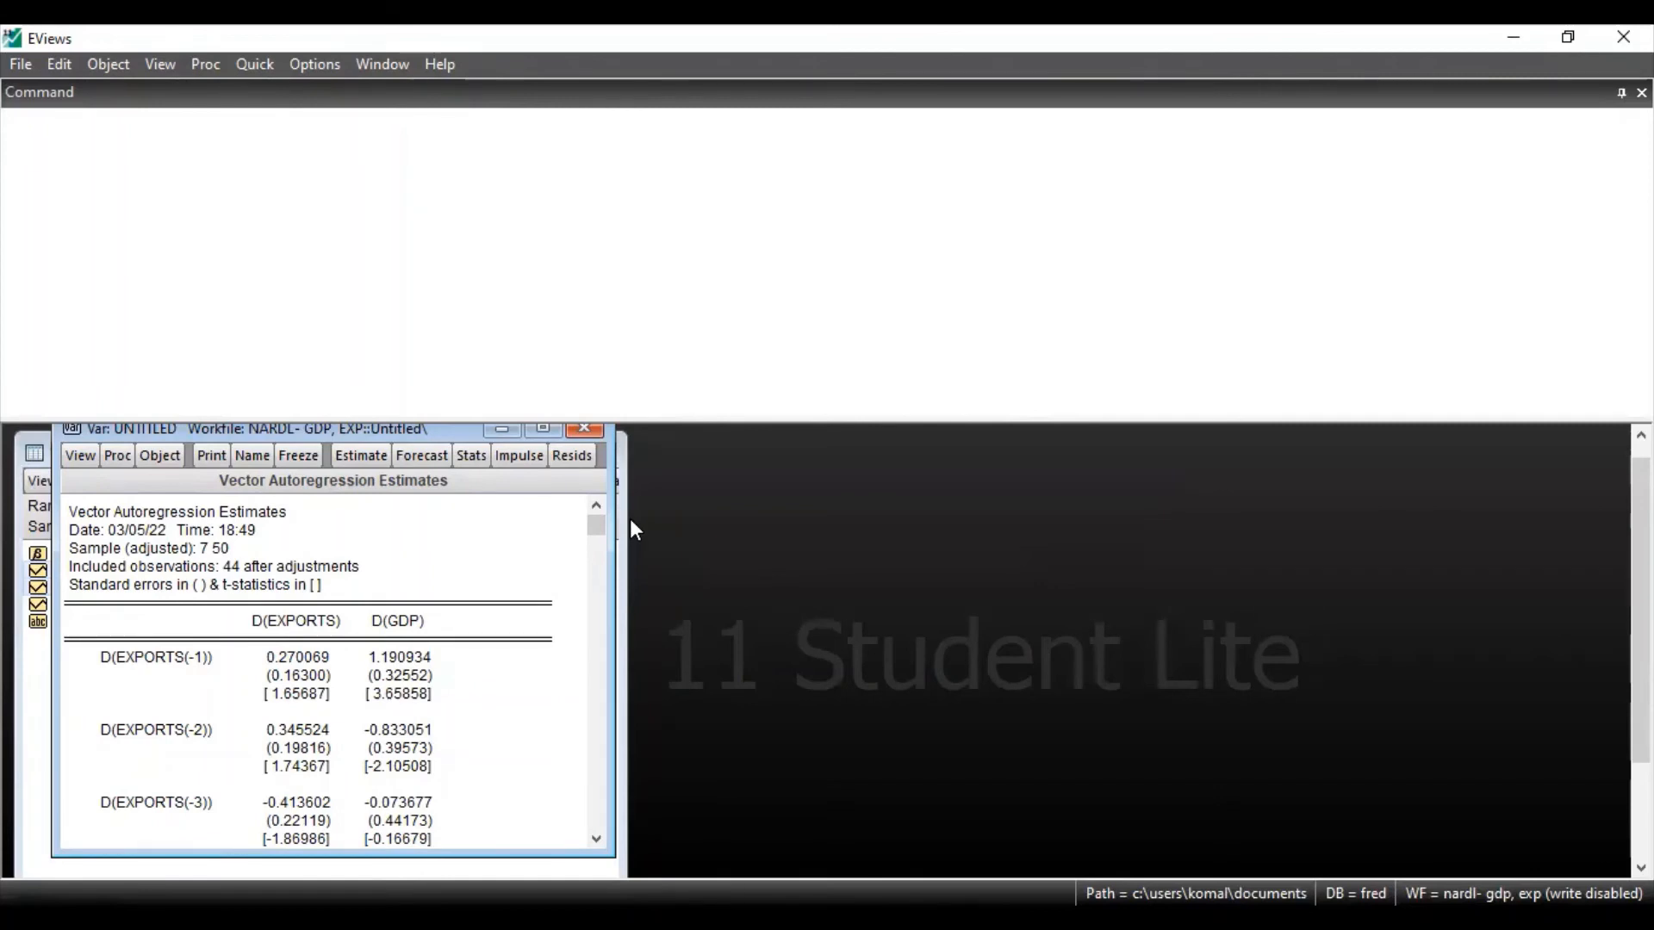
pyautogui.click(295, 694)
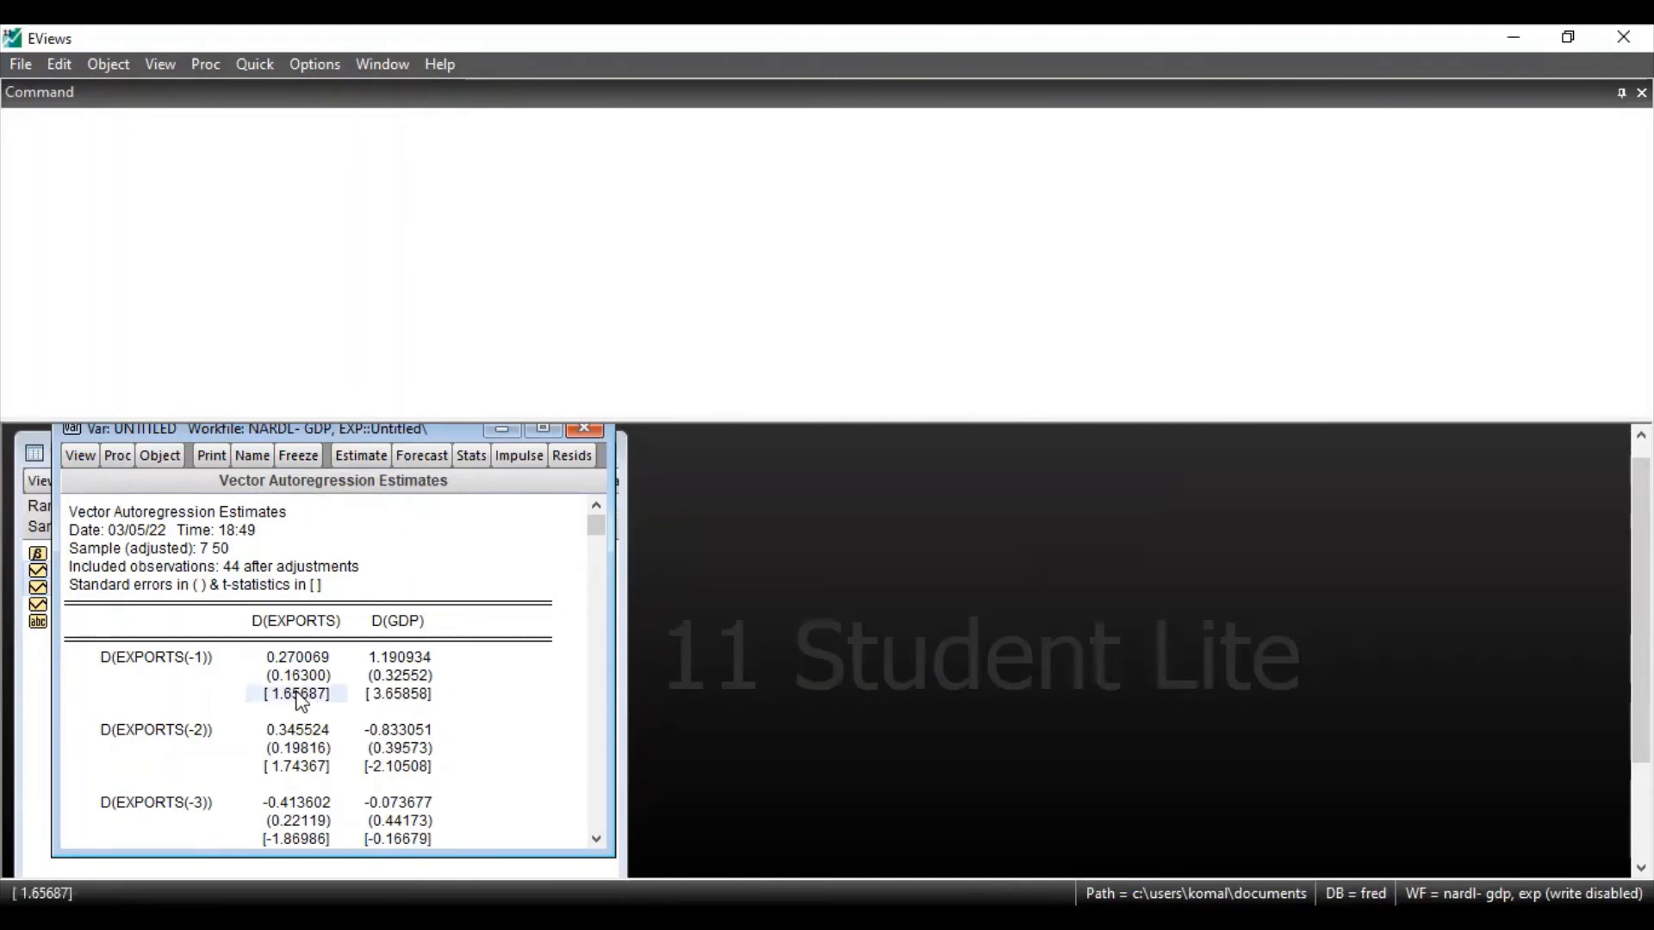
pyautogui.moveTo(289, 707)
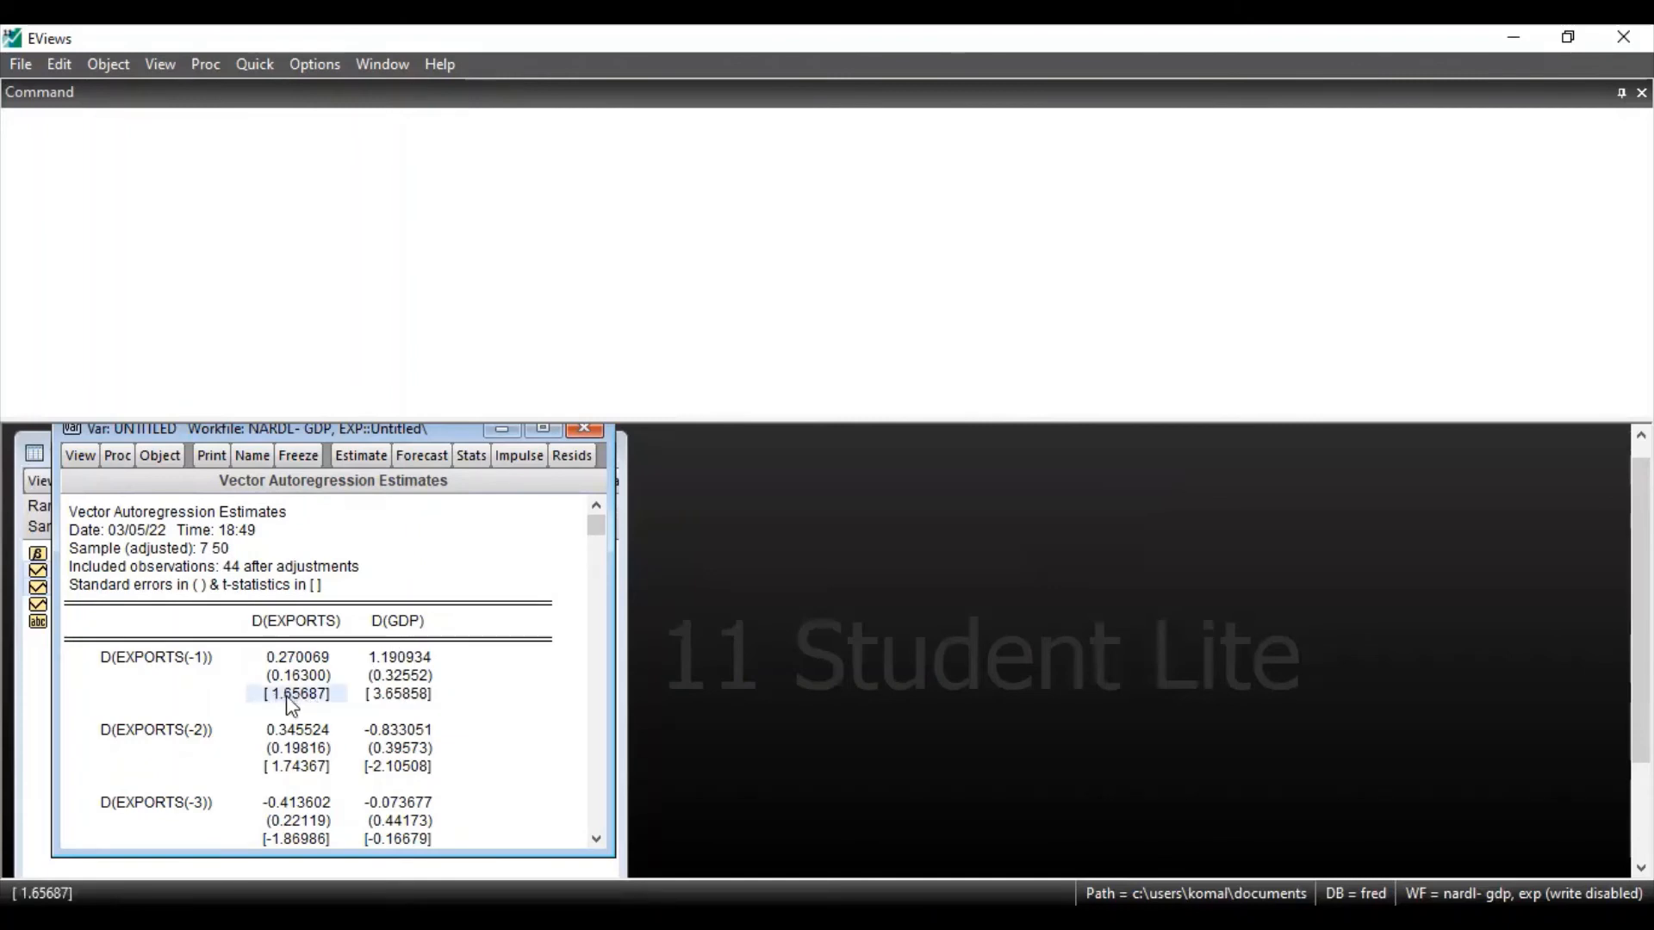
pyautogui.moveTo(279, 741)
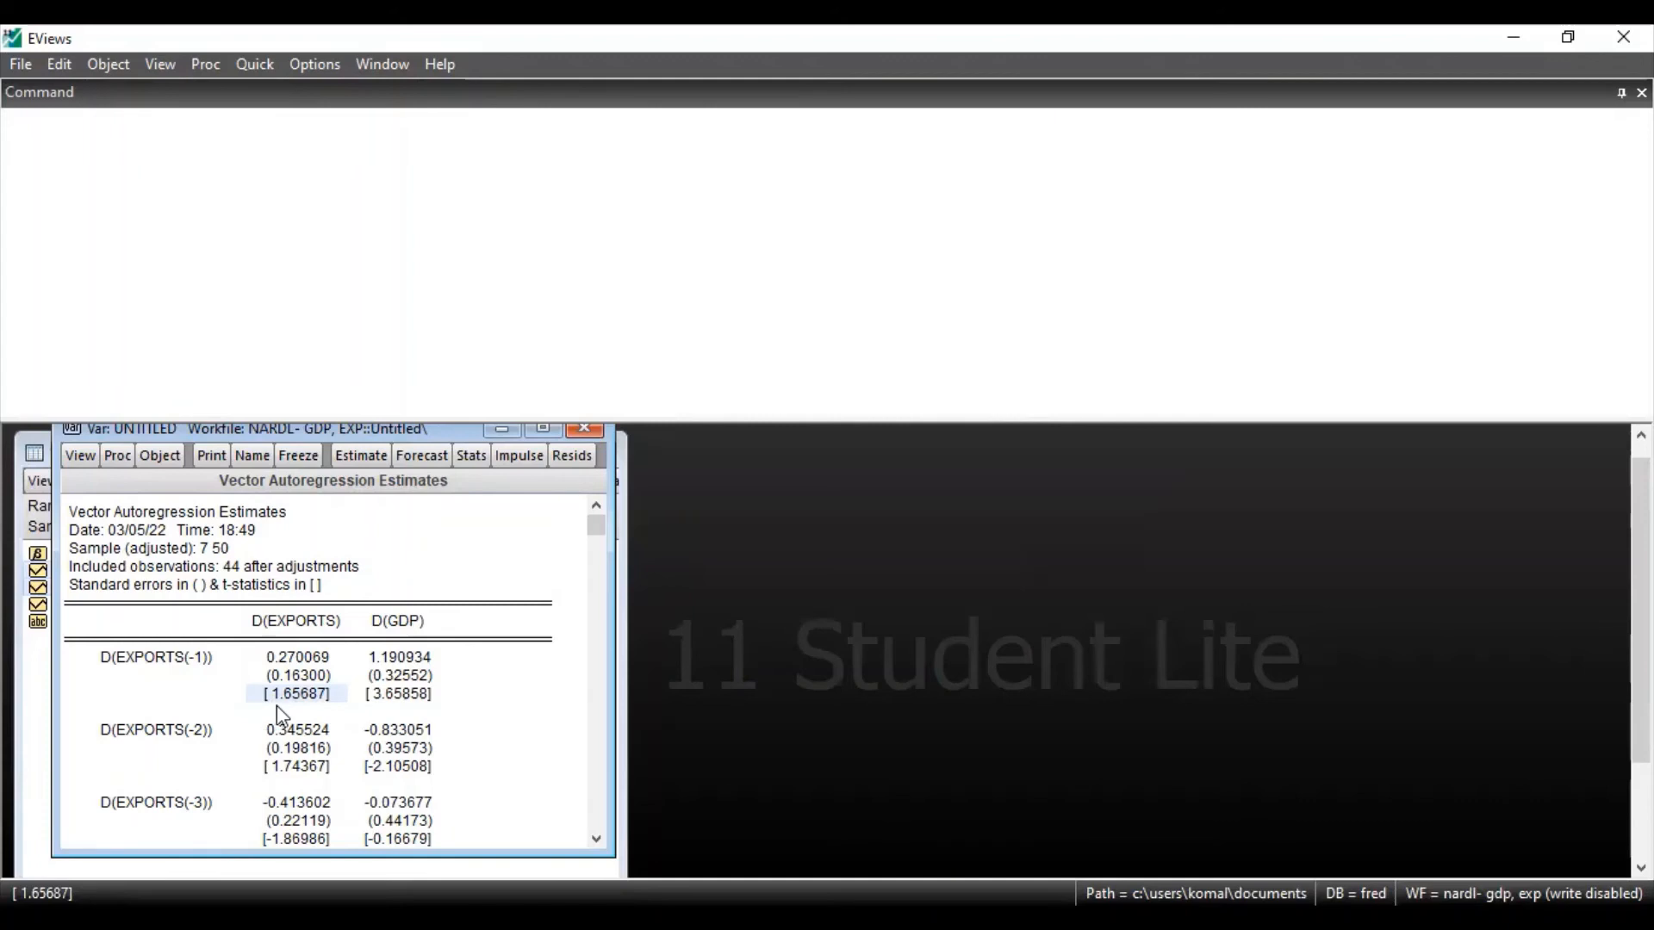
pyautogui.moveTo(300, 720)
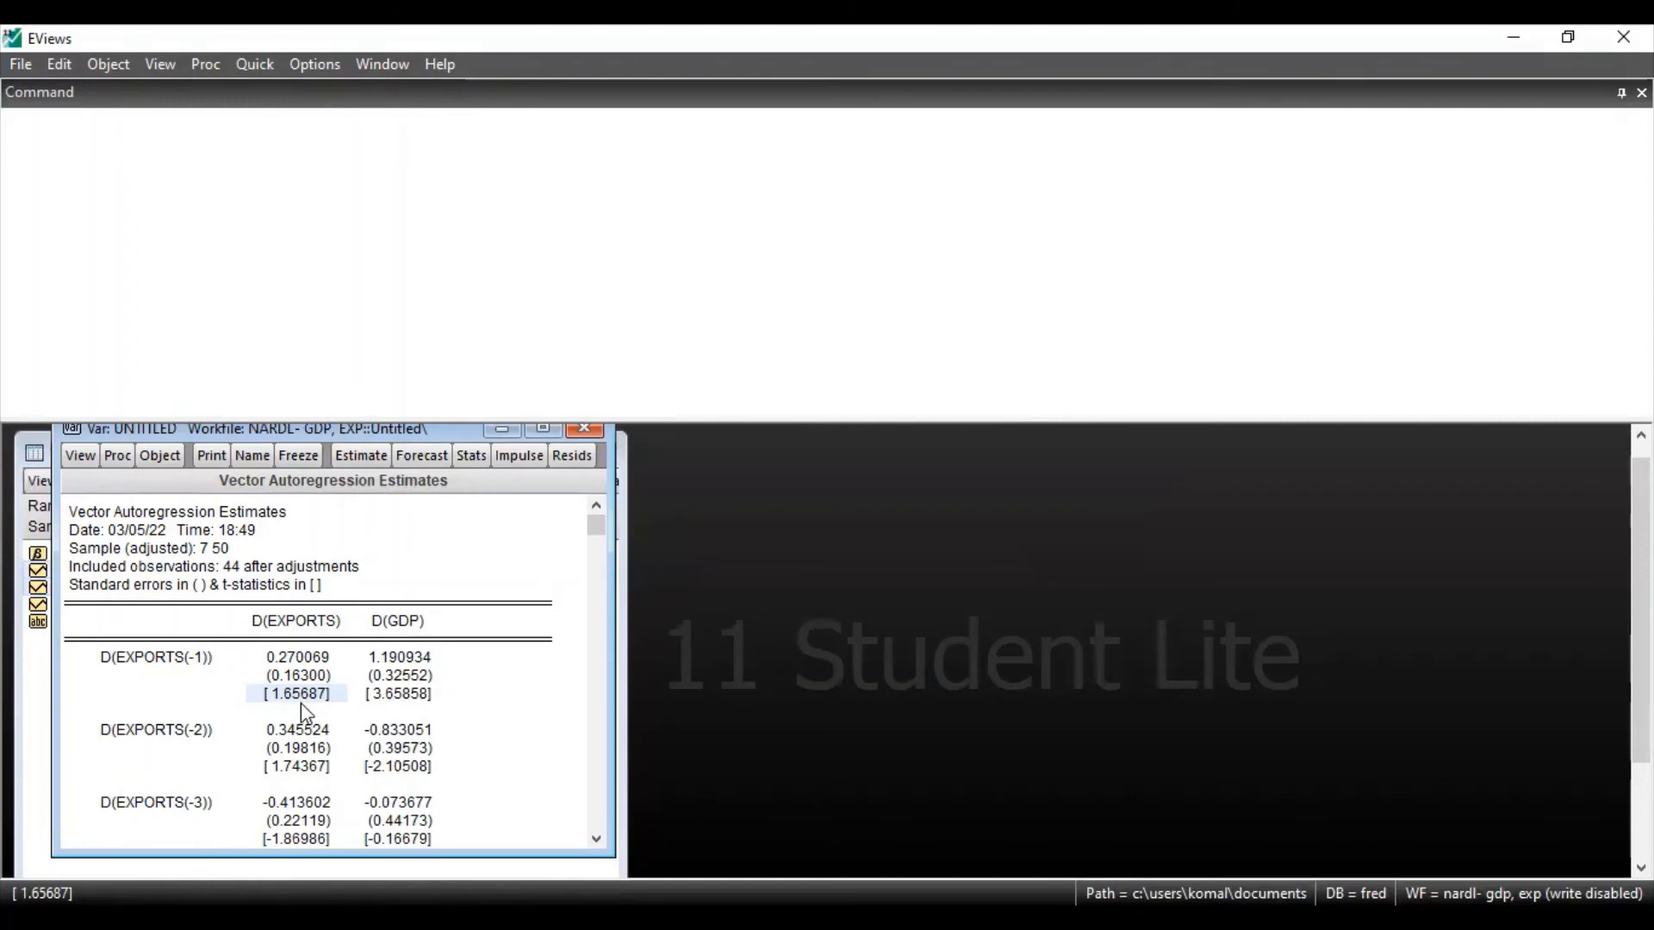
pyautogui.scroll(-3)
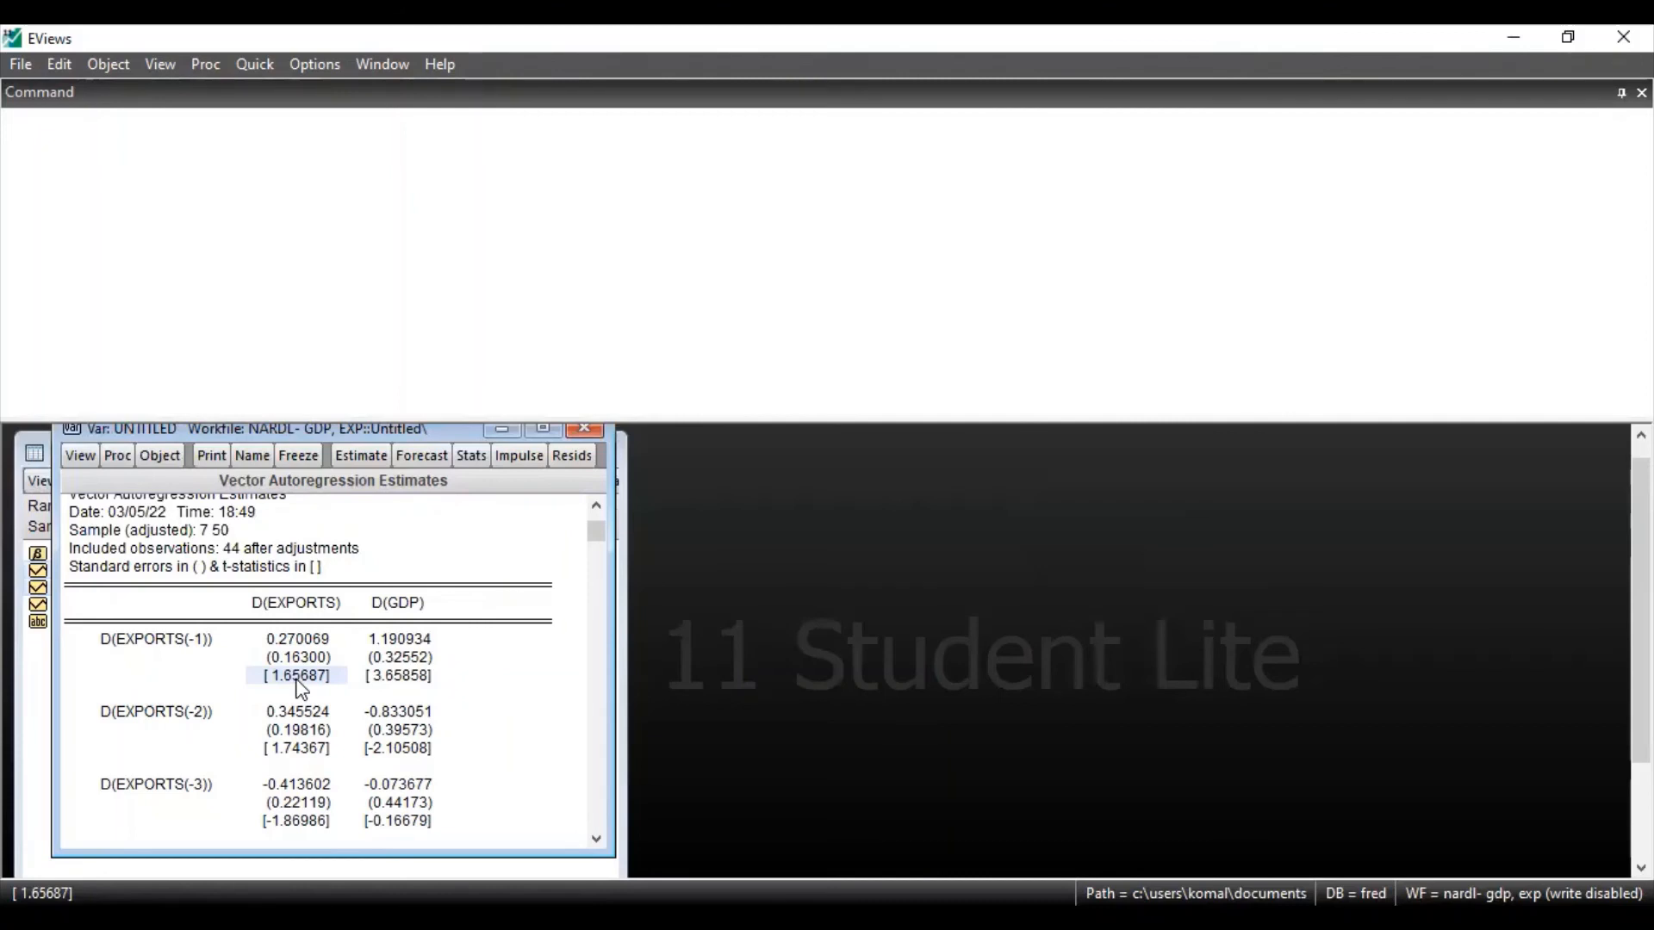
pyautogui.moveTo(171, 684)
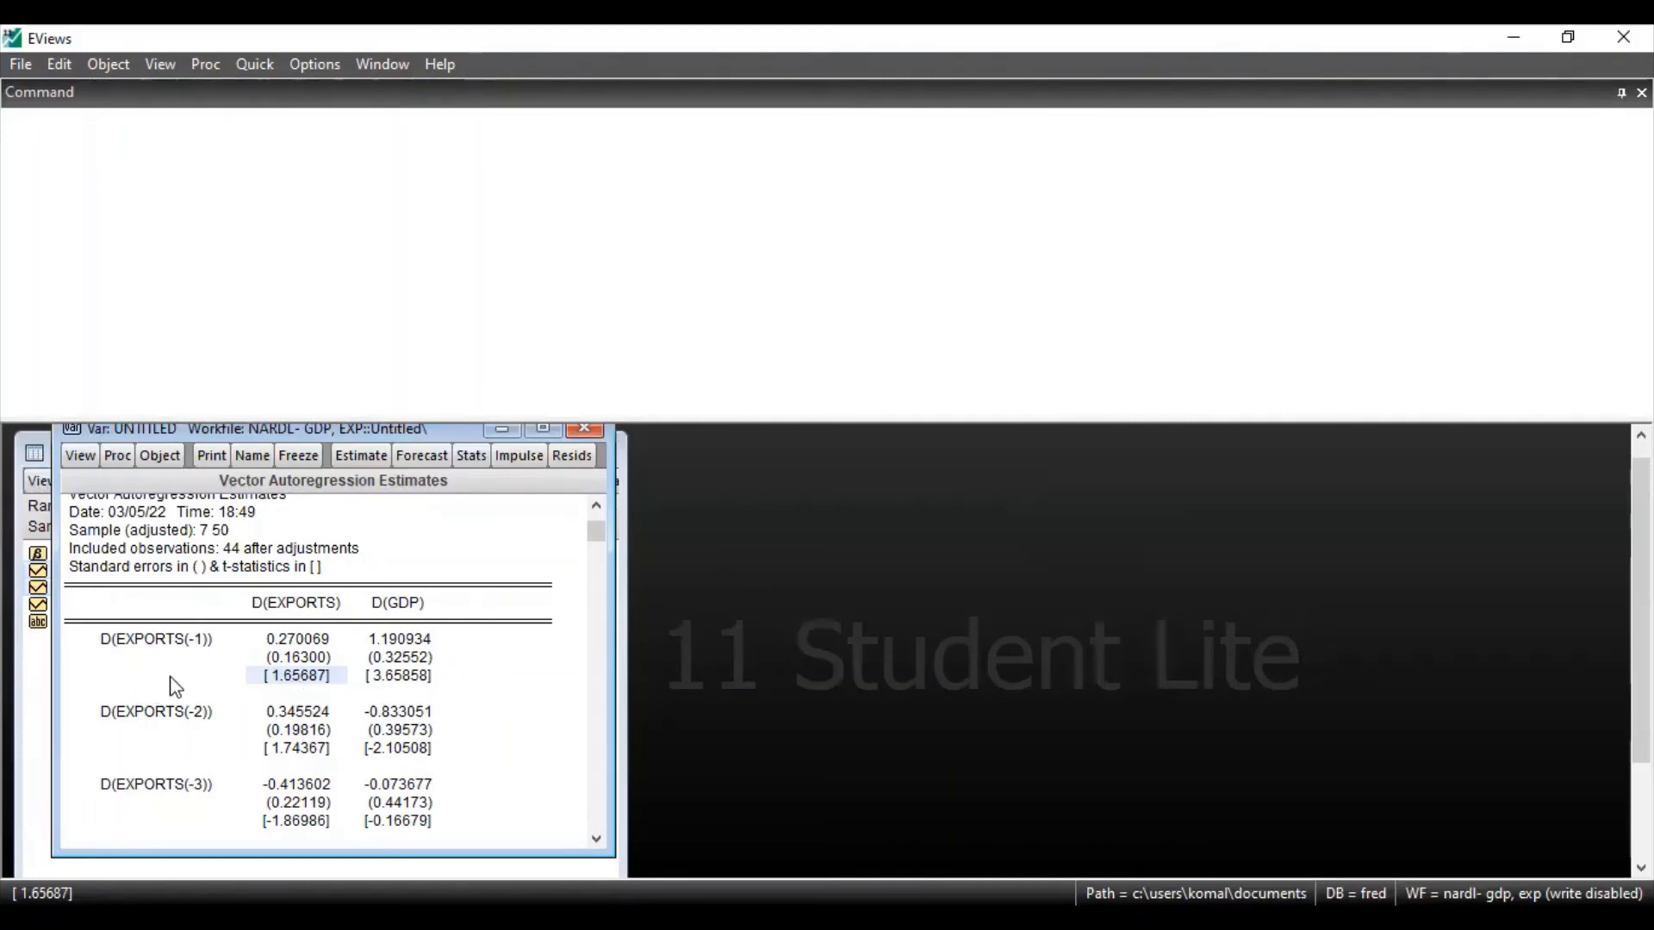
pyautogui.moveTo(307, 765)
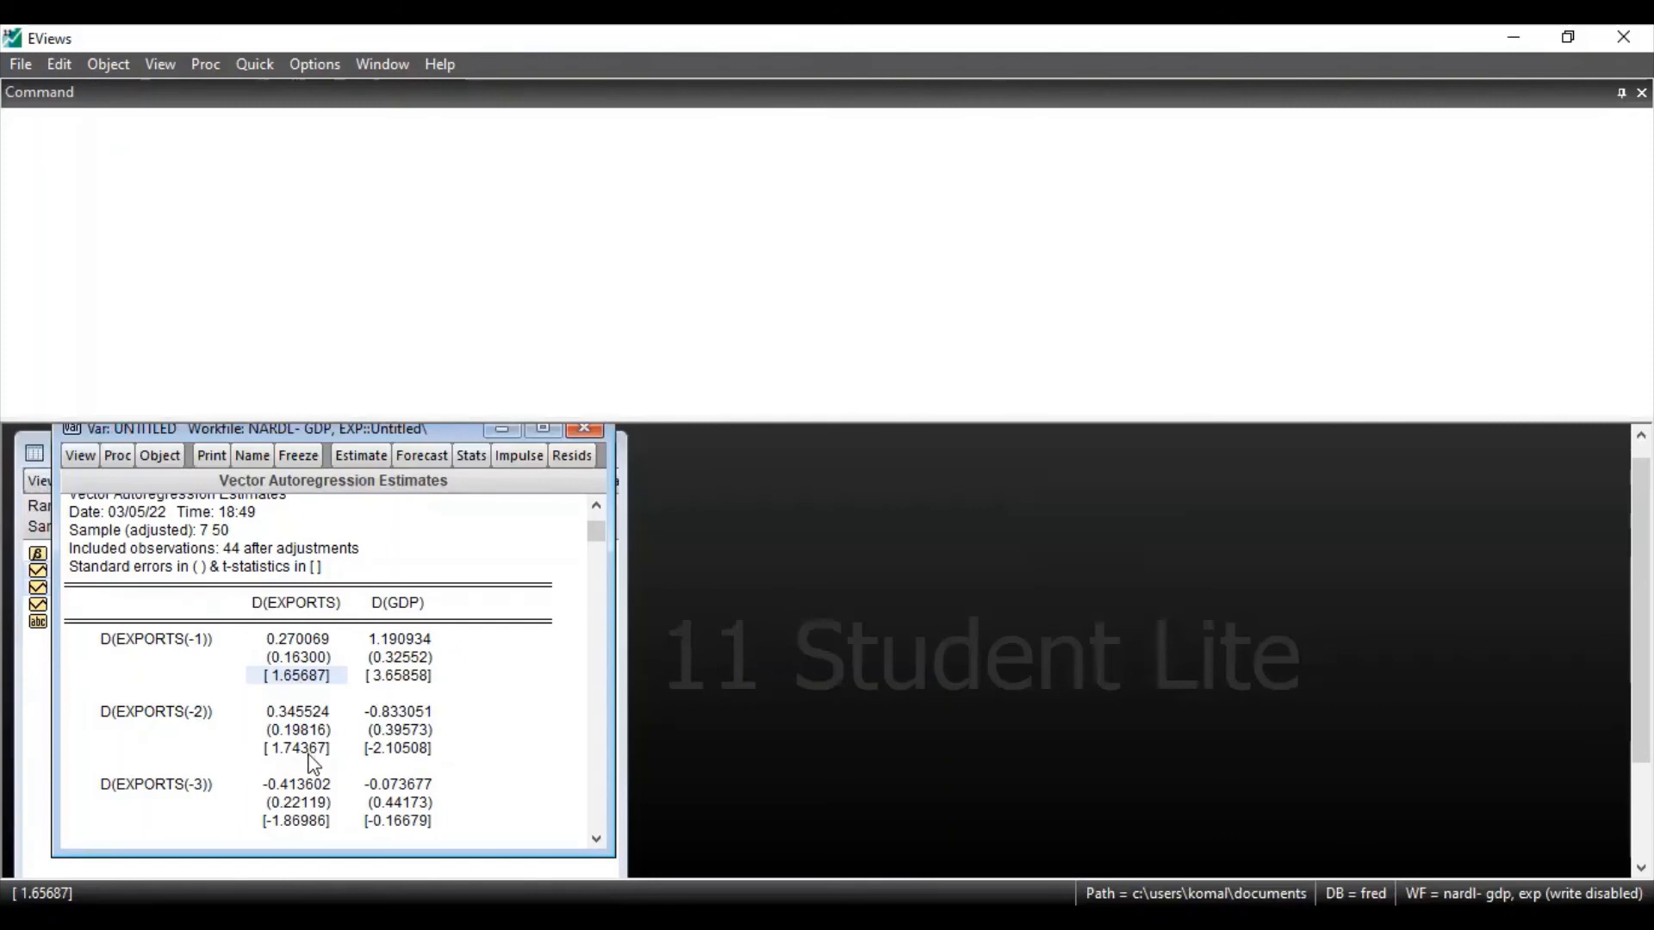
pyautogui.click(296, 748)
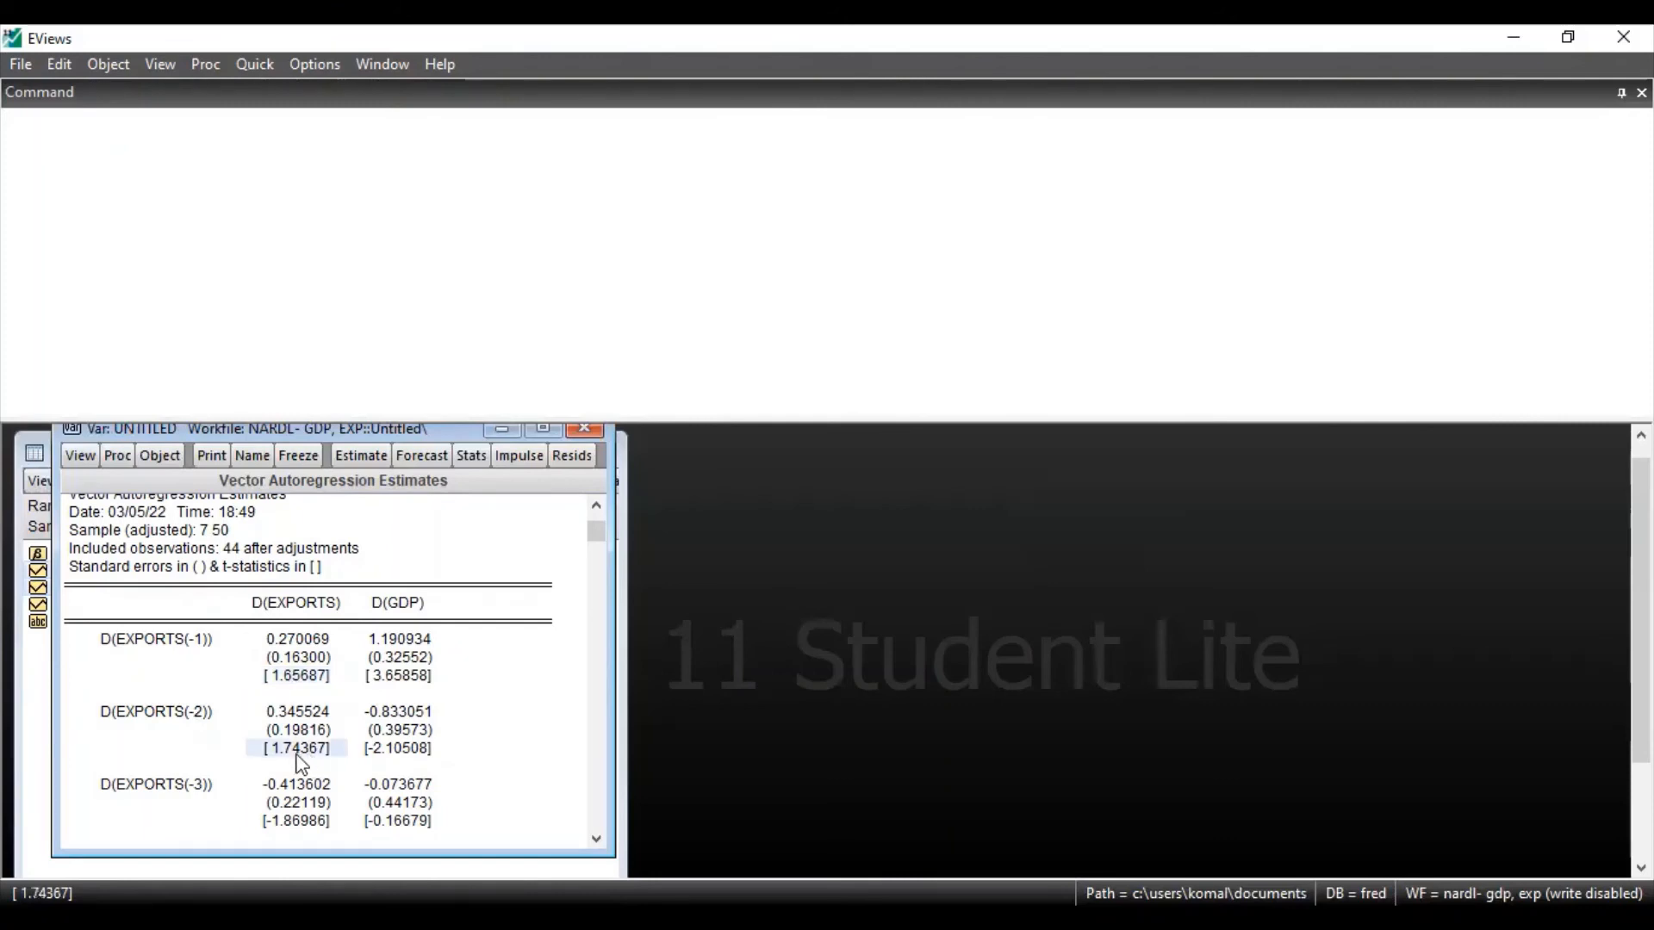
pyautogui.click(398, 748)
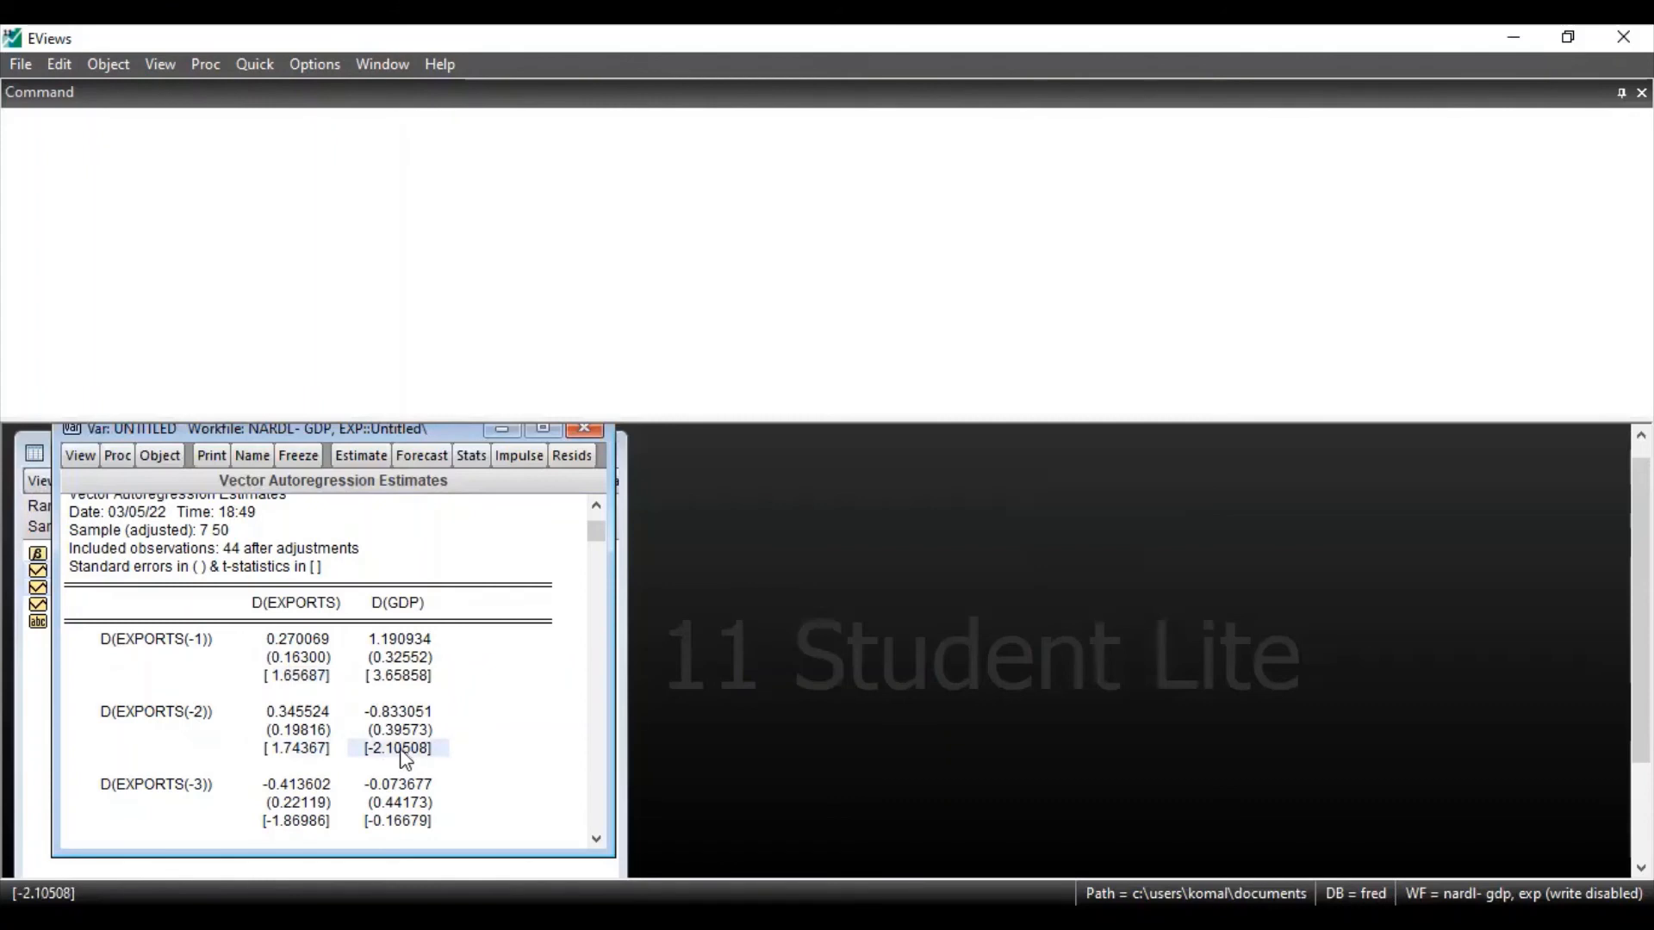
pyautogui.moveTo(194, 739)
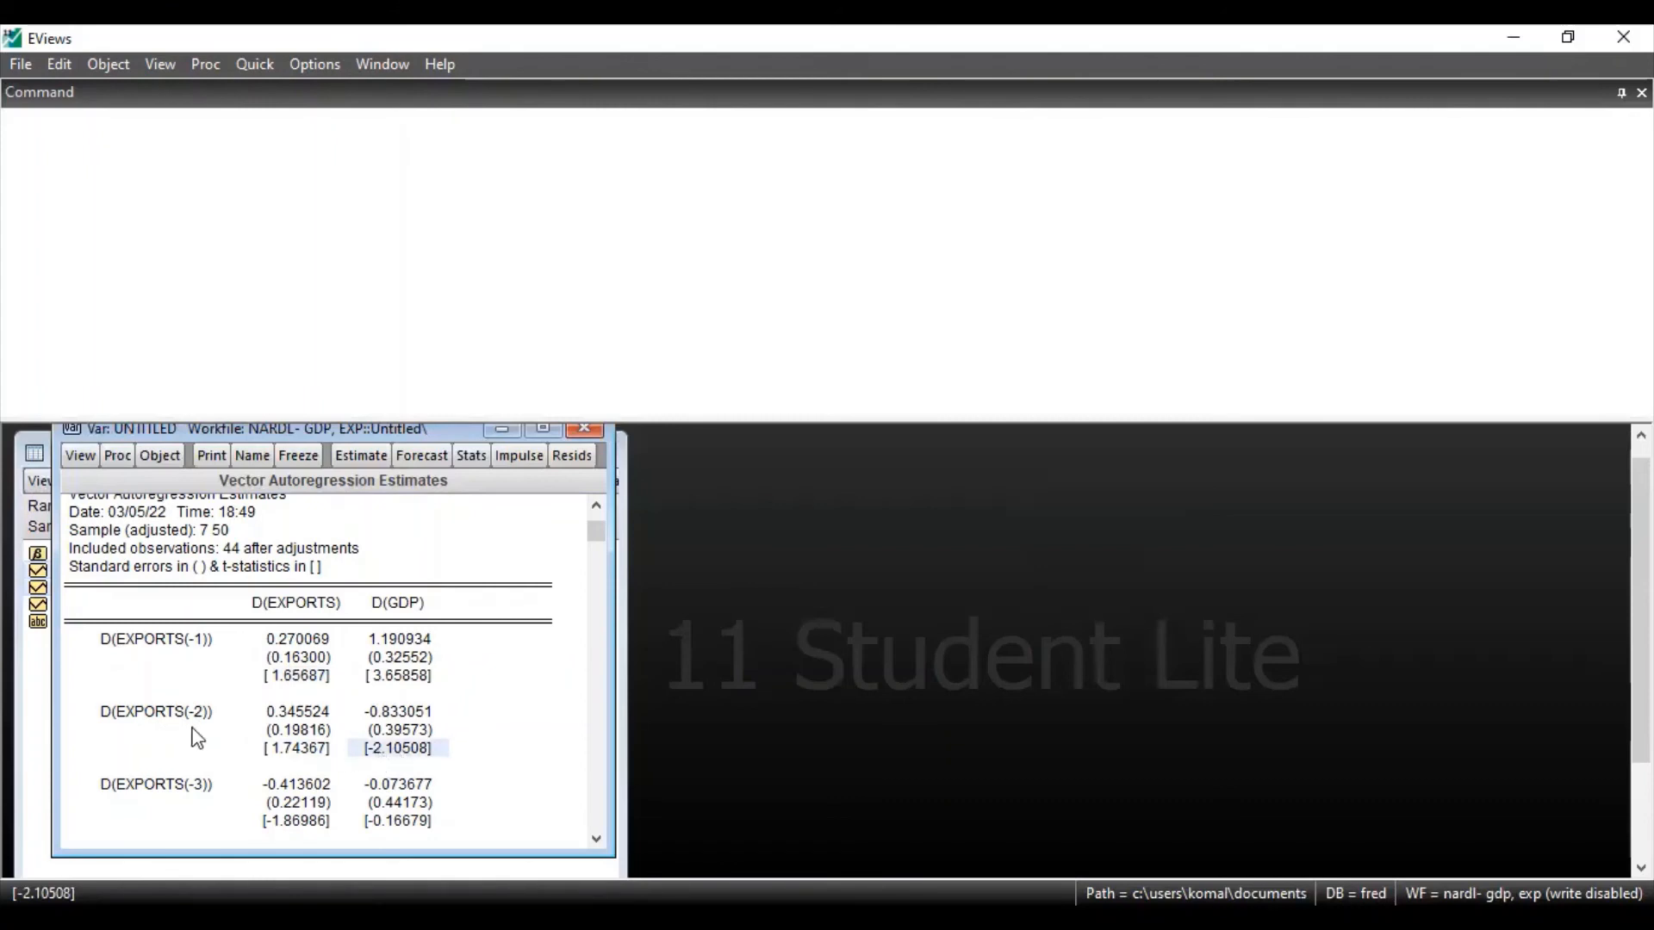
pyautogui.moveTo(395, 761)
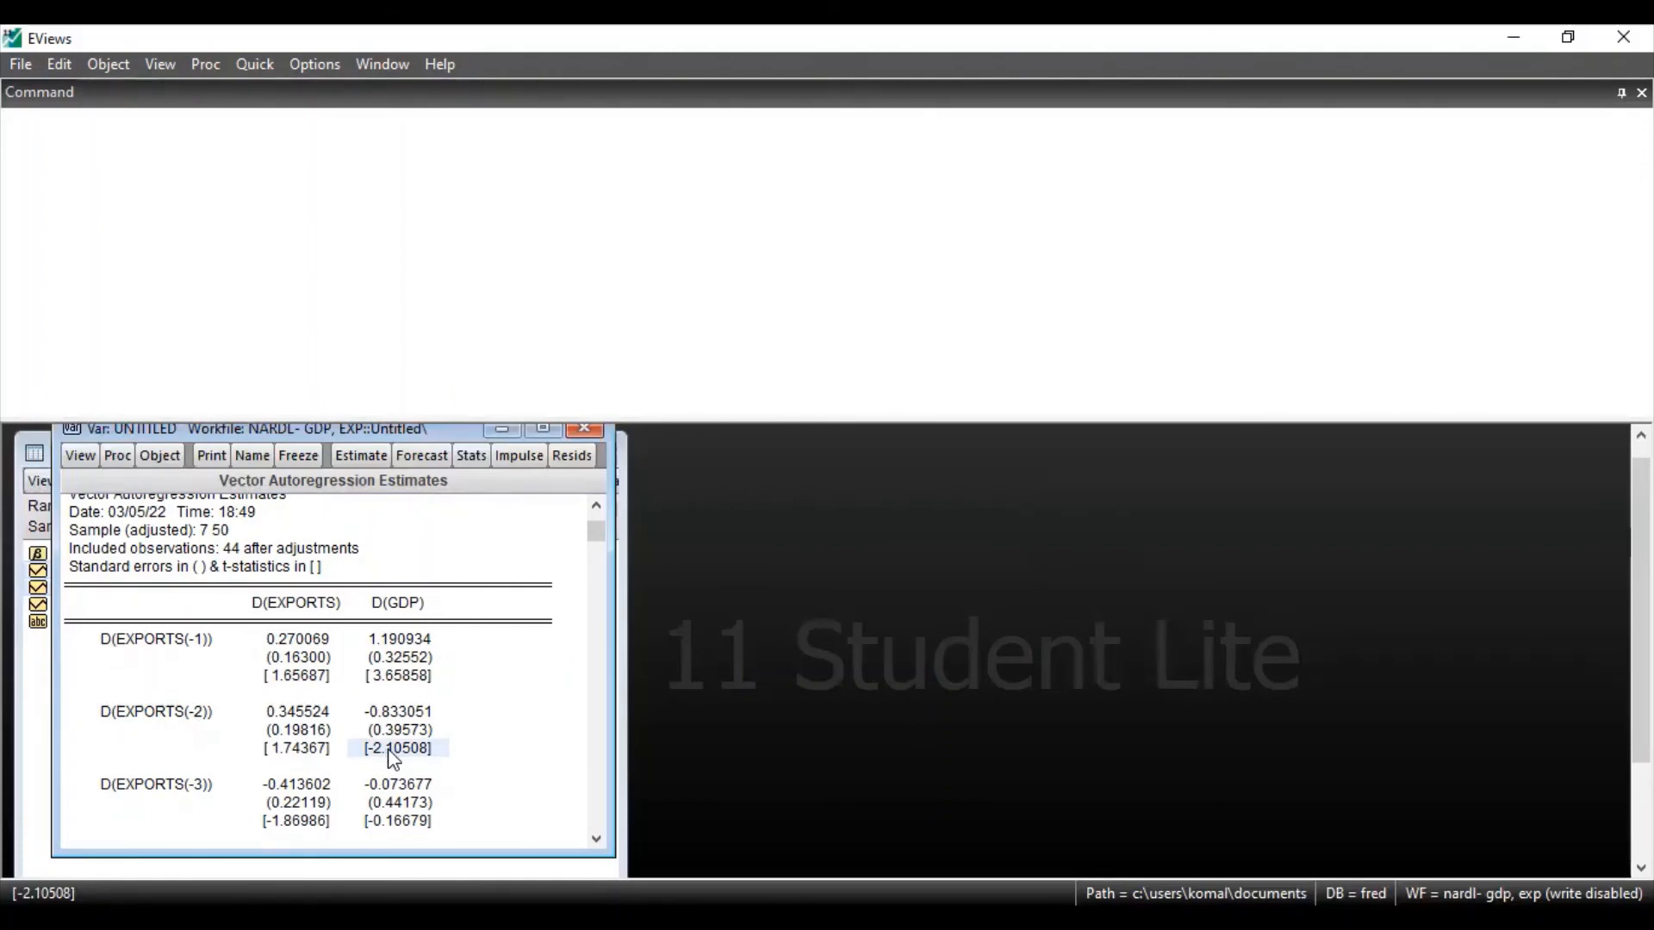
pyautogui.scroll(-3)
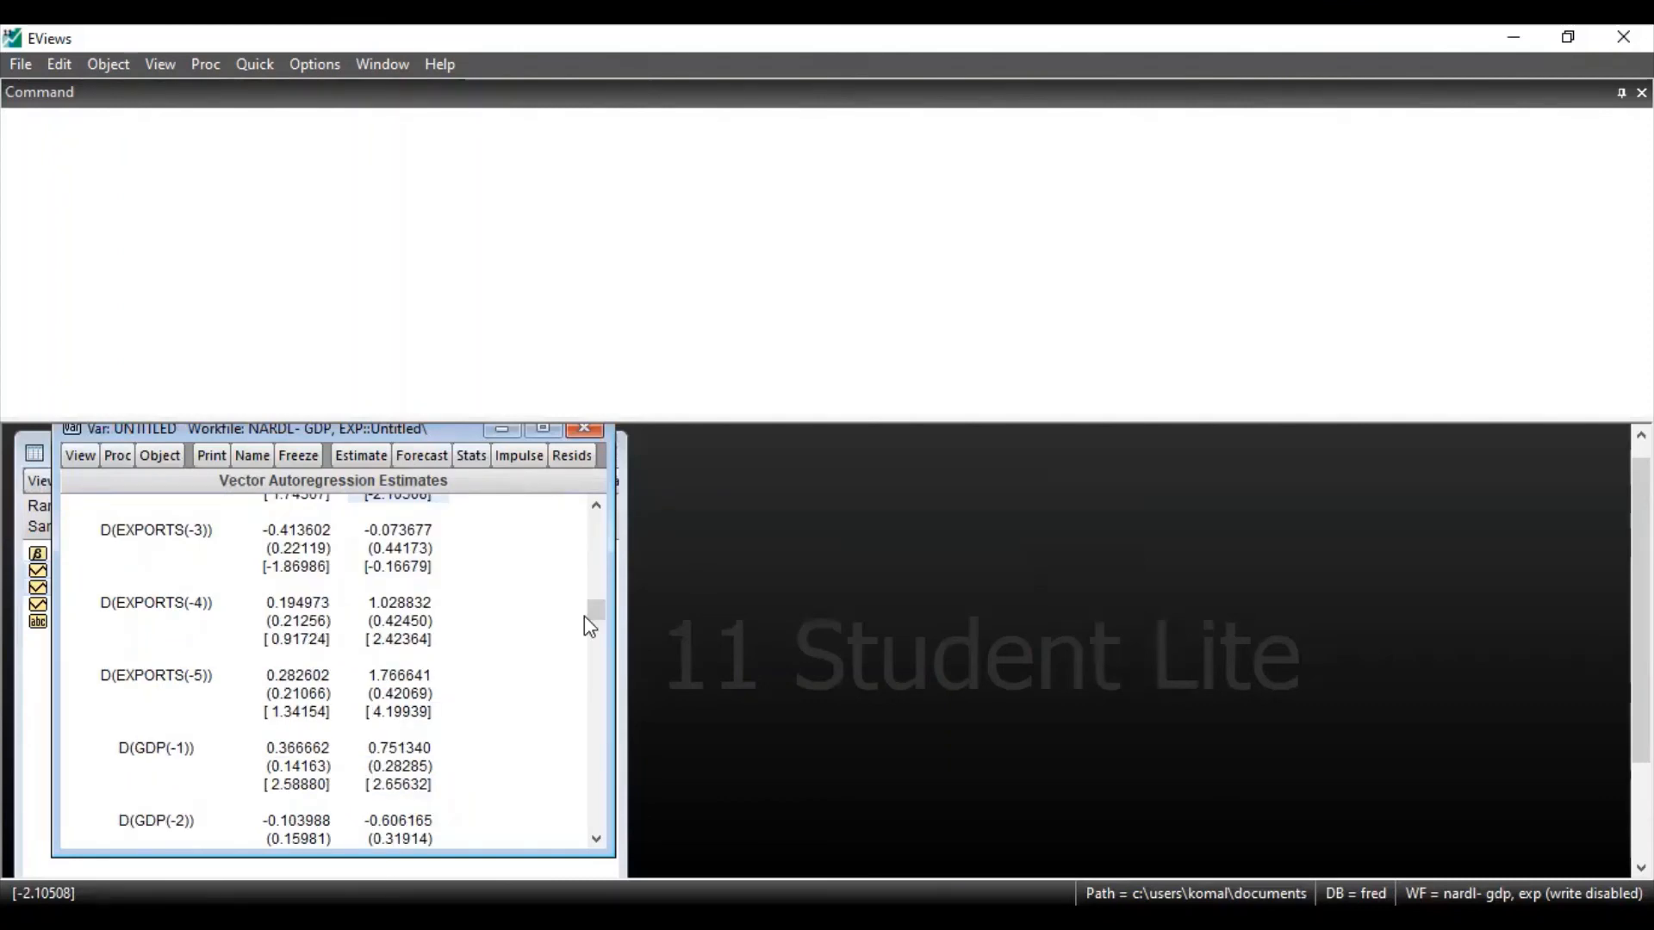